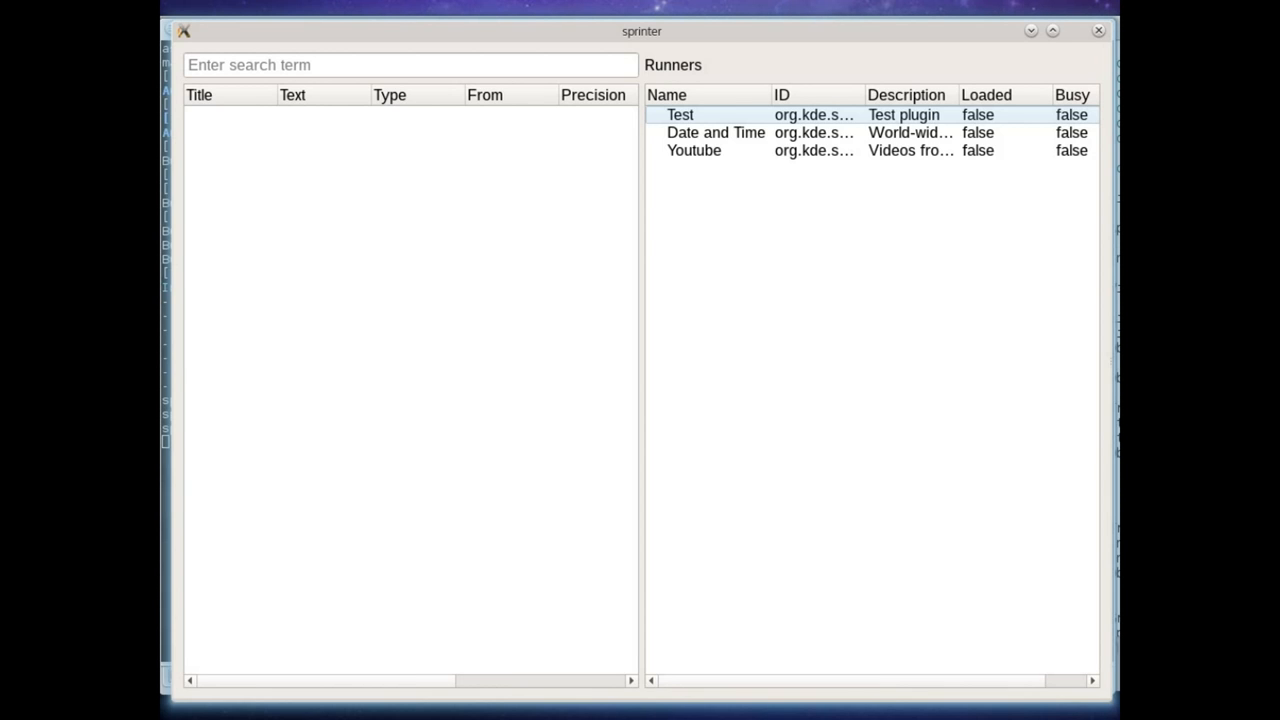
{"action": "mouse_move", "coordinate": [718, 366]}
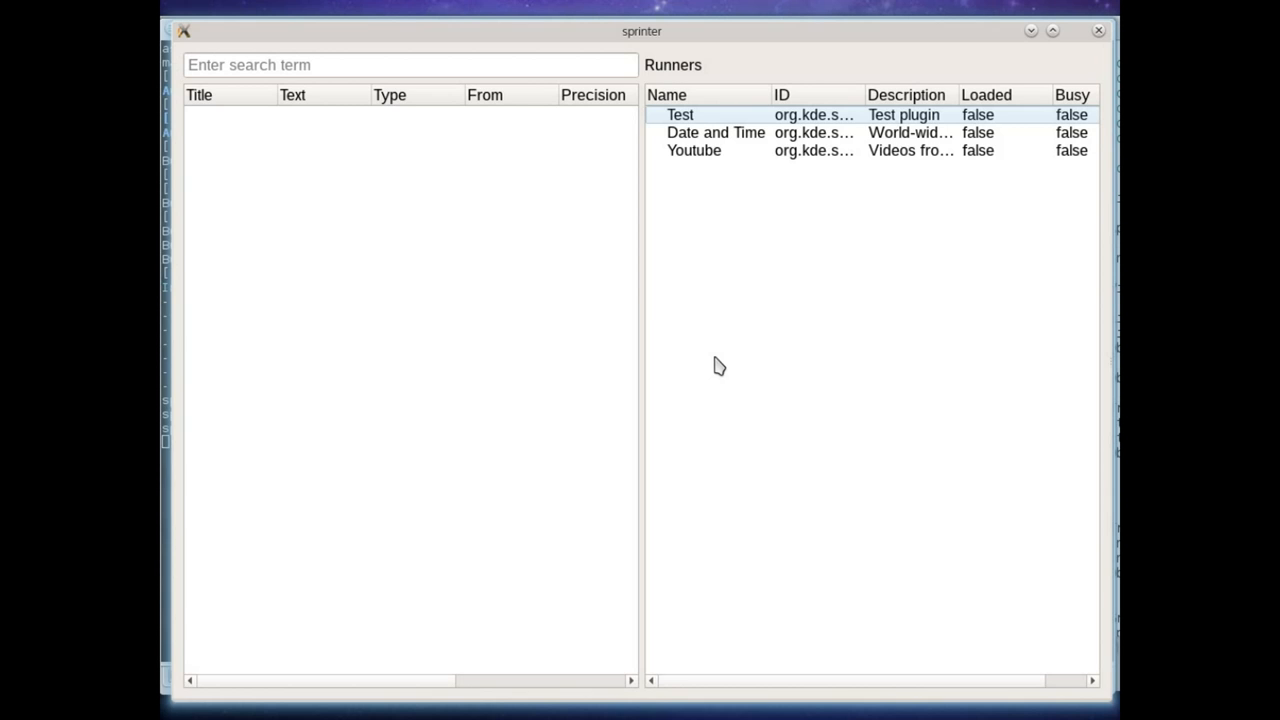
{"action": "mouse_move", "coordinate": [400, 119]}
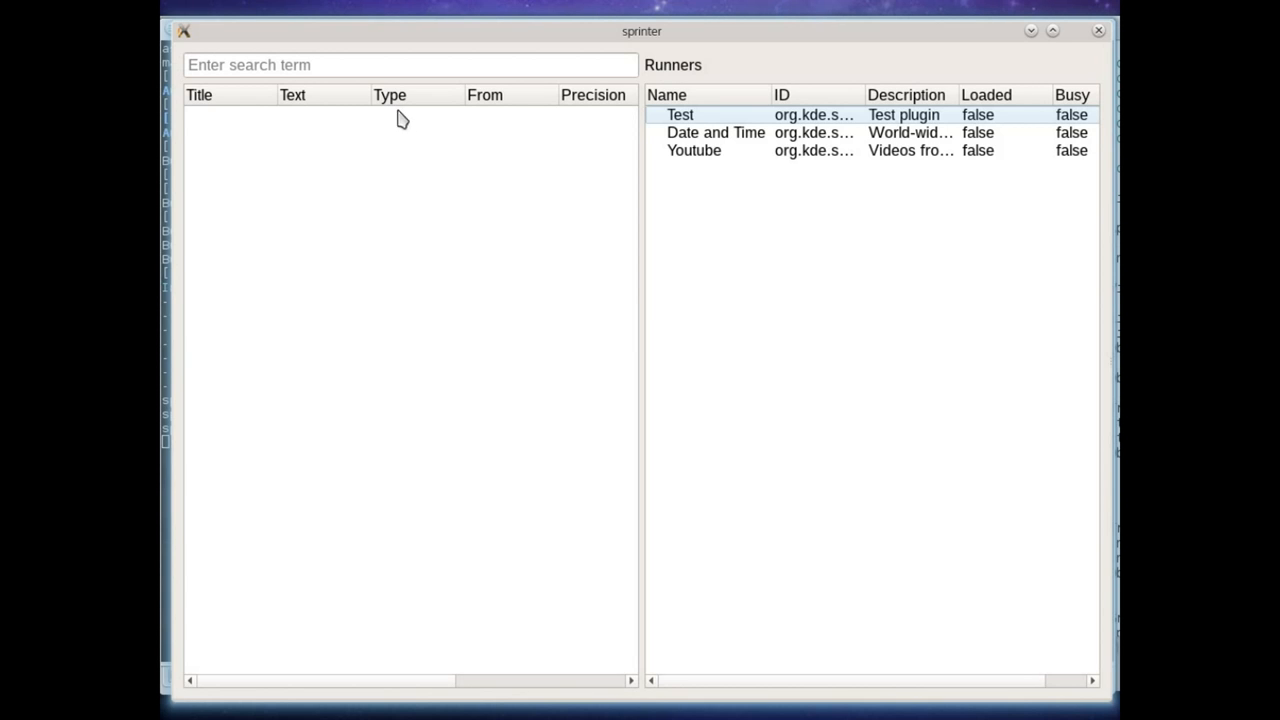
{"action": "mouse_move", "coordinate": [665, 130]}
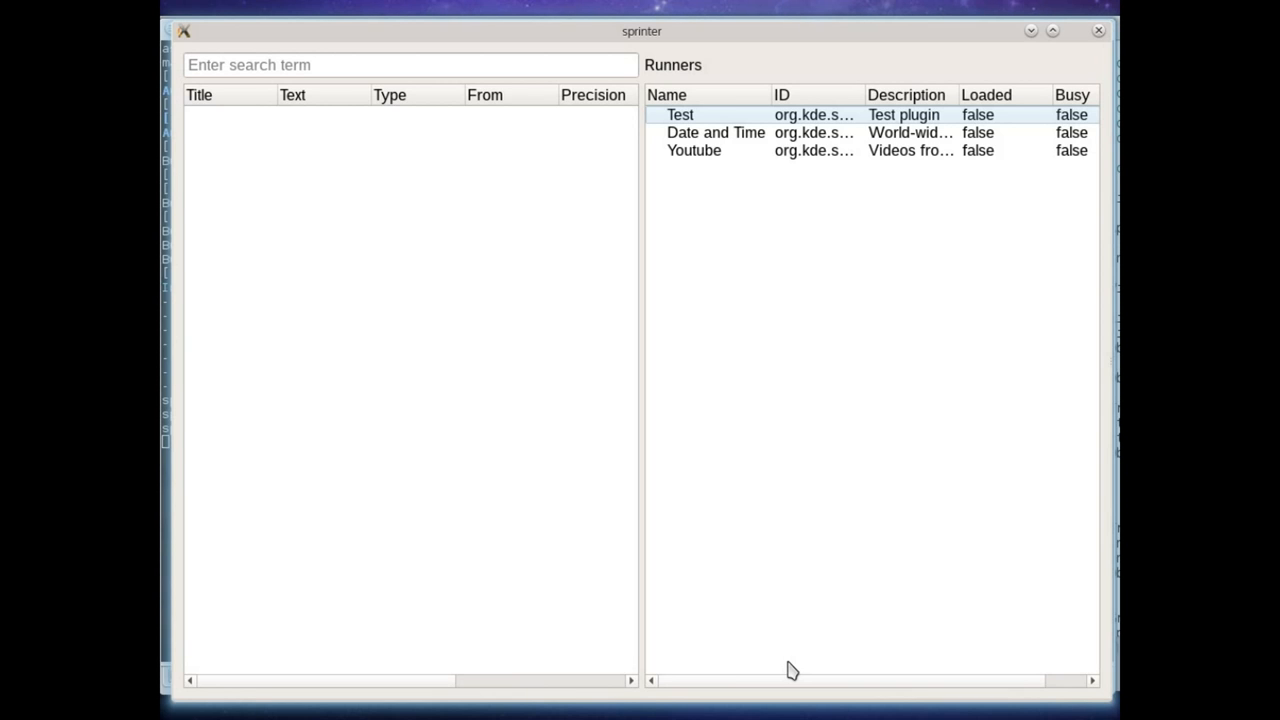
{"action": "mouse_move", "coordinate": [591, 361]}
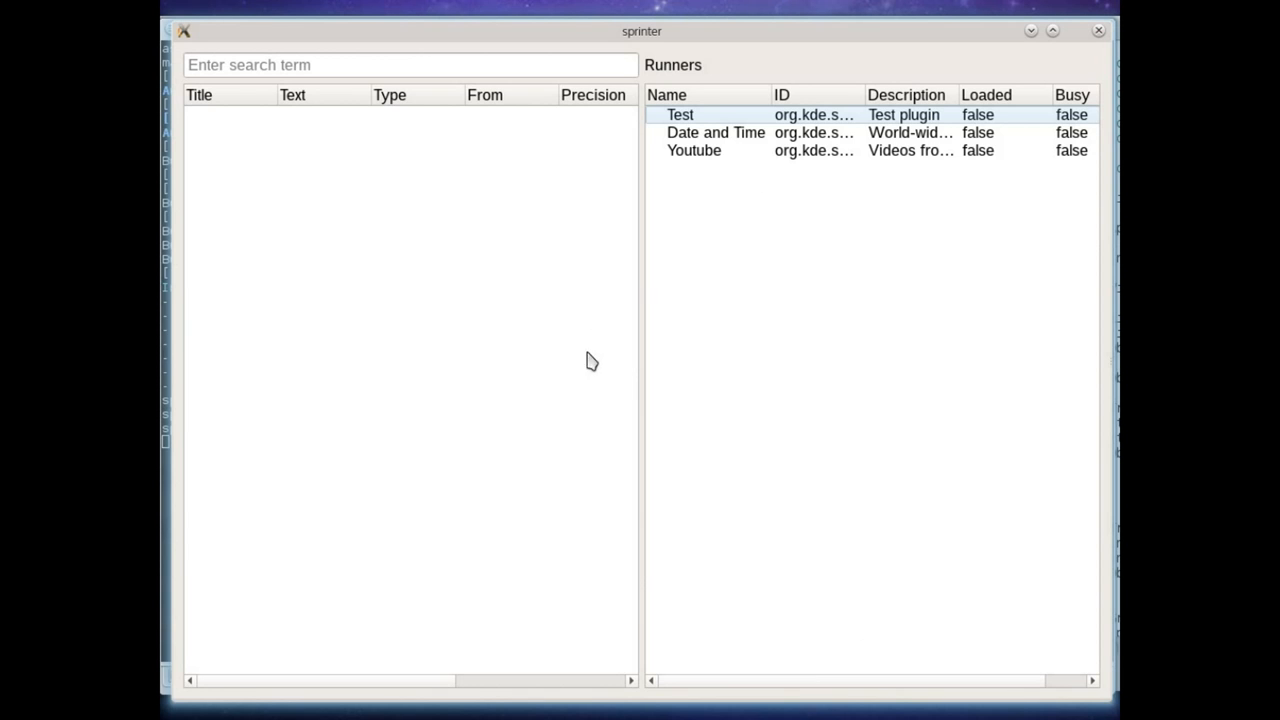
{"action": "mouse_move", "coordinate": [674, 680]}
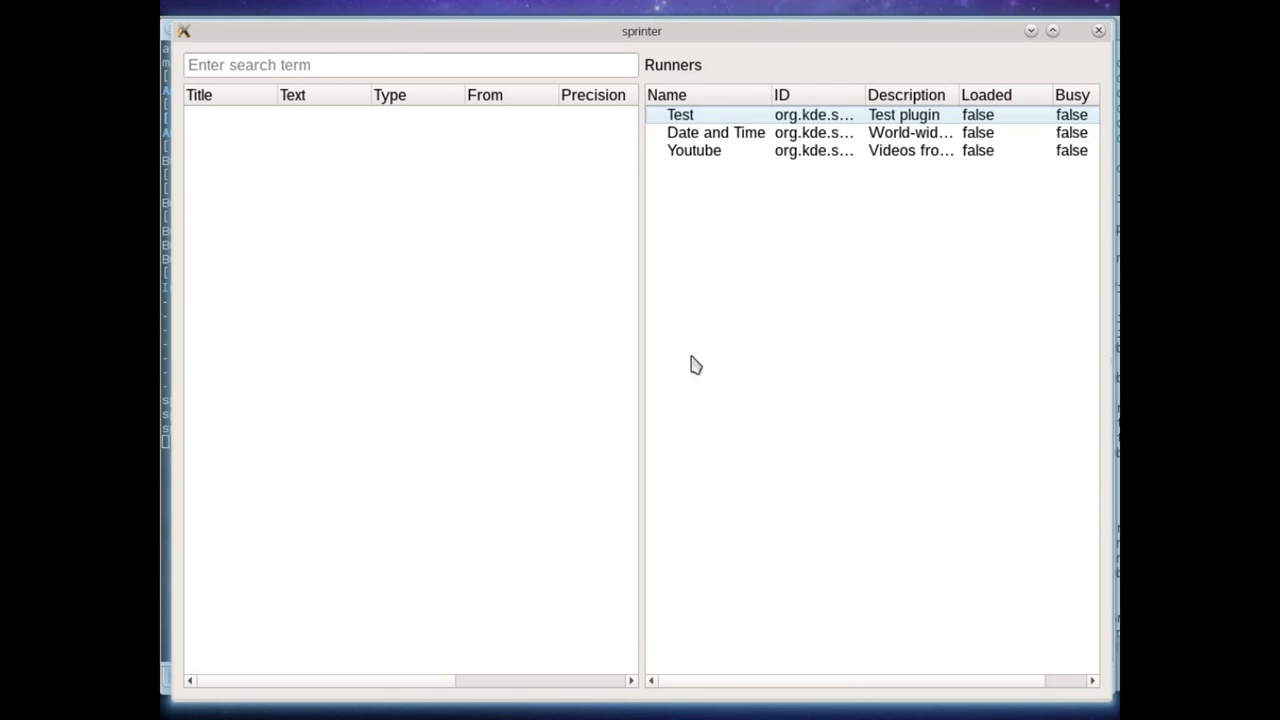
{"action": "mouse_move", "coordinate": [495, 305]}
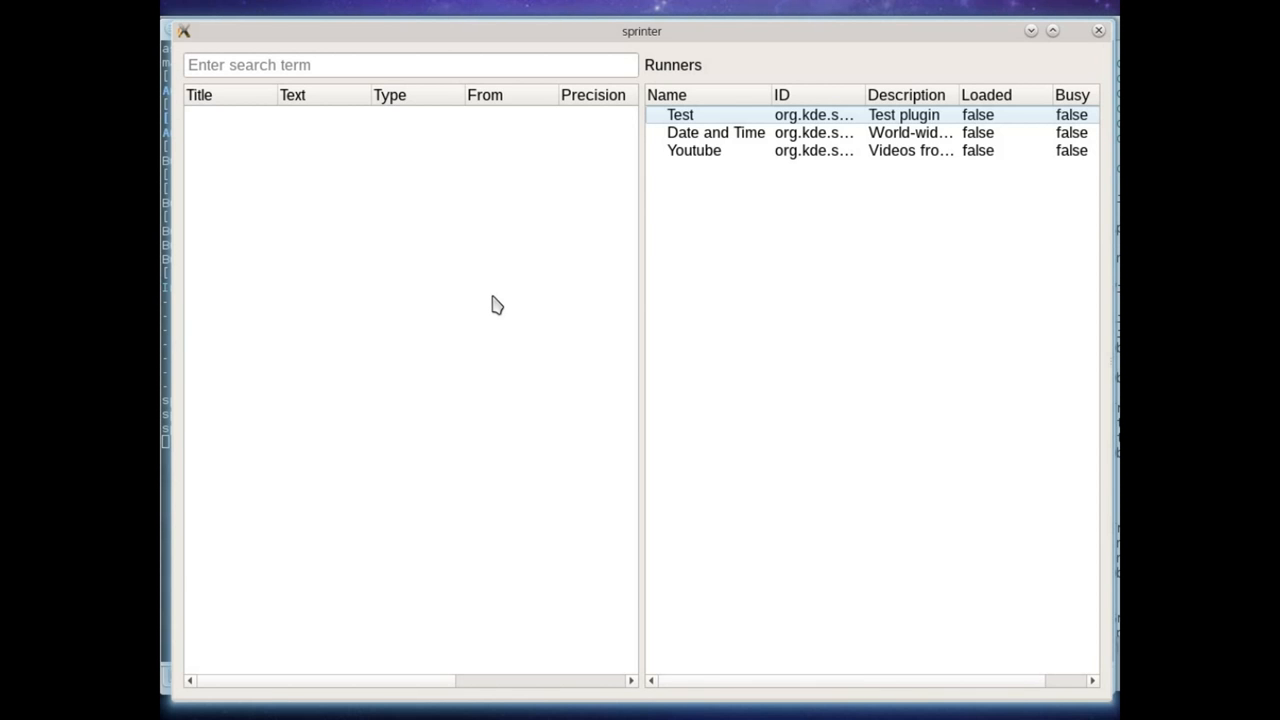
{"action": "mouse_move", "coordinate": [493, 306]}
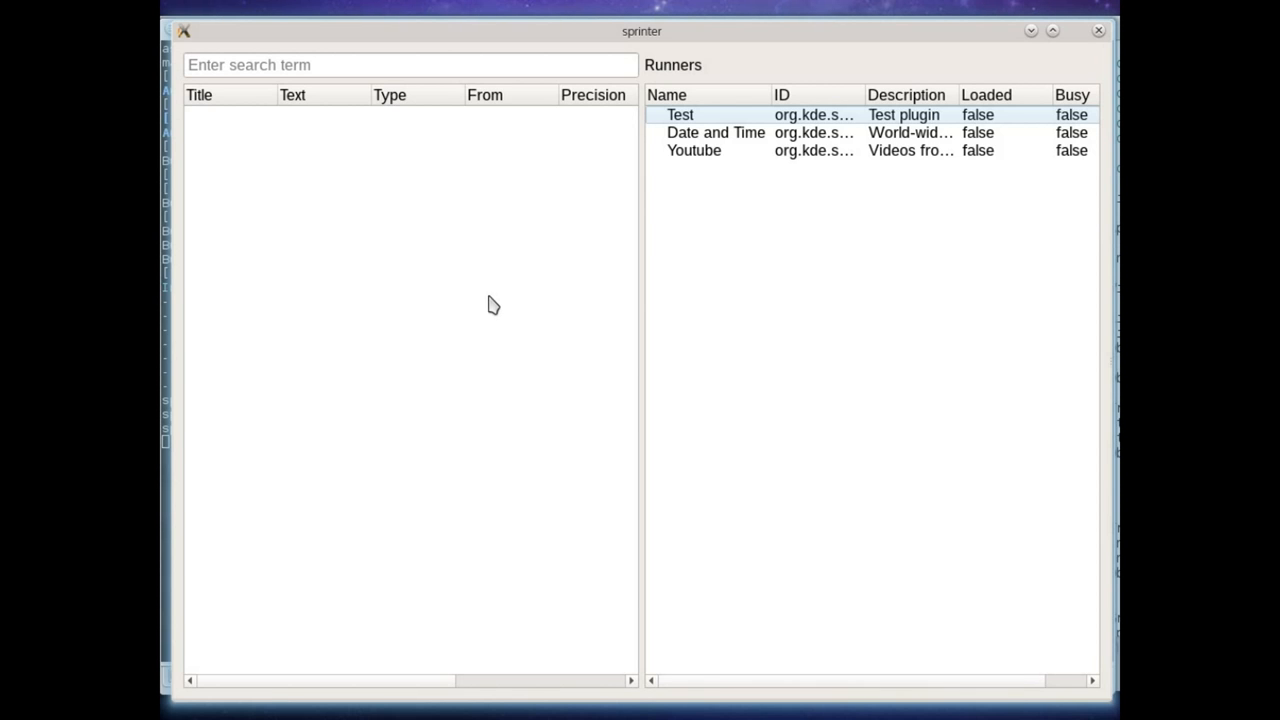
{"action": "mouse_move", "coordinate": [590, 451]}
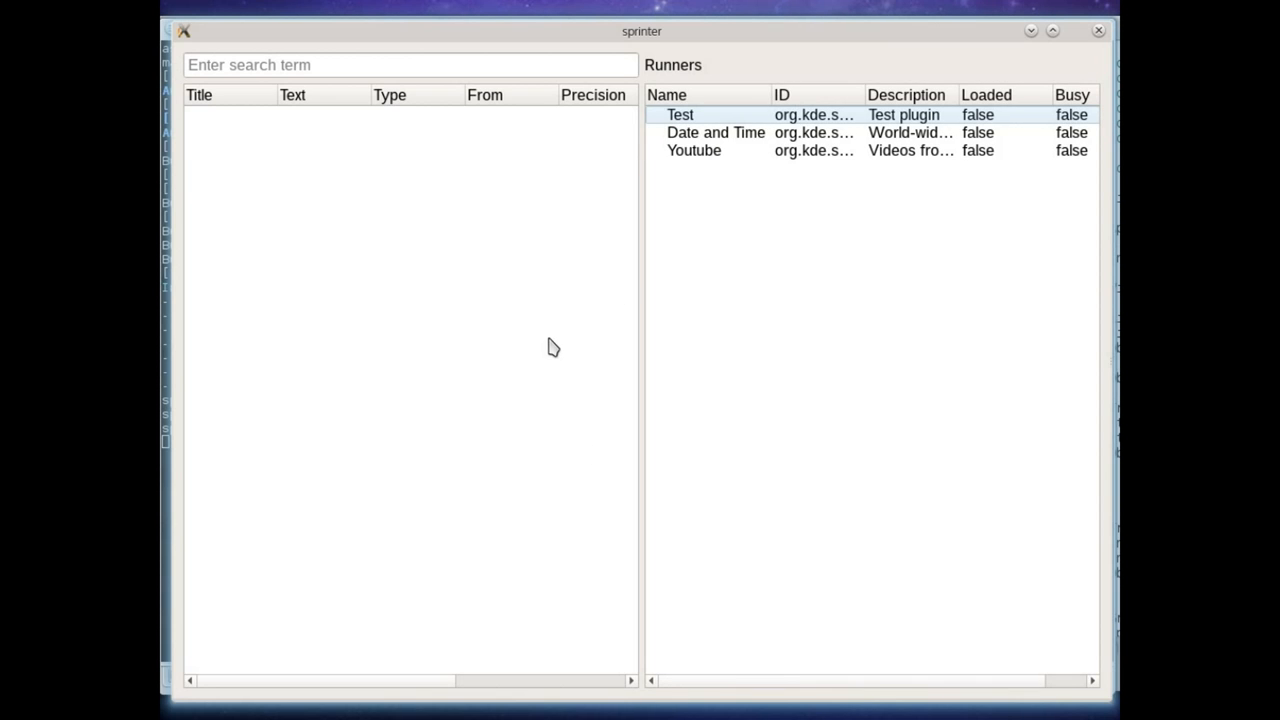
{"action": "mouse_move", "coordinate": [423, 286]}
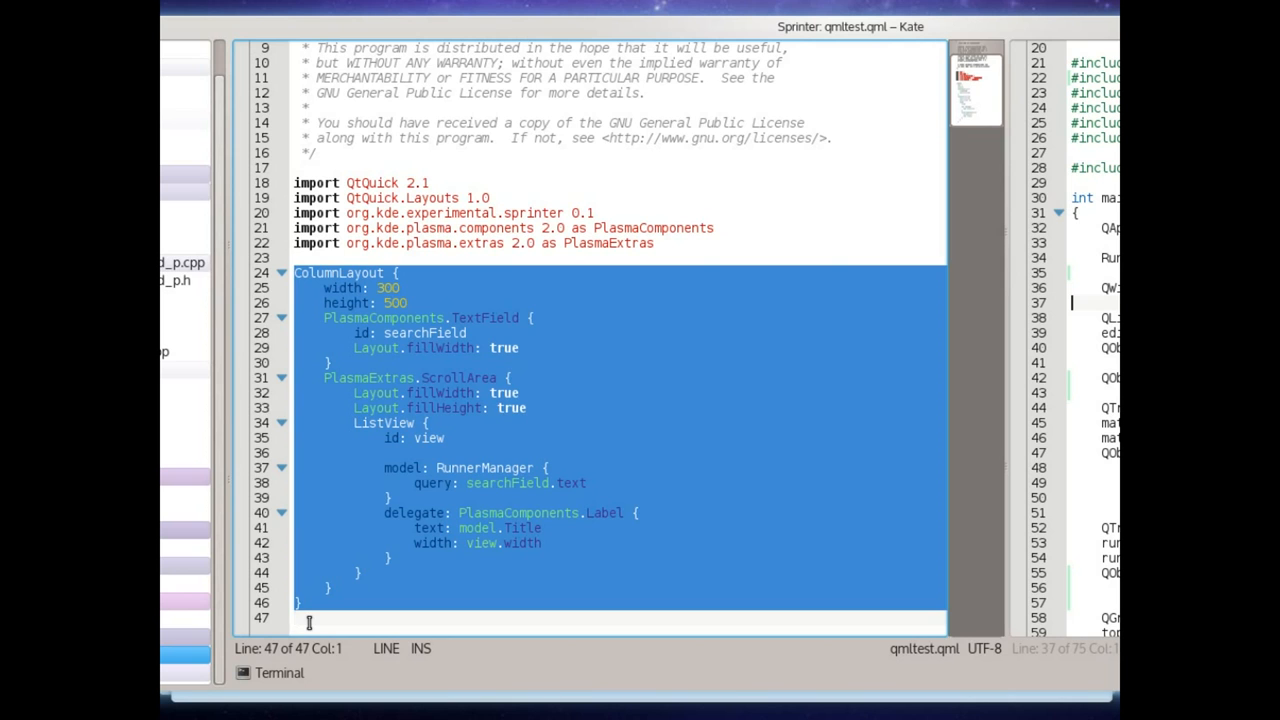
- Highlight the ListView body code in the layout source, then clear the selection
{"action": "left_click", "coordinate": [340, 318]}
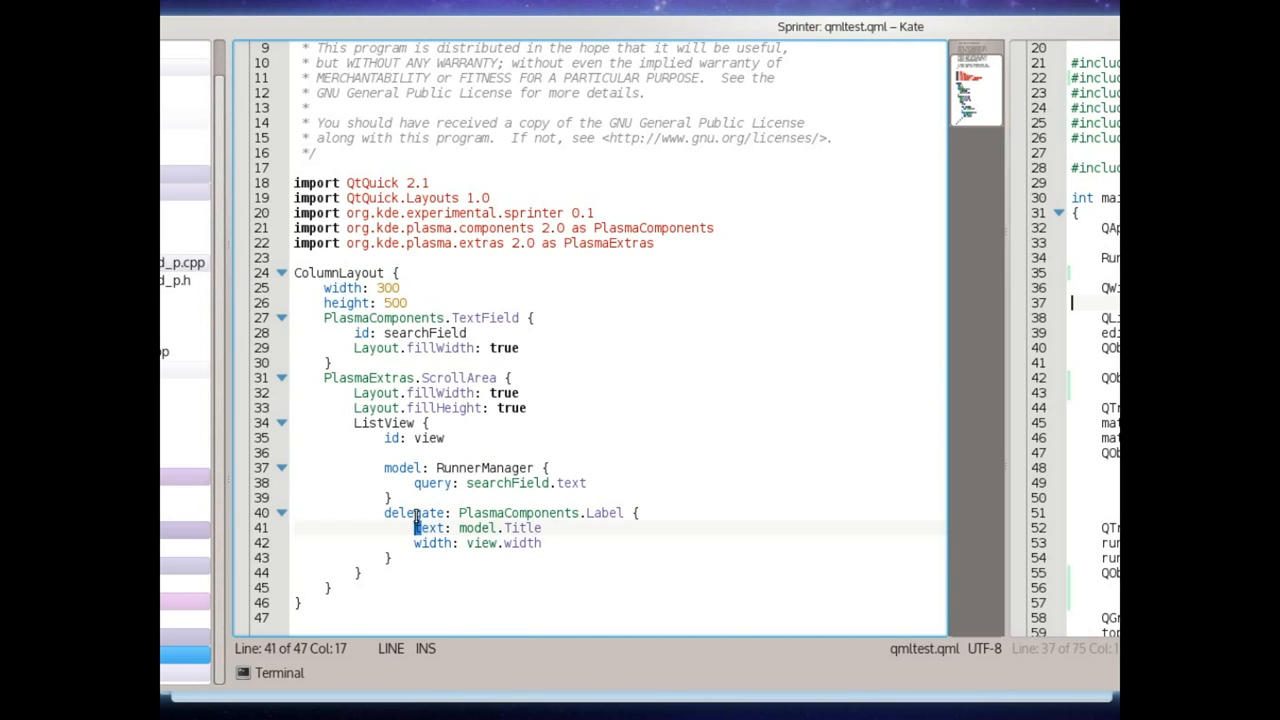
{"action": "left_click_drag", "start_coordinate": [320, 437], "coordinate": [300, 602]}
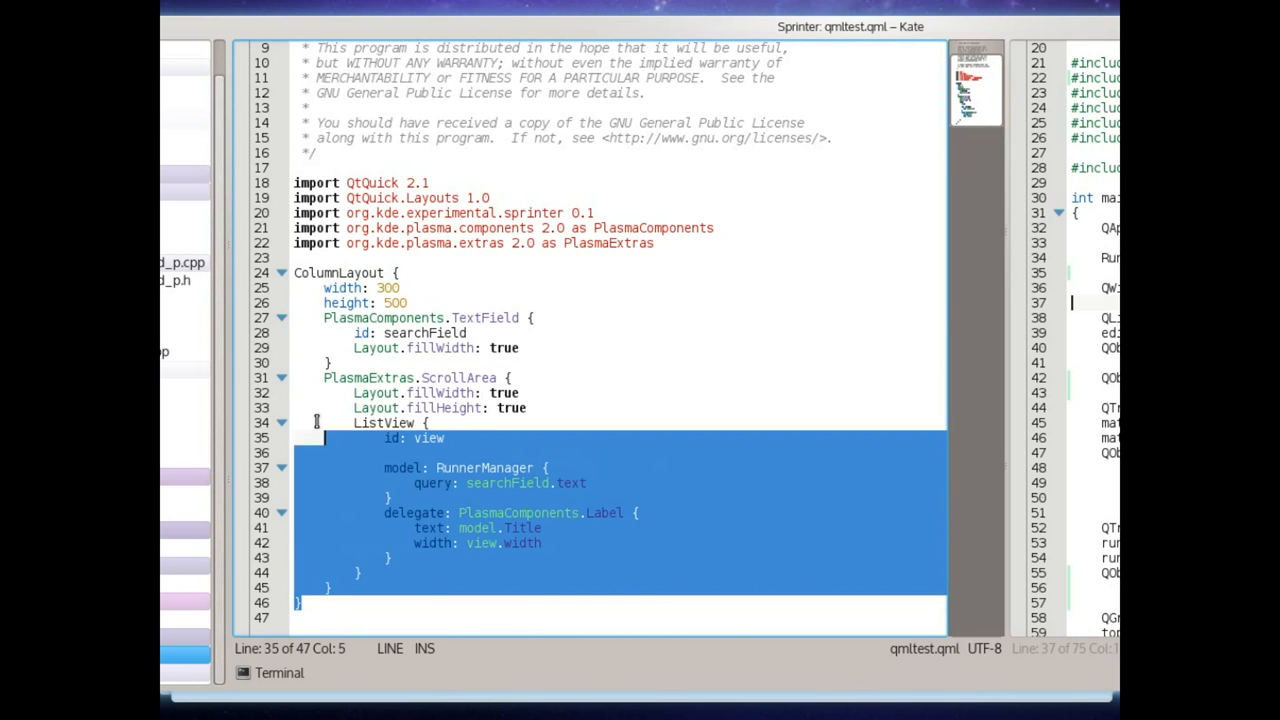
{"action": "left_click", "coordinate": [298, 272]}
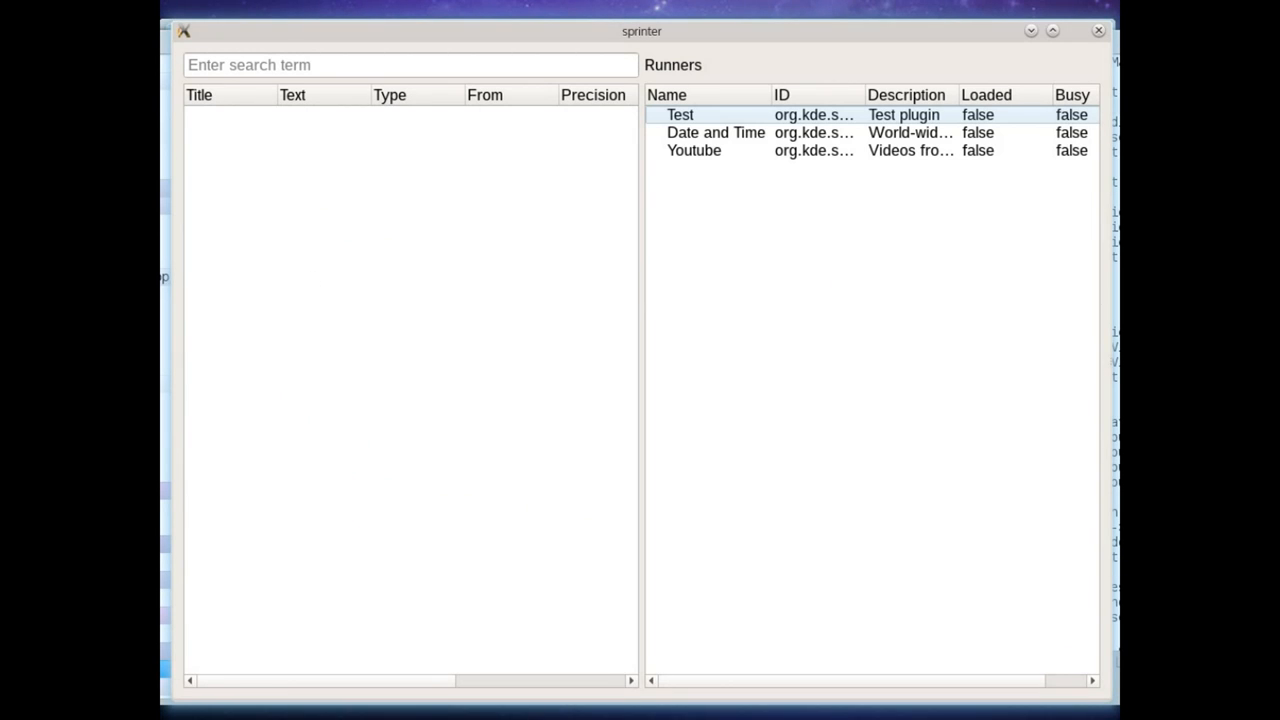
{"action": "mouse_move", "coordinate": [424, 56]}
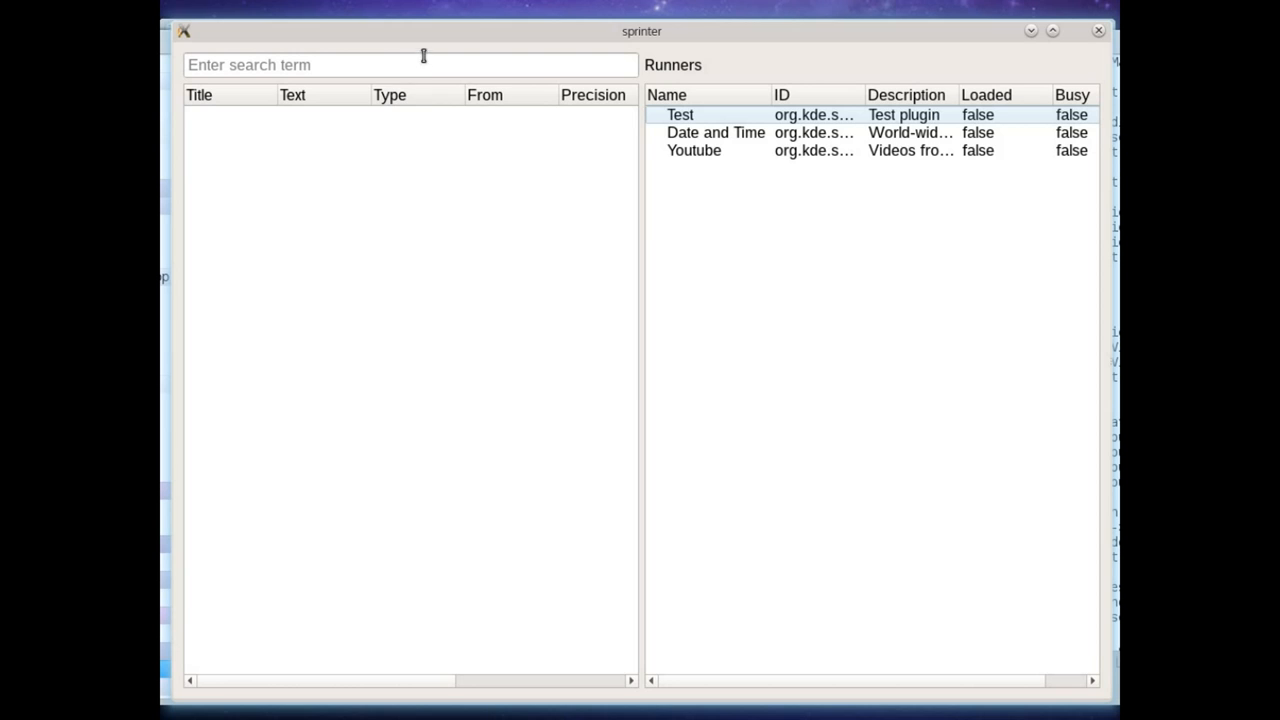
{"action": "mouse_move", "coordinate": [828, 118]}
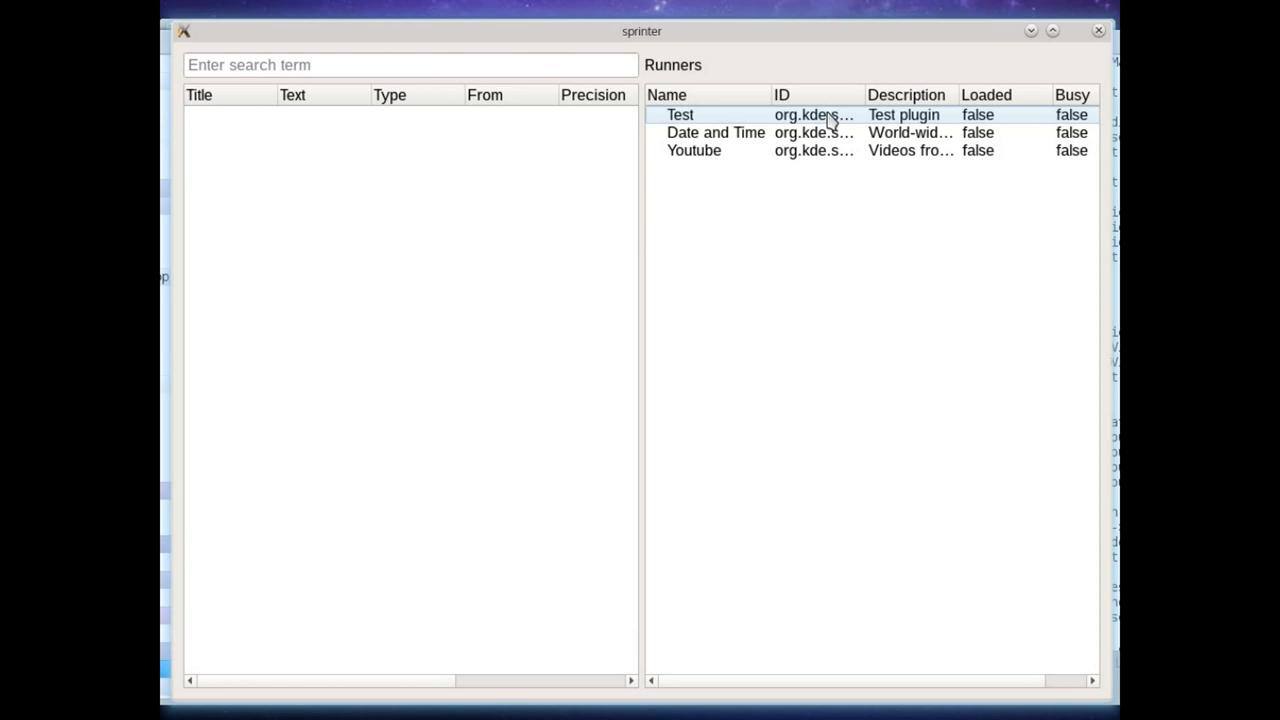
{"action": "mouse_move", "coordinate": [658, 602]}
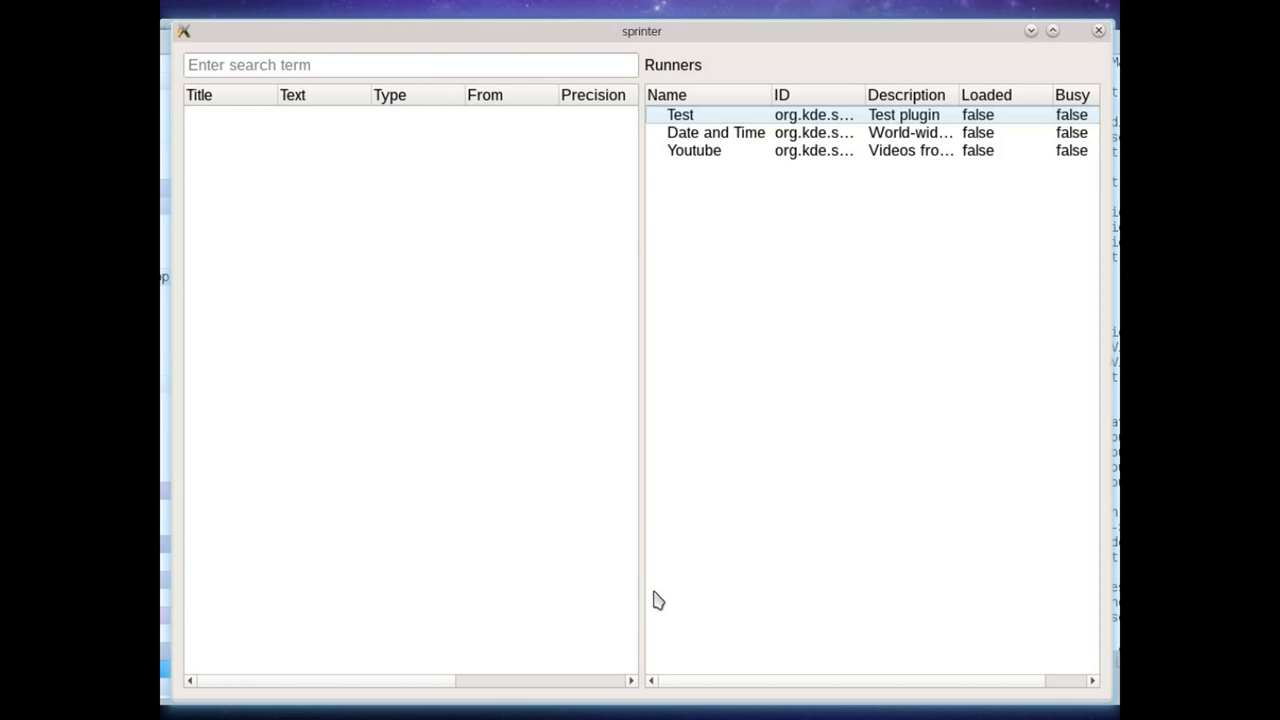
{"action": "mouse_move", "coordinate": [895, 700]}
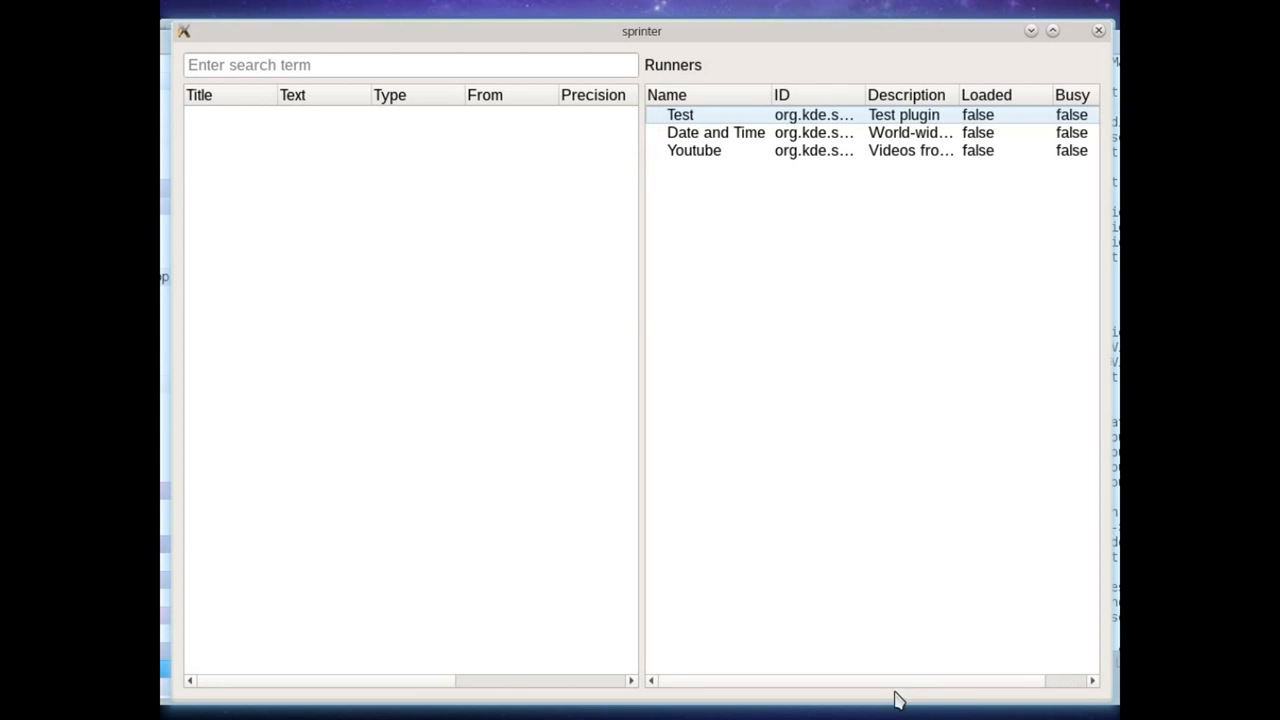
{"action": "mouse_move", "coordinate": [748, 347]}
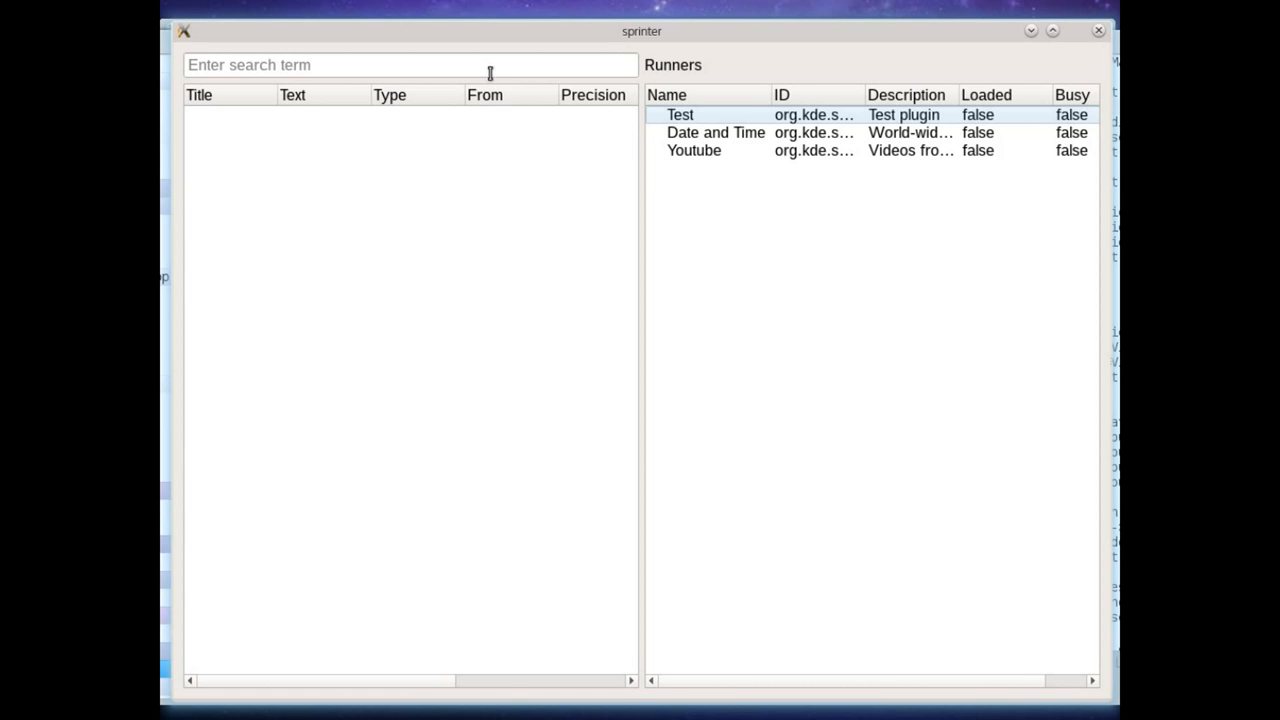
- Focus the search field and pick the Test and Date and Time runners while they load
{"action": "left_click", "coordinate": [405, 65]}
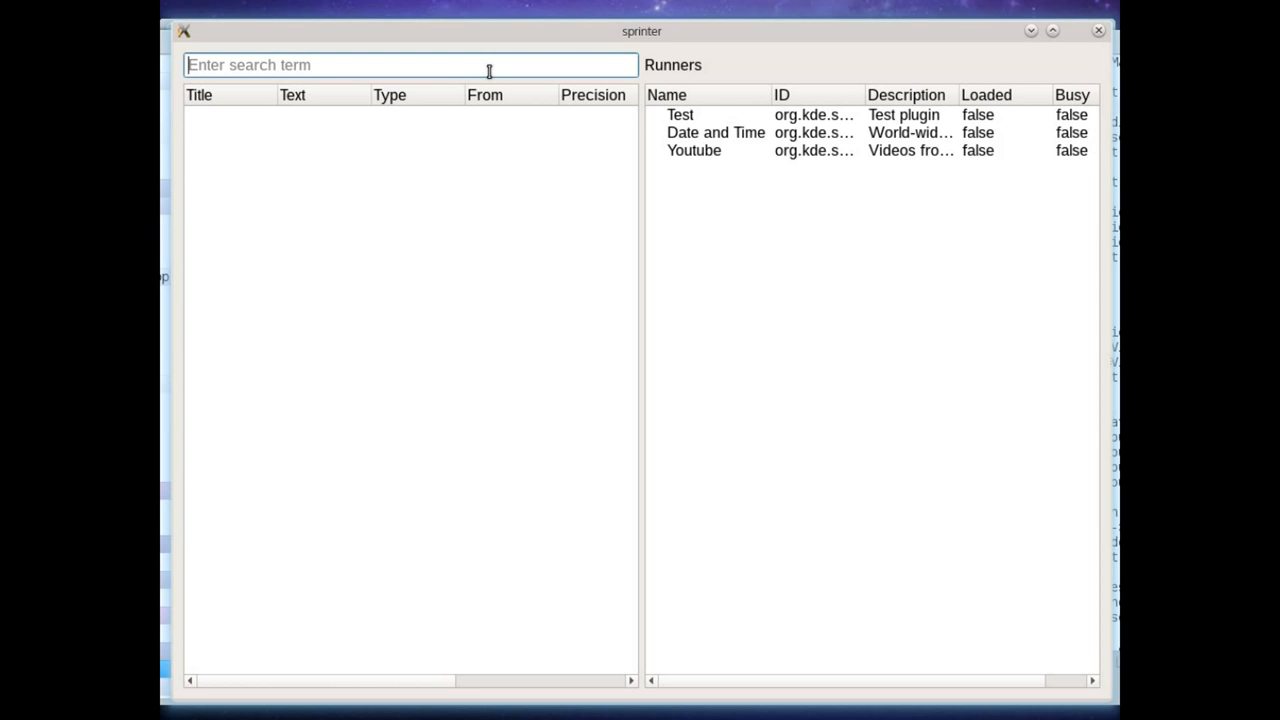
{"action": "mouse_move", "coordinate": [562, 95]}
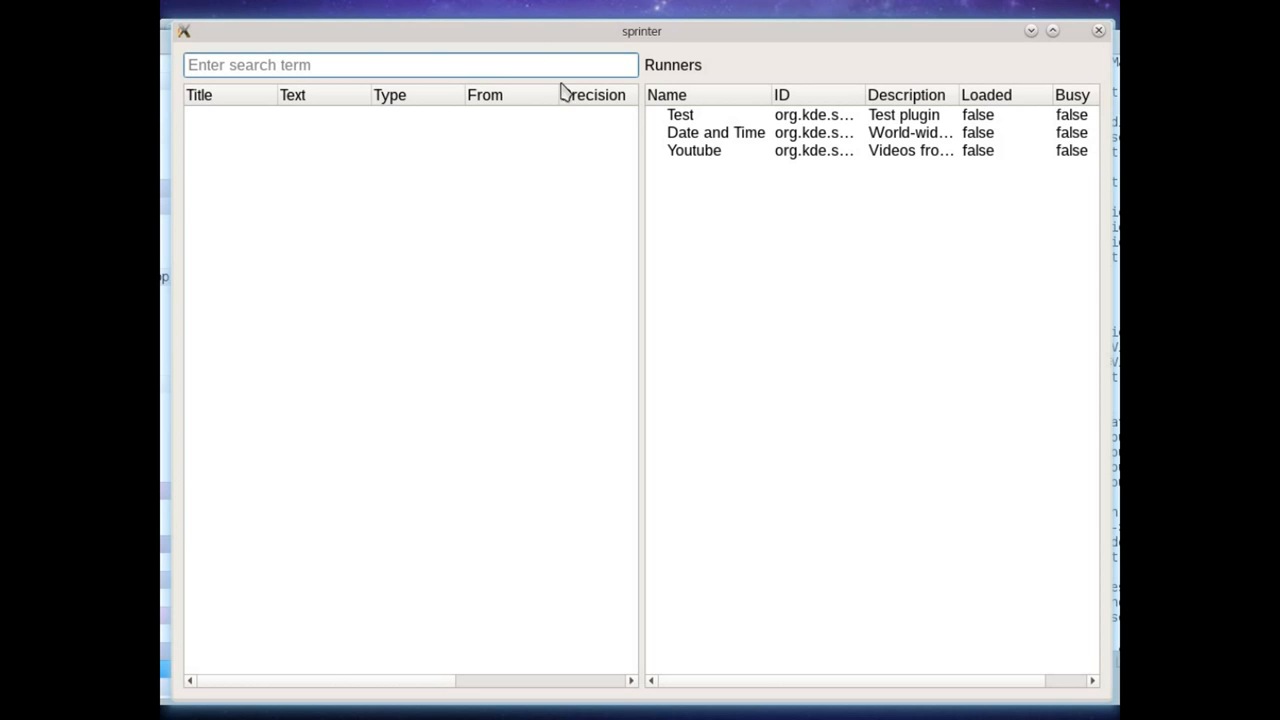
{"action": "mouse_move", "coordinate": [831, 404]}
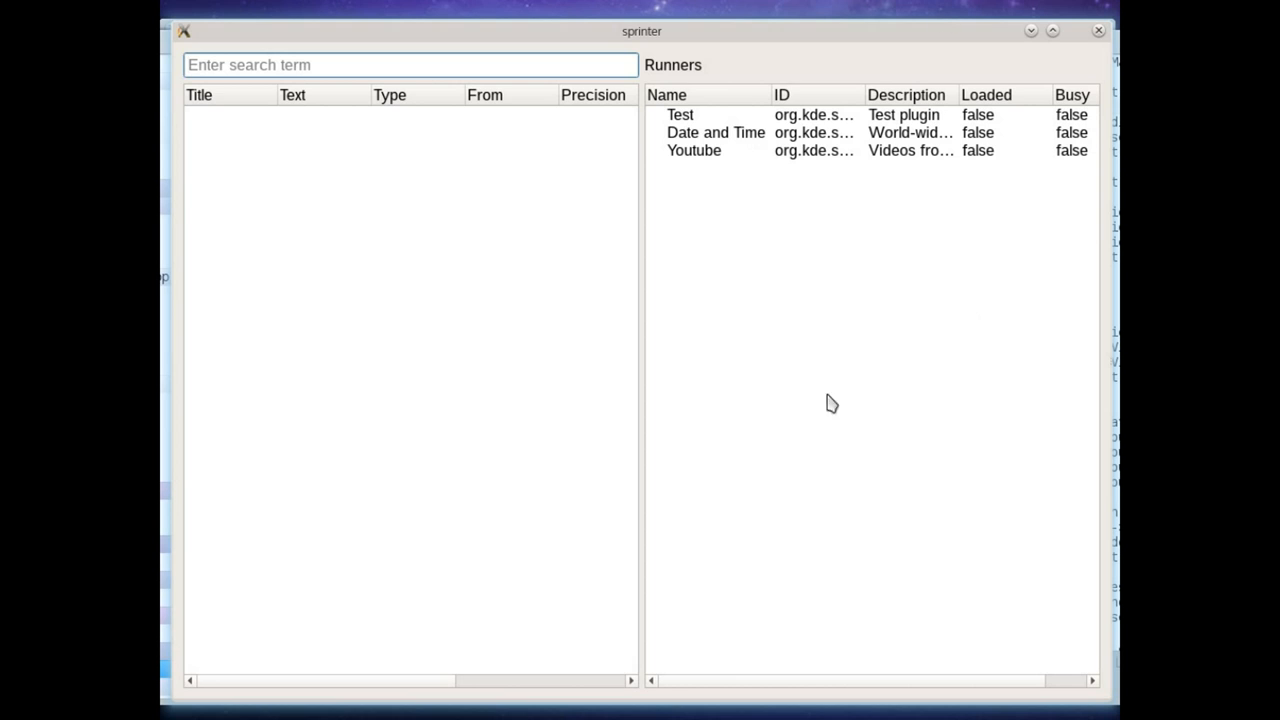
{"action": "left_click", "coordinate": [680, 114]}
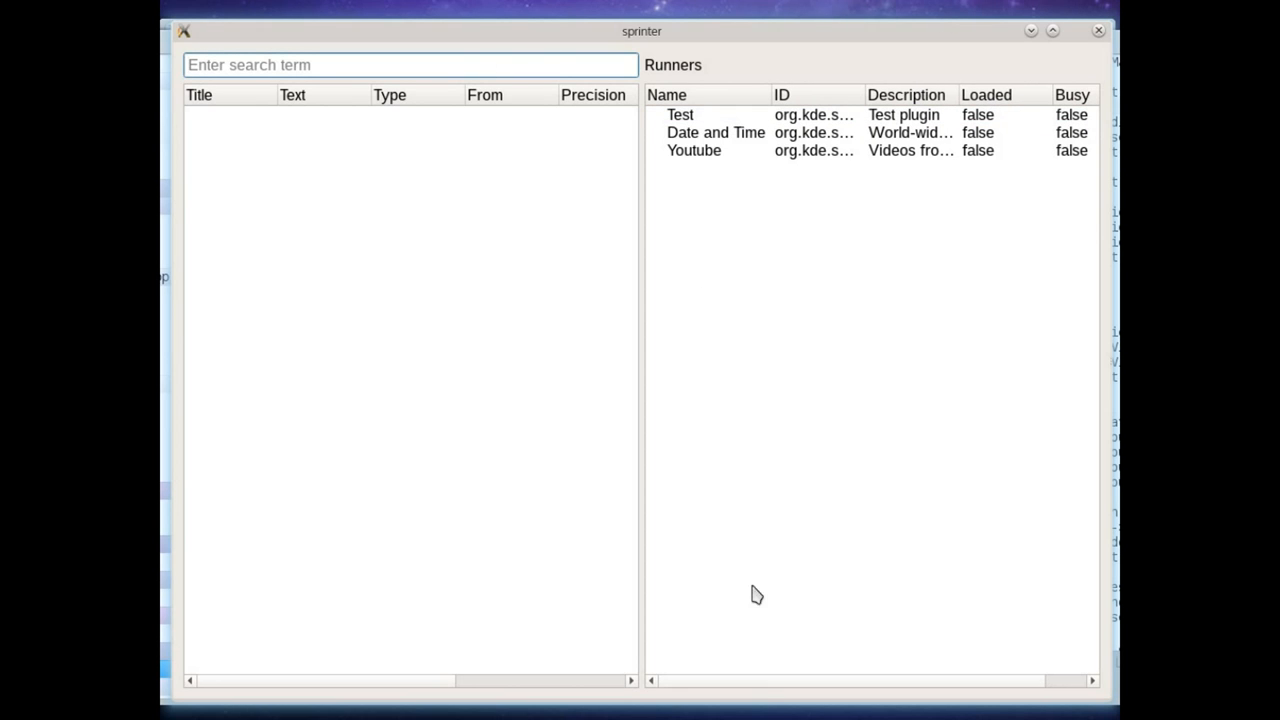
{"action": "mouse_move", "coordinate": [708, 129]}
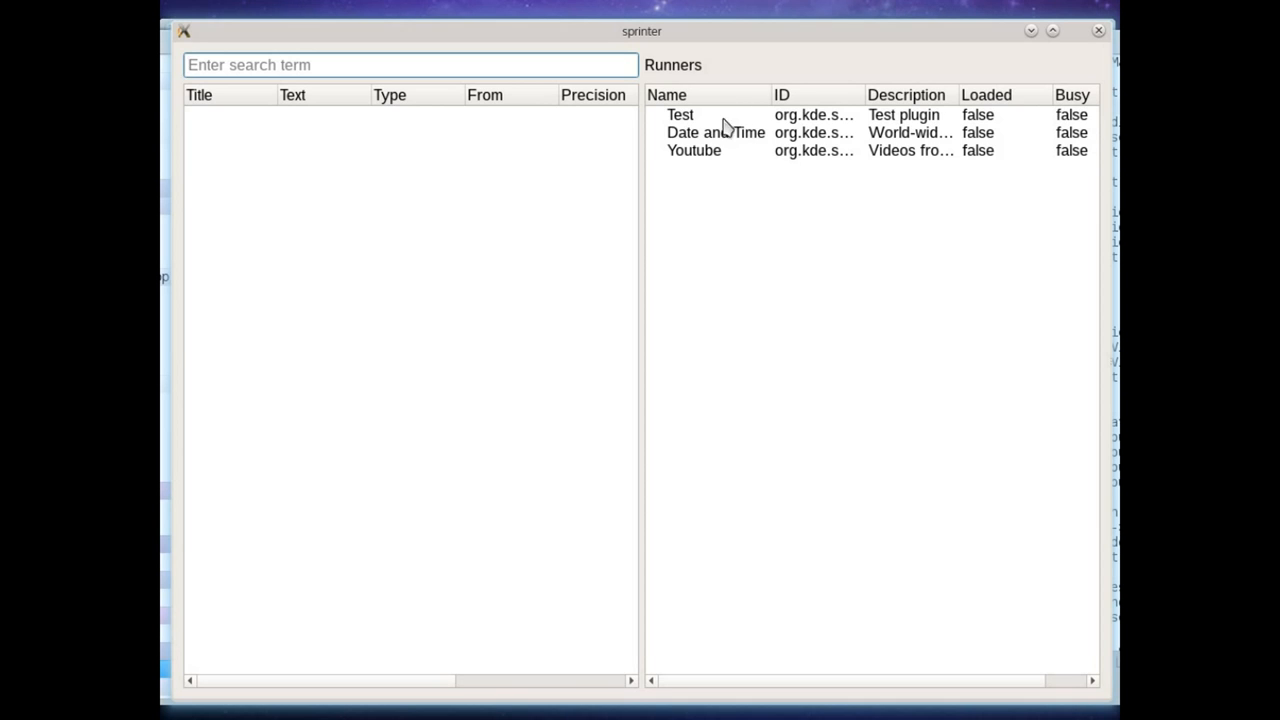
{"action": "left_click", "coordinate": [680, 114]}
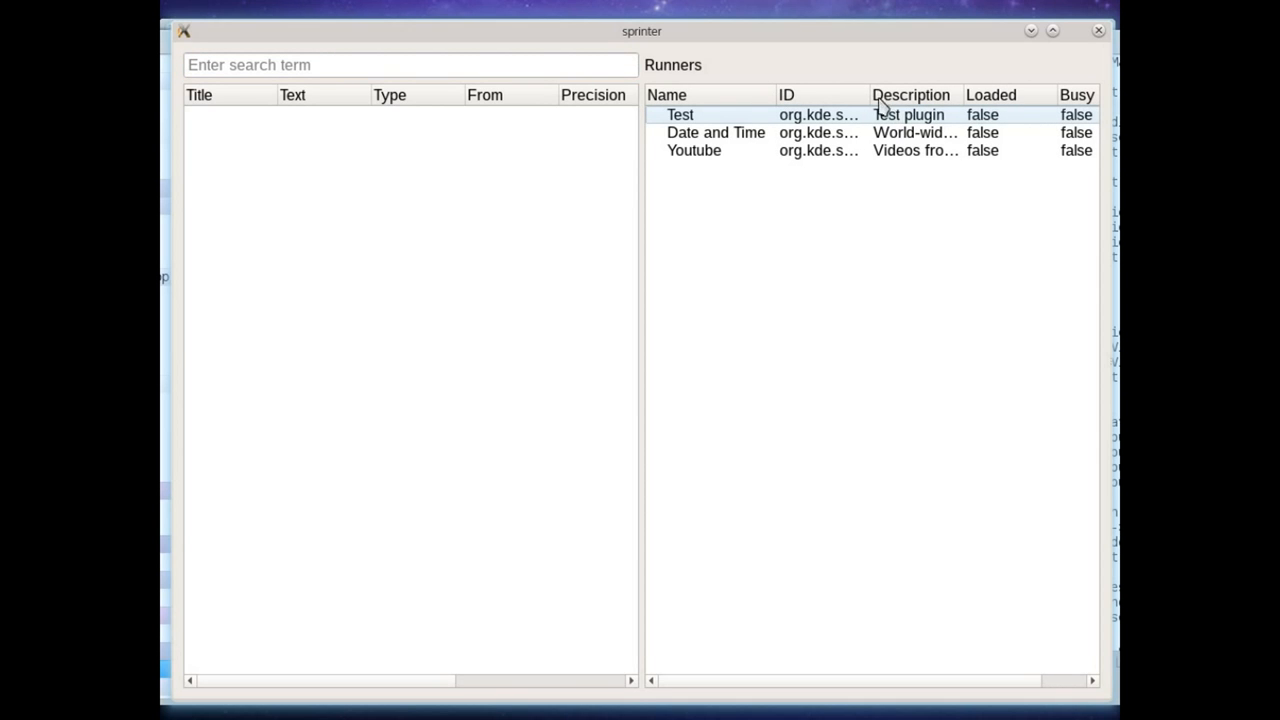
{"action": "mouse_move", "coordinate": [739, 122]}
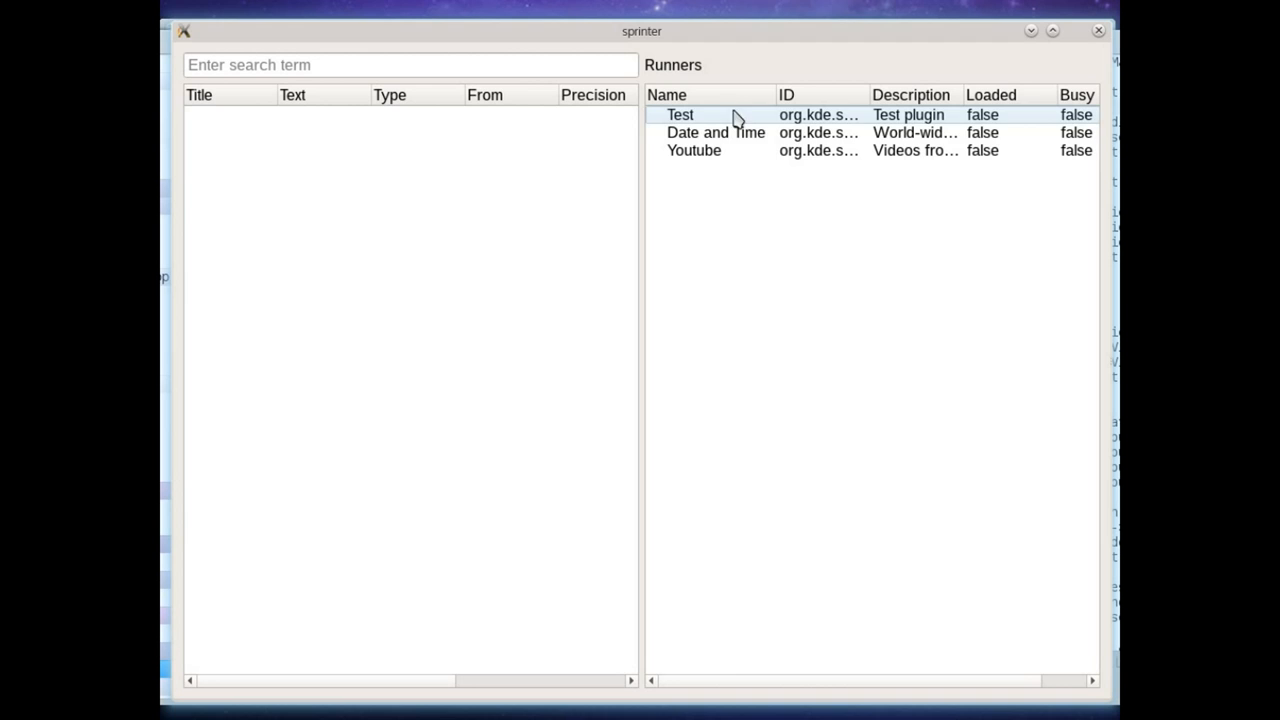
{"action": "left_click", "coordinate": [714, 132]}
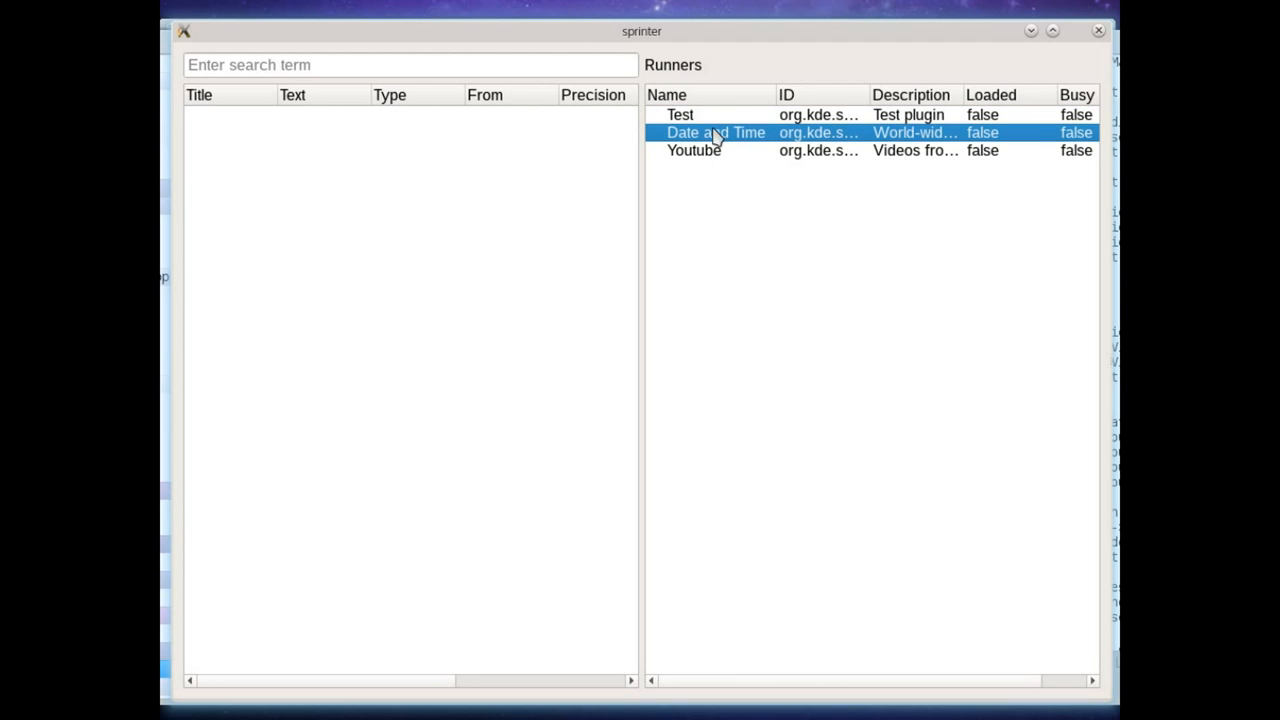
{"action": "mouse_move", "coordinate": [747, 138]}
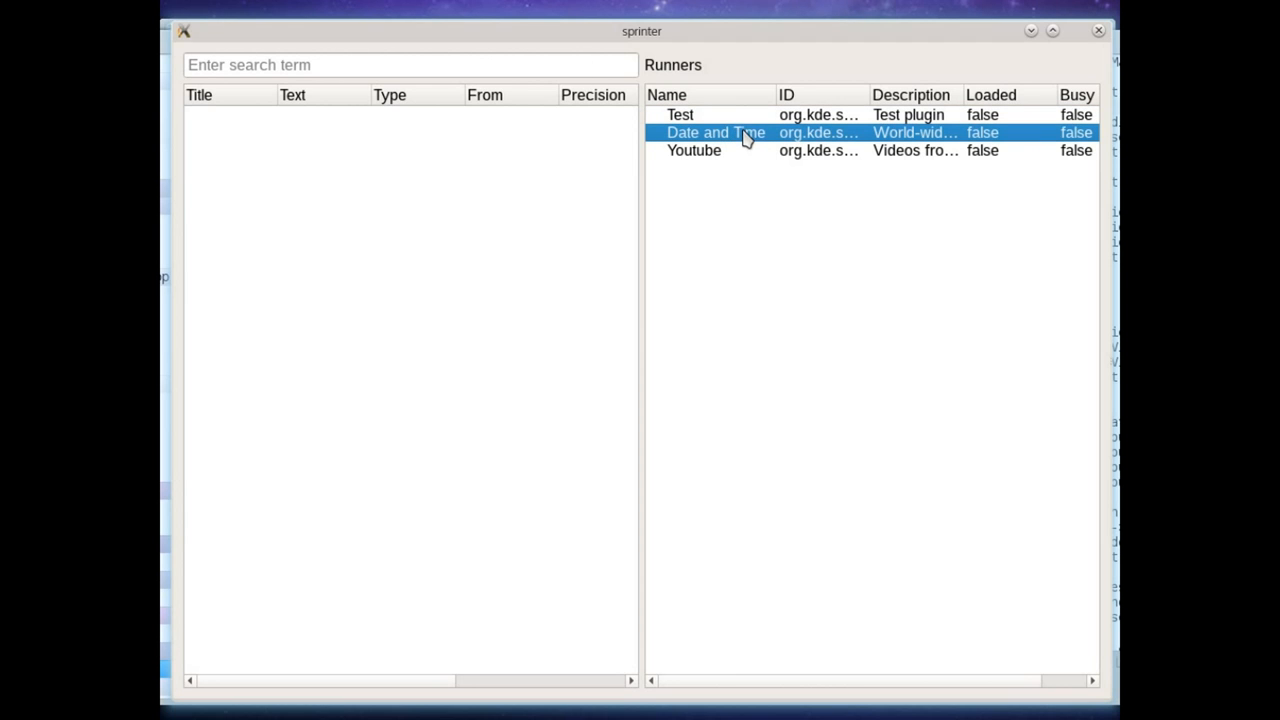
{"action": "mouse_move", "coordinate": [850, 156]}
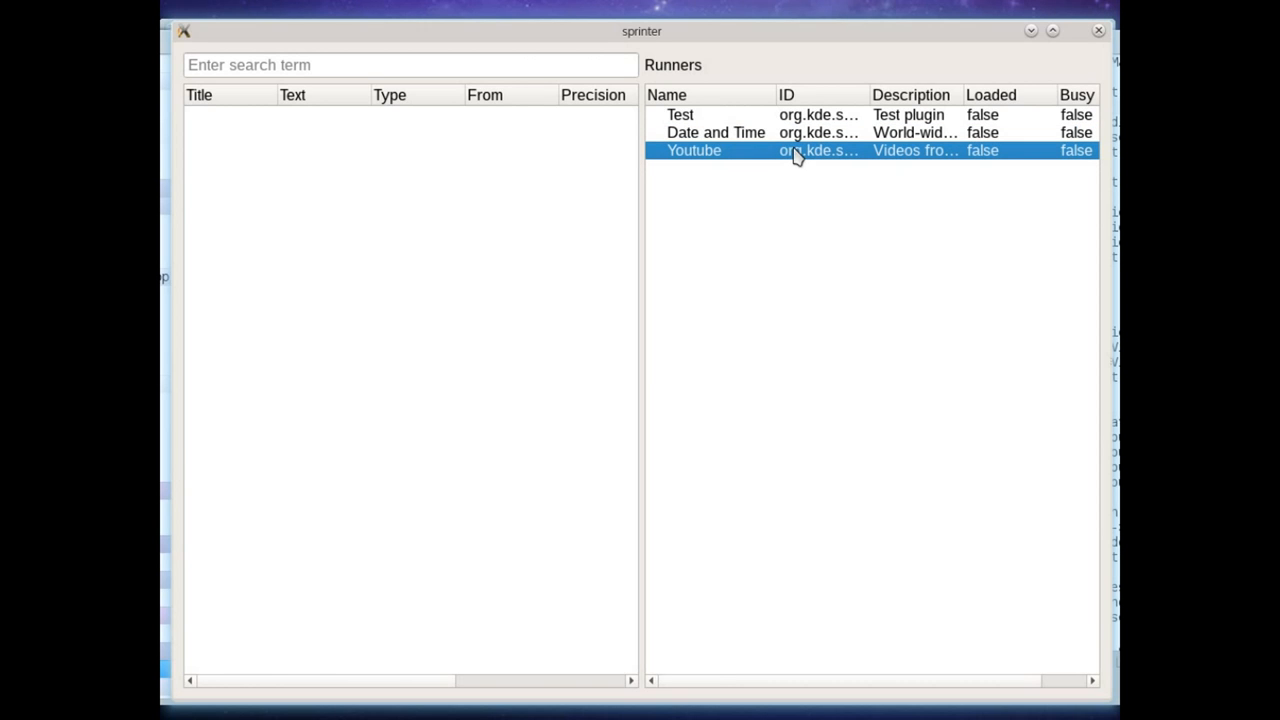
{"action": "mouse_move", "coordinate": [945, 167]}
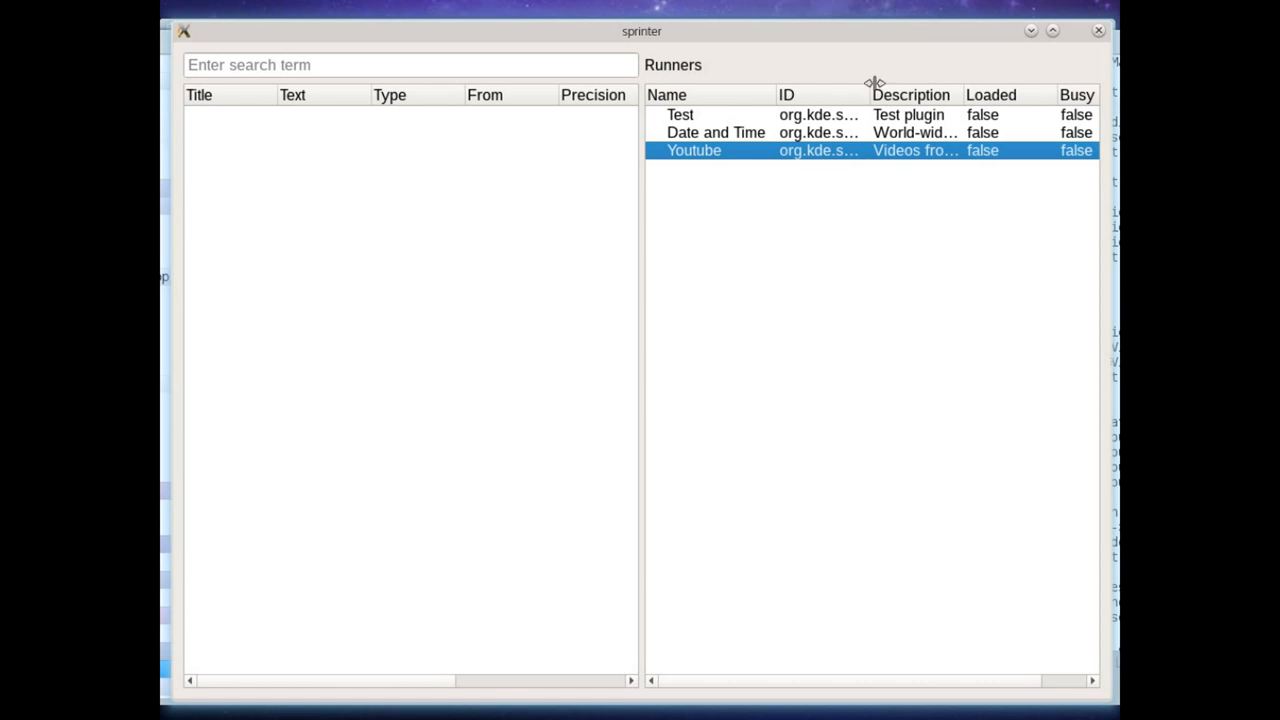
{"action": "mouse_move", "coordinate": [802, 153]}
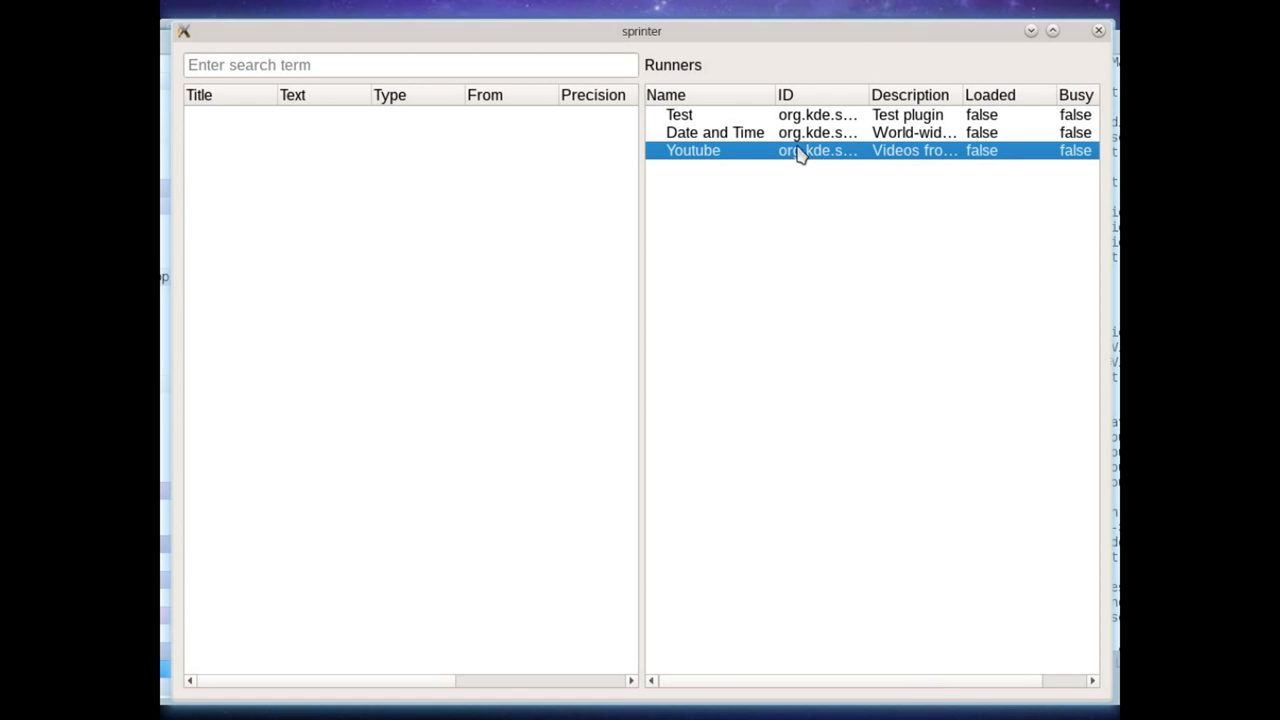
{"action": "mouse_move", "coordinate": [832, 101]}
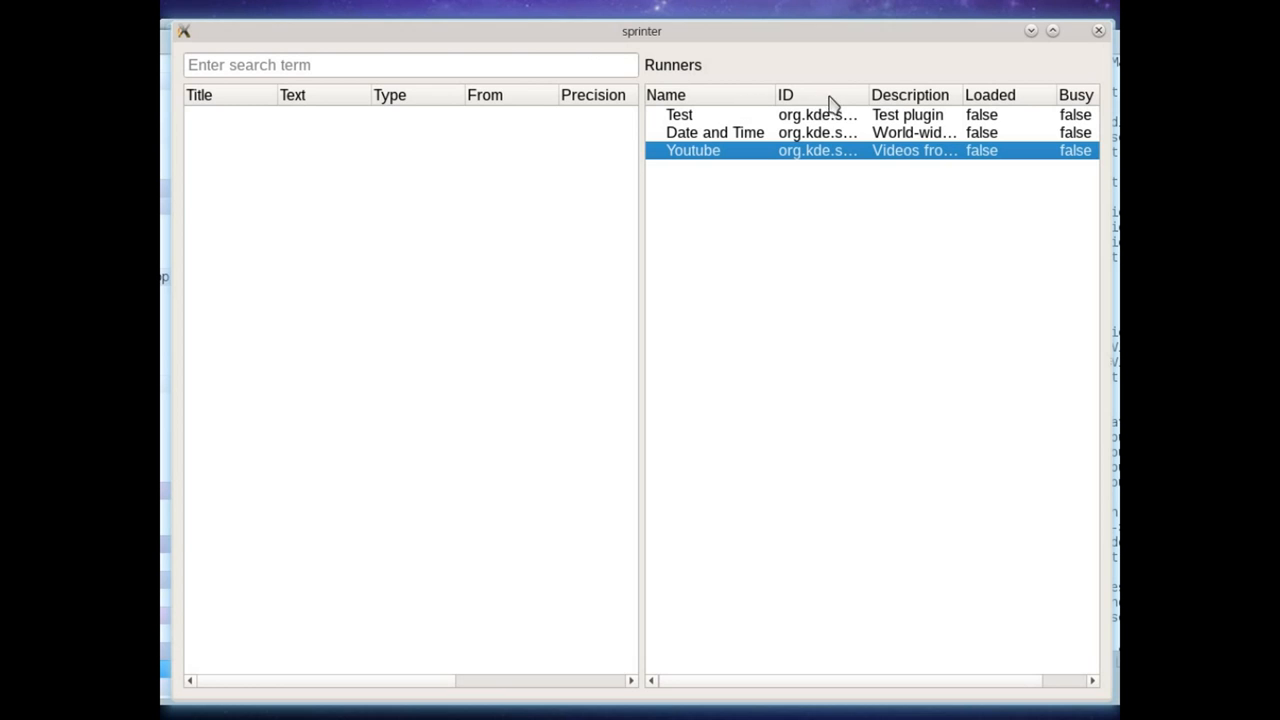
{"action": "mouse_move", "coordinate": [922, 109]}
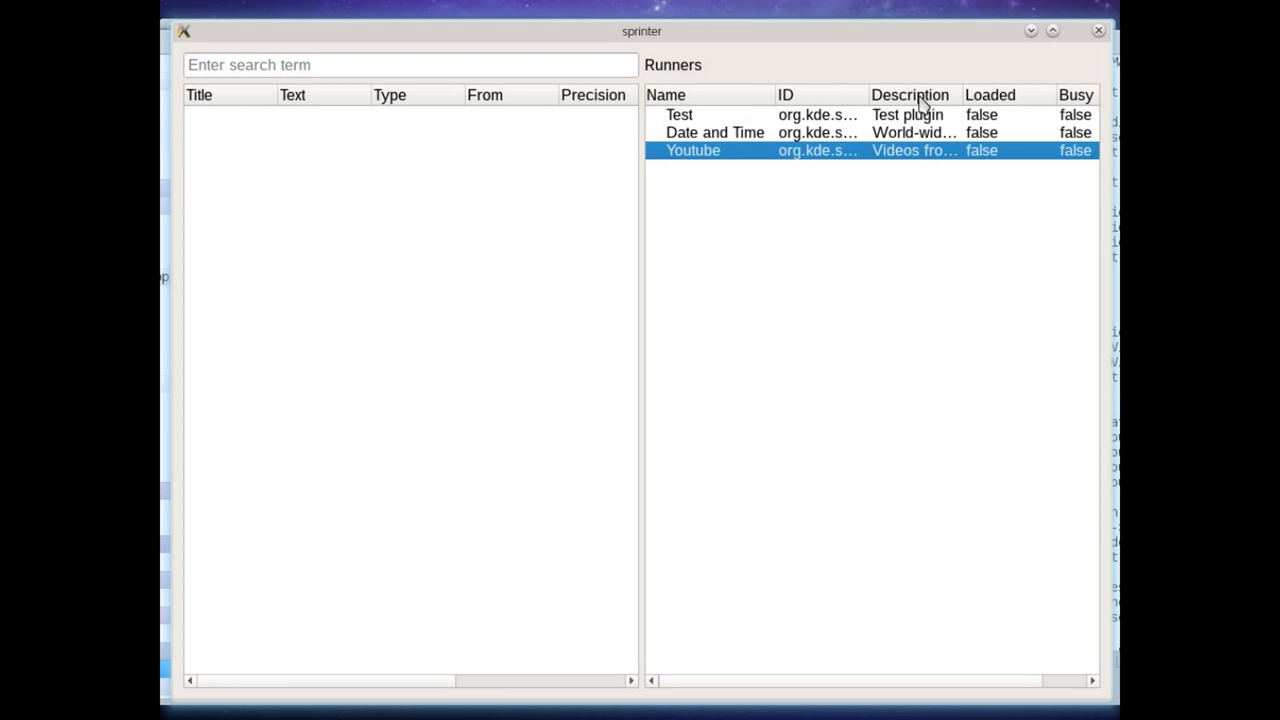
{"action": "mouse_move", "coordinate": [941, 112]}
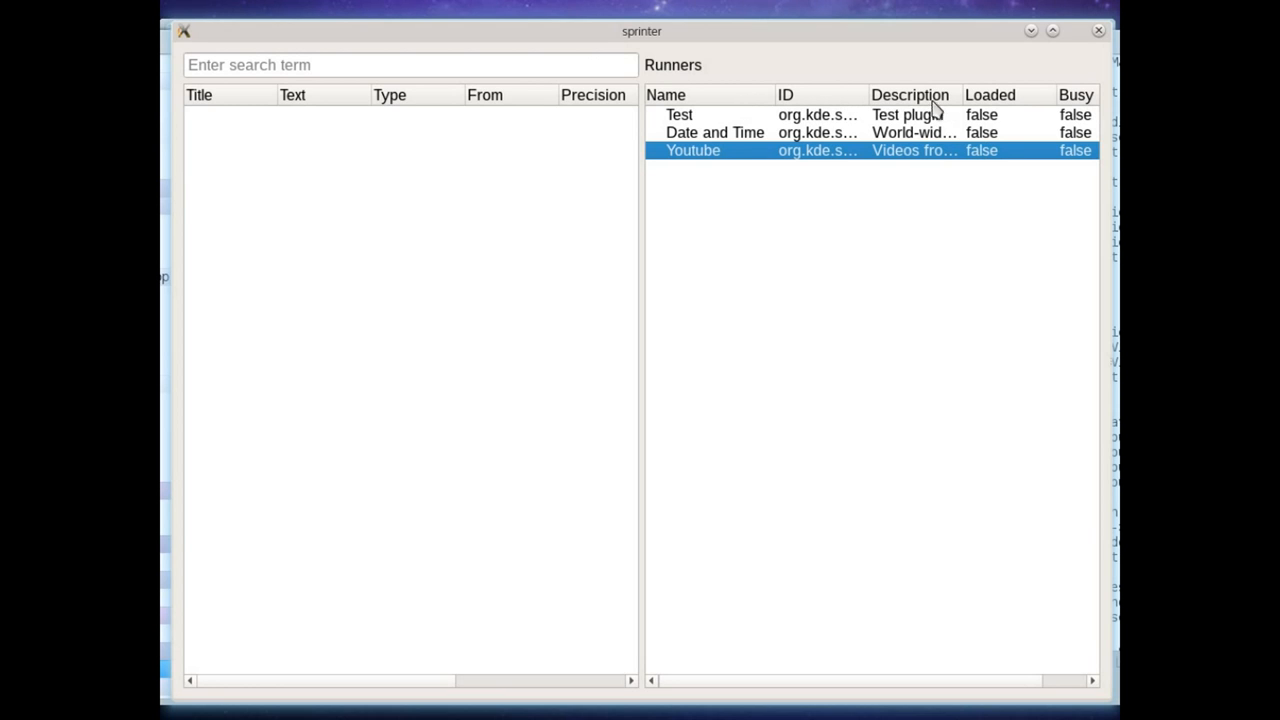
{"action": "mouse_move", "coordinate": [1034, 692]}
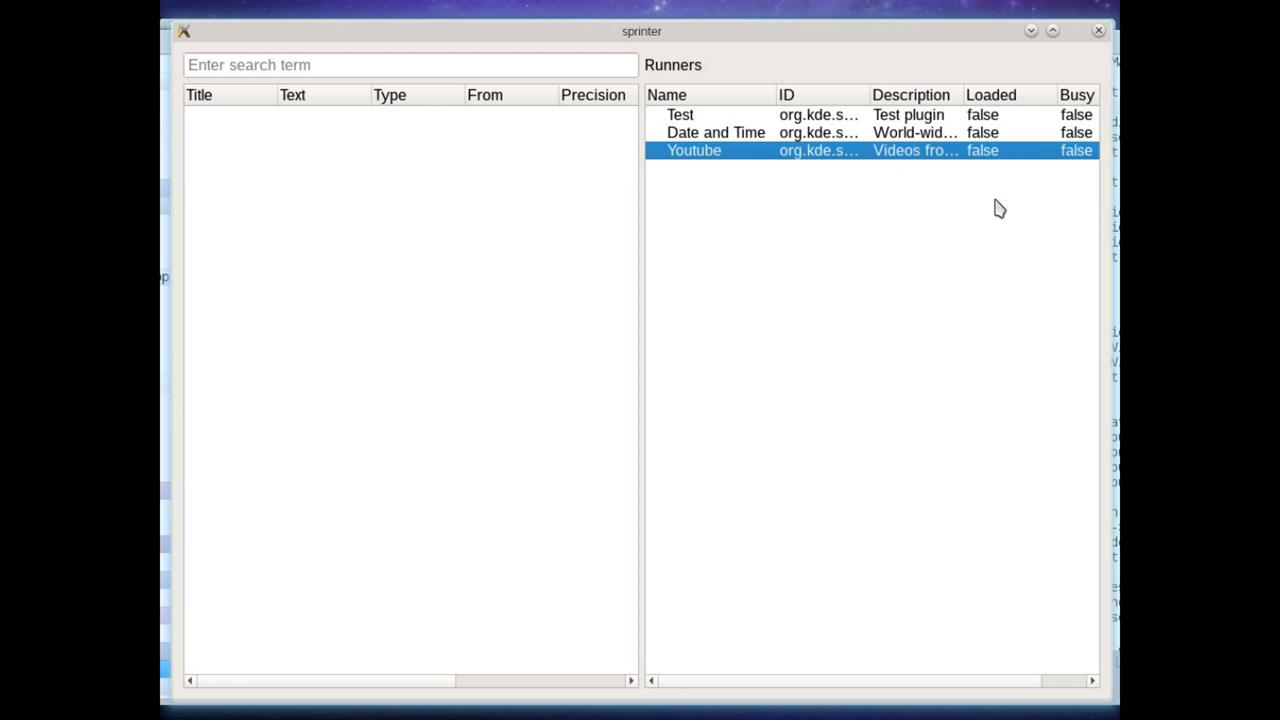
{"action": "mouse_move", "coordinate": [996, 140]}
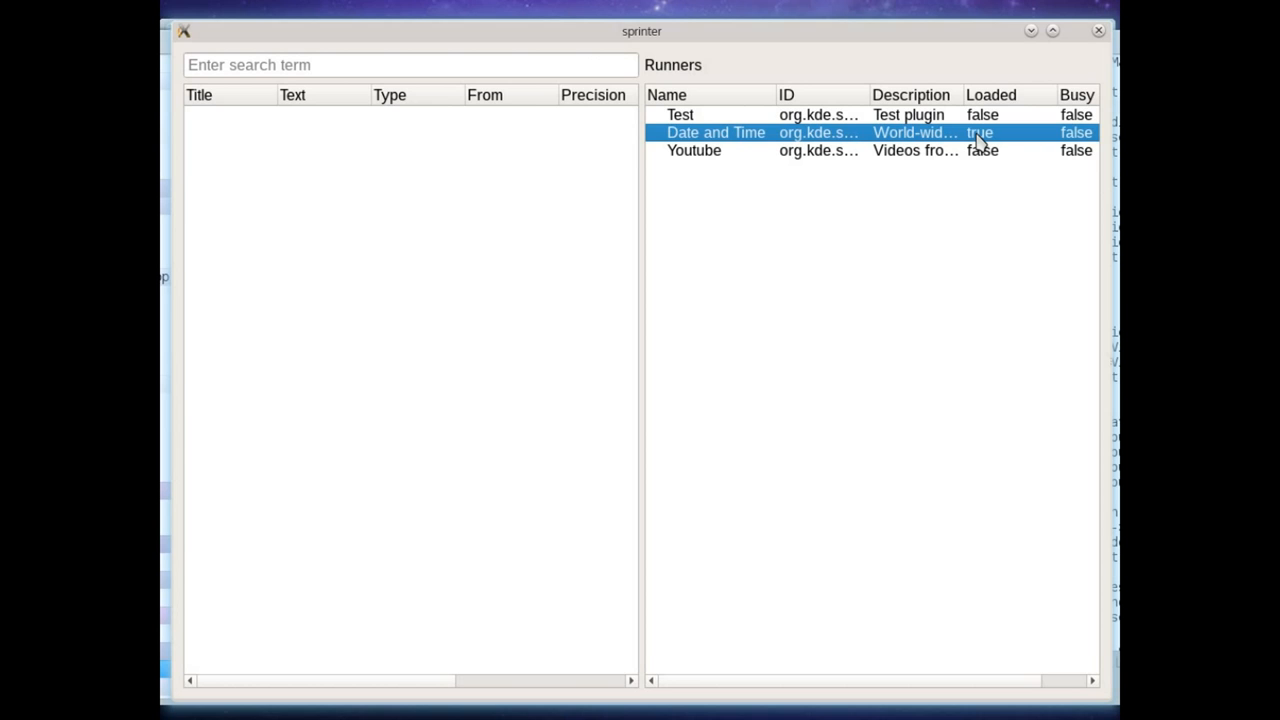
{"action": "mouse_move", "coordinate": [793, 124]}
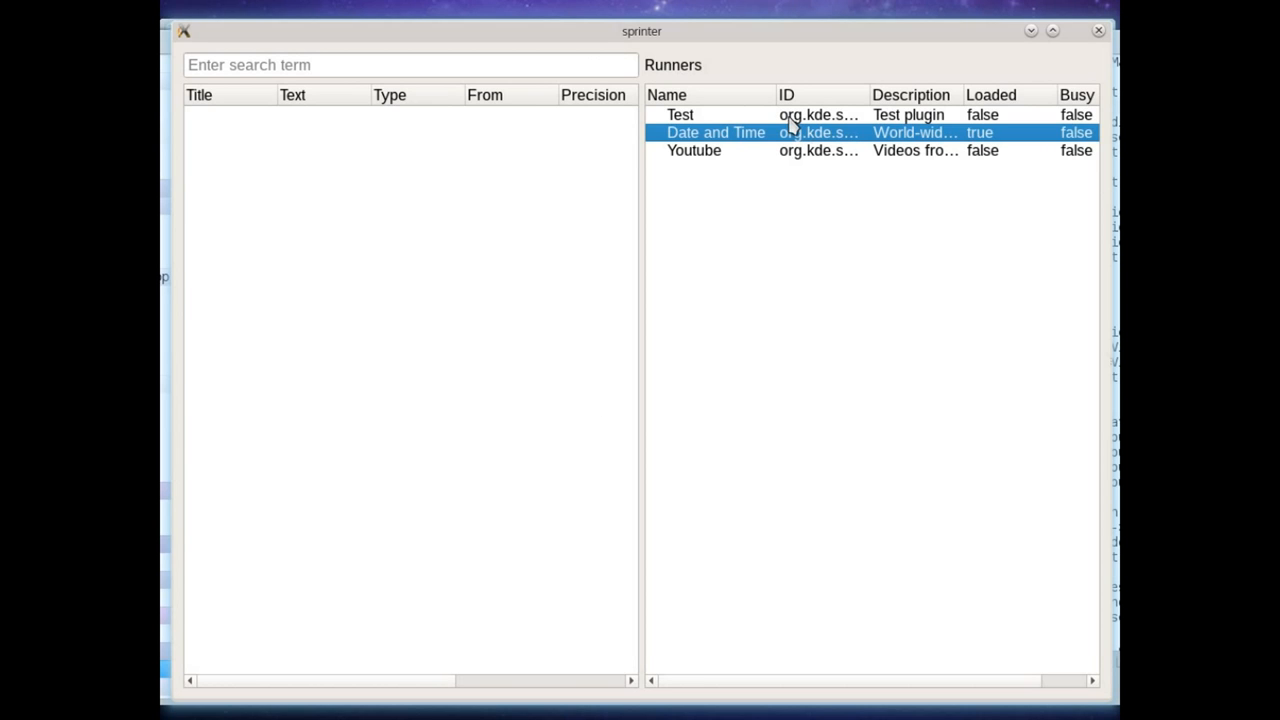
{"action": "mouse_move", "coordinate": [797, 137]}
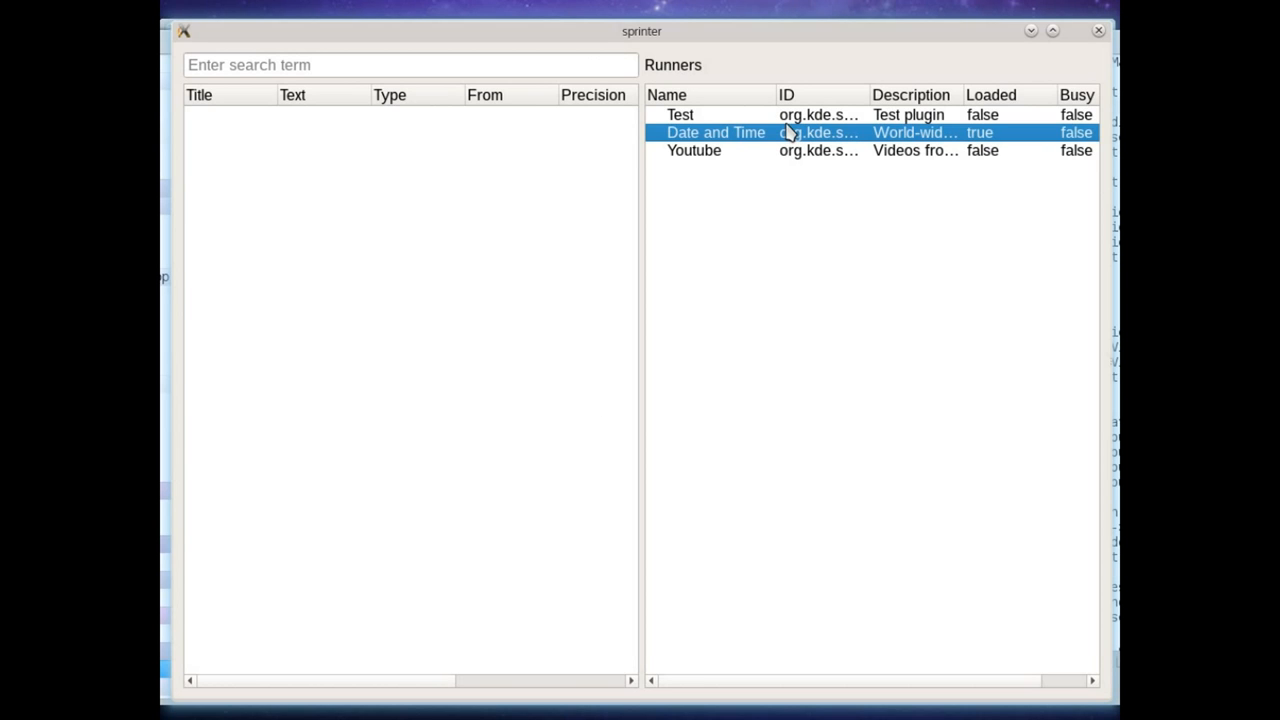
{"action": "mouse_move", "coordinate": [571, 175]}
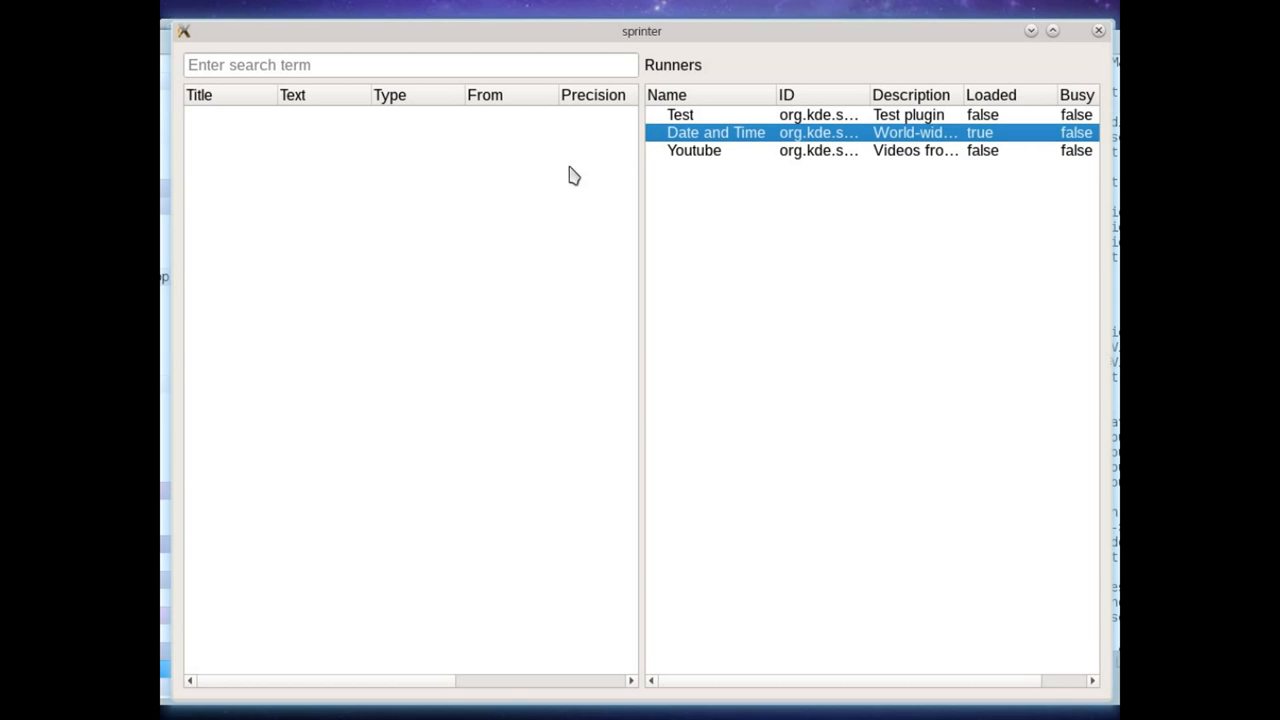
{"action": "mouse_move", "coordinate": [525, 114]}
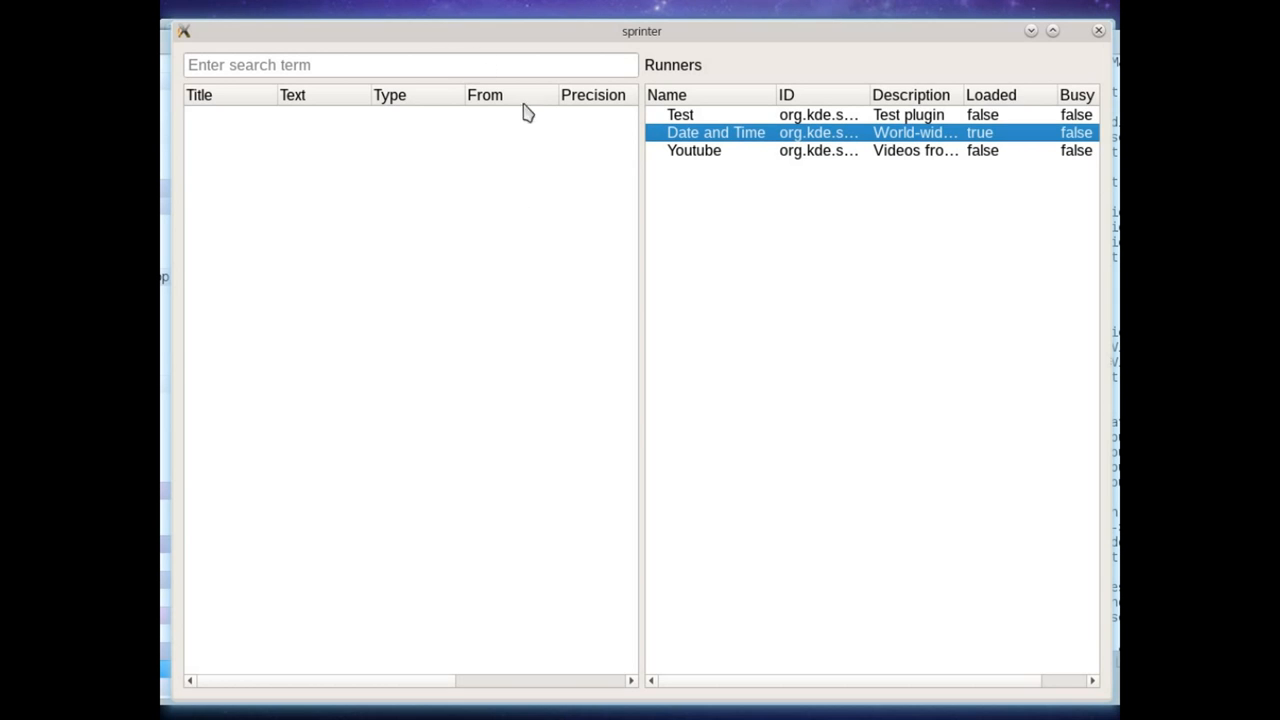
{"action": "mouse_move", "coordinate": [813, 160]}
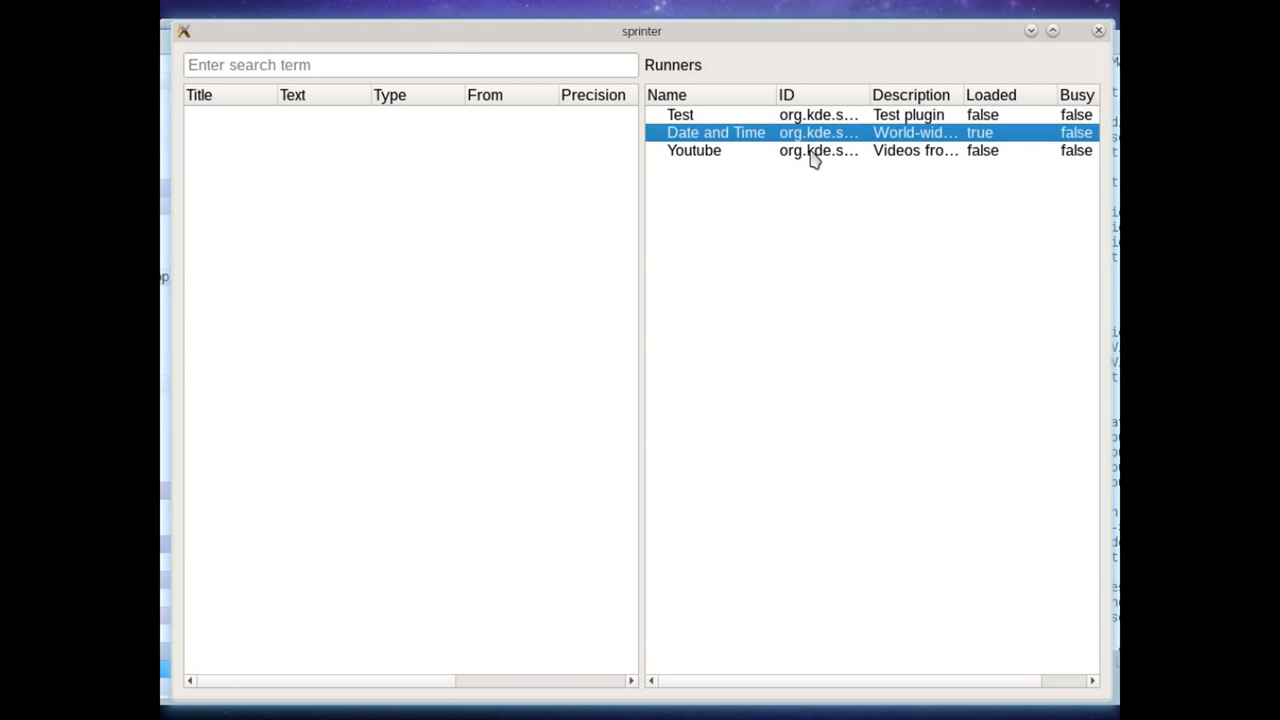
{"action": "mouse_move", "coordinate": [822, 174]}
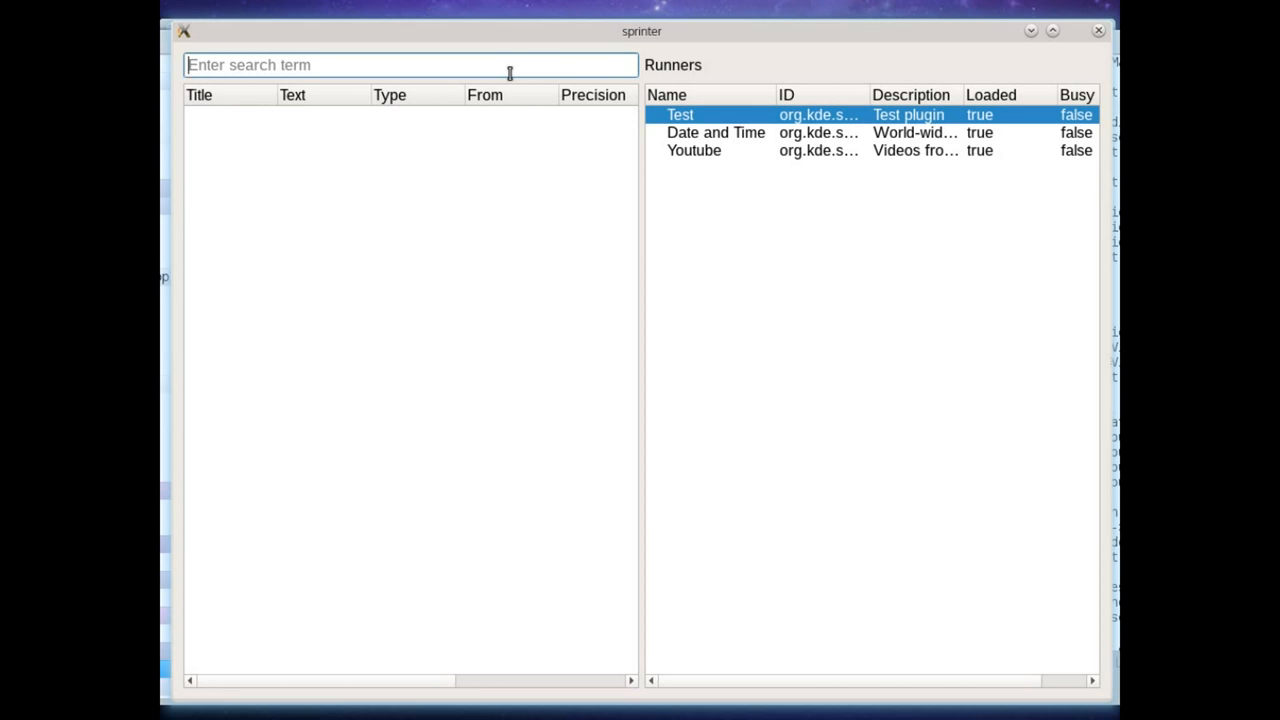
- Search for 'video kde' to get ten VideoType matches from the network
{"action": "type", "text": "video kde"}
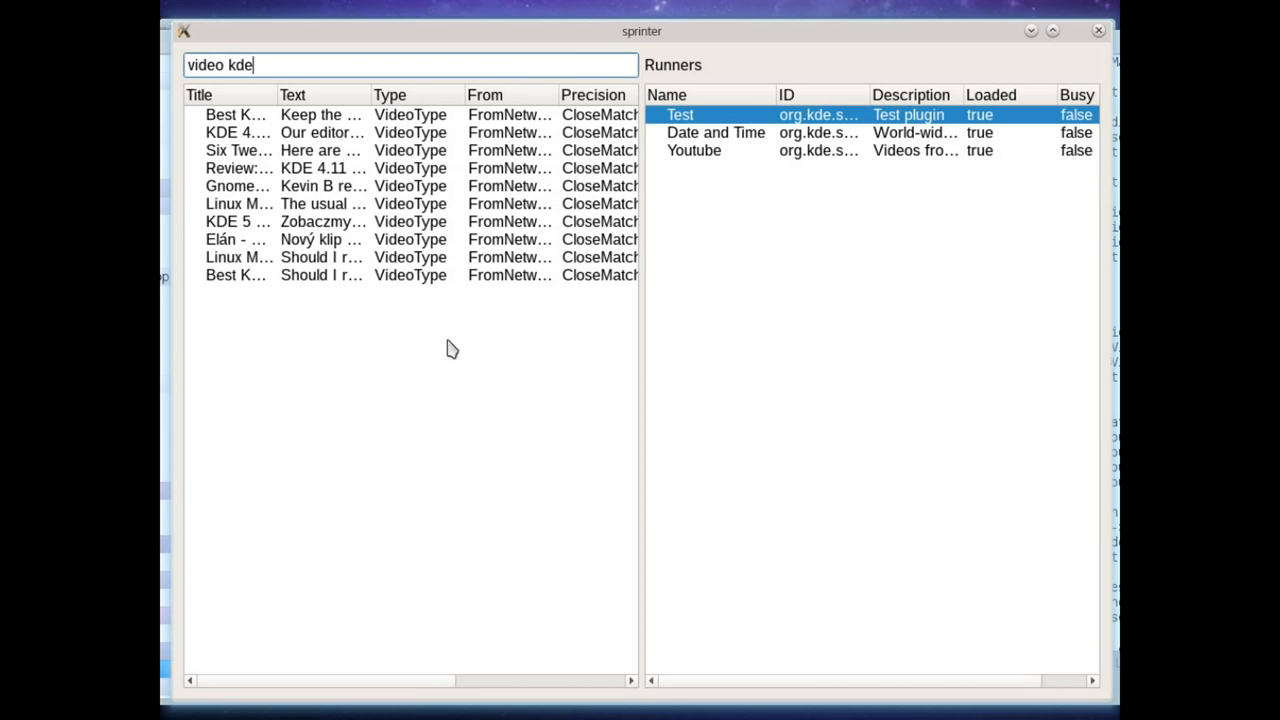
{"action": "mouse_move", "coordinate": [727, 237]}
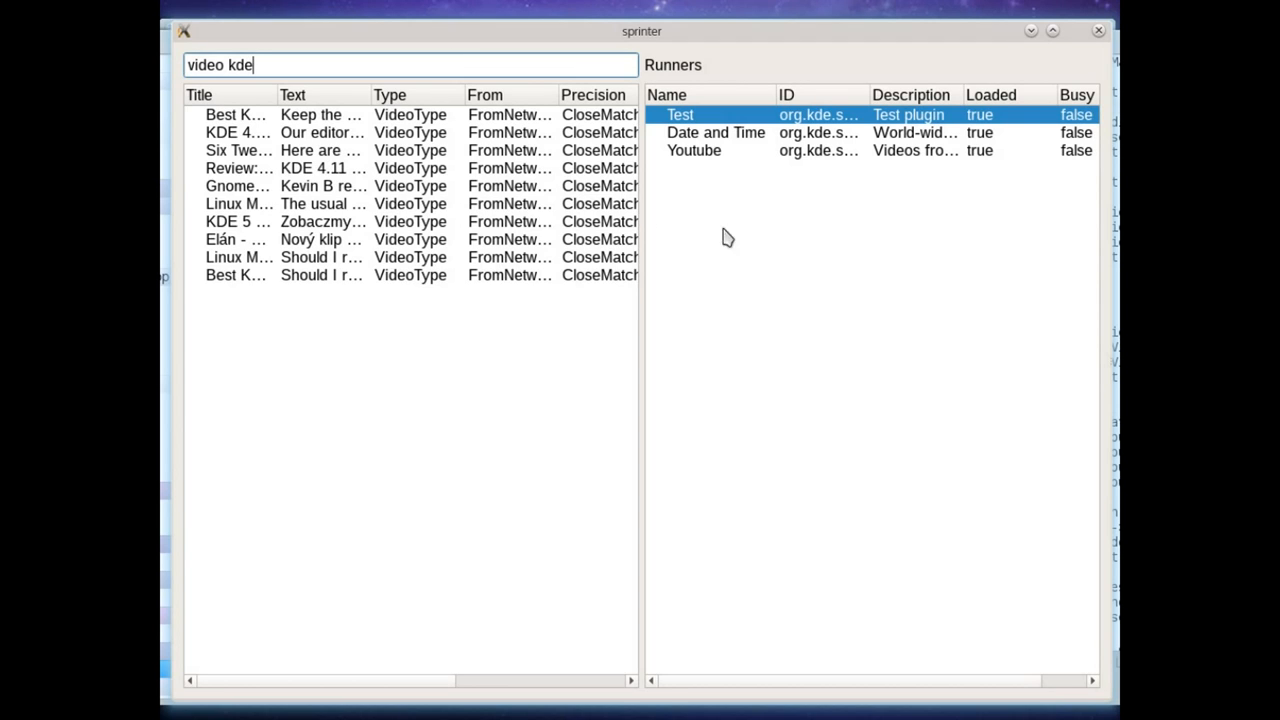
{"action": "mouse_move", "coordinate": [478, 338]}
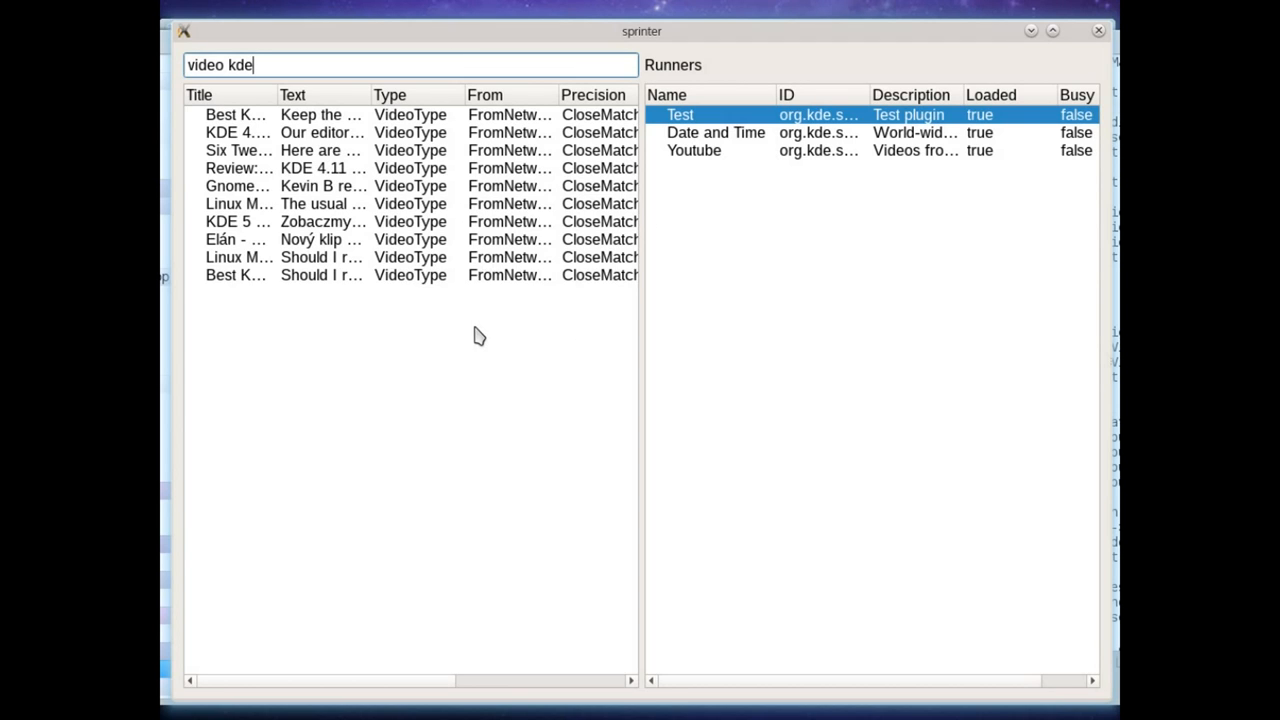
{"action": "mouse_move", "coordinate": [640, 190]}
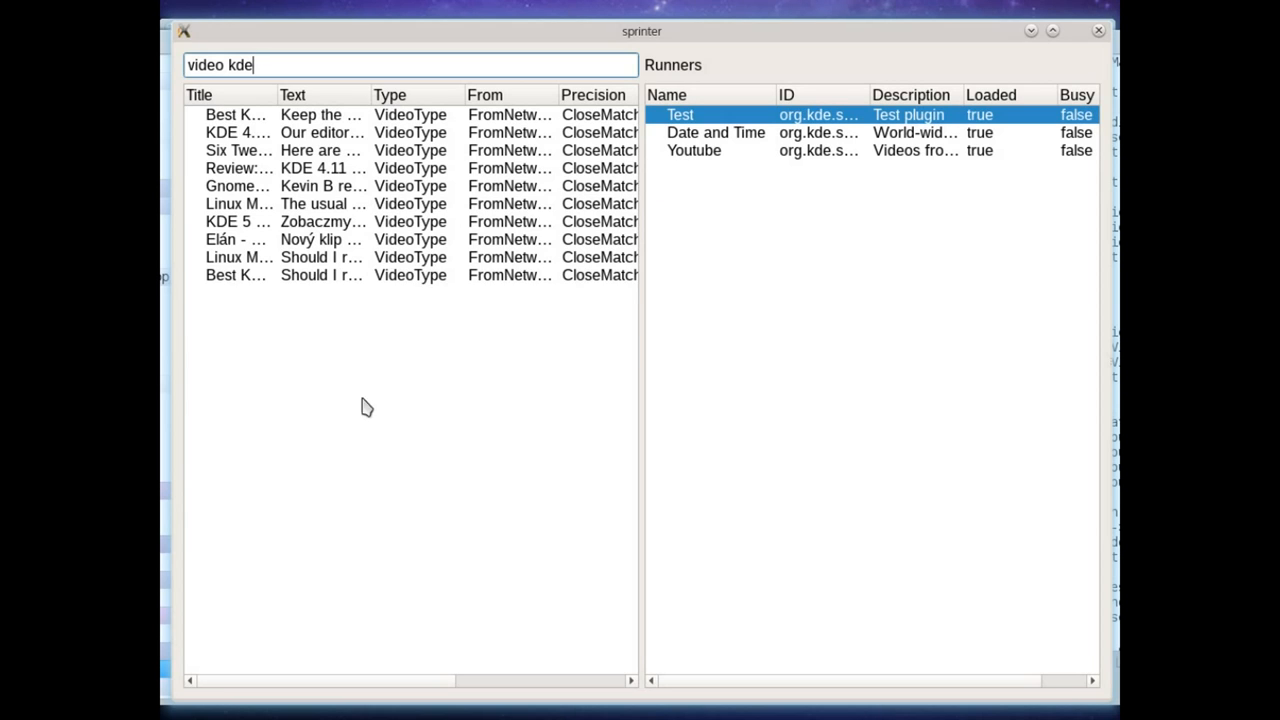
{"action": "mouse_move", "coordinate": [597, 283]}
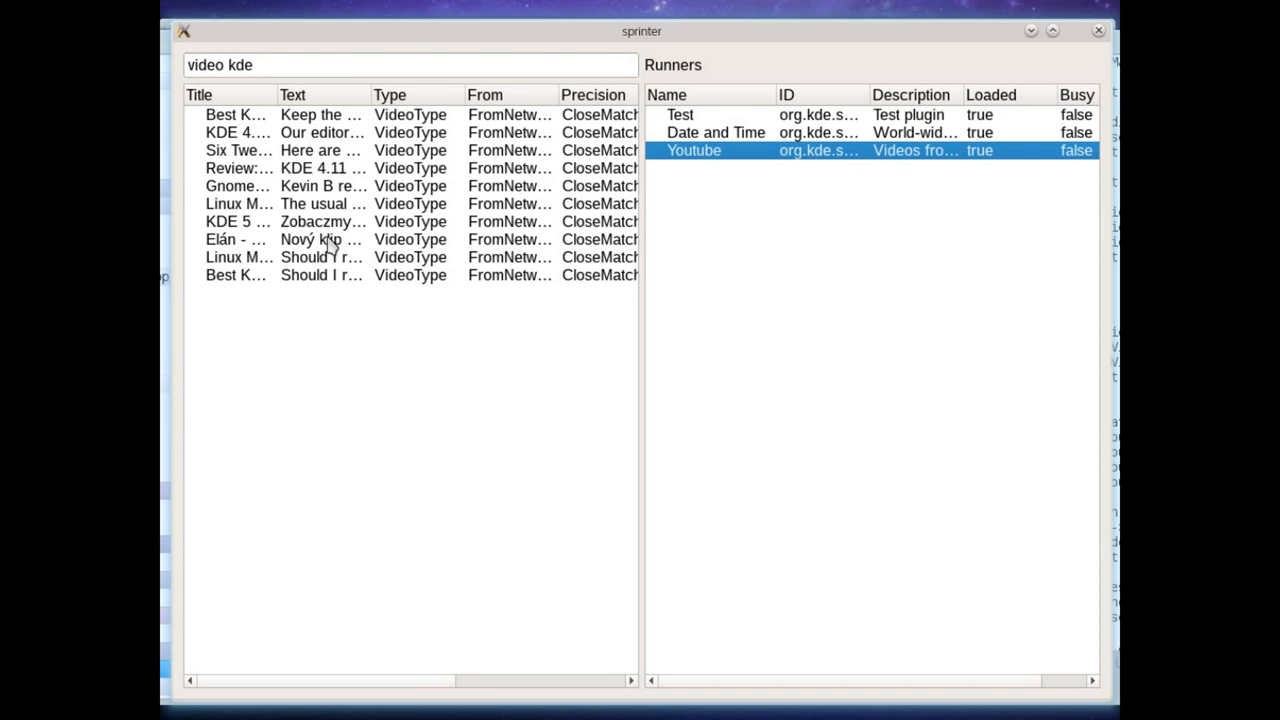
{"action": "mouse_move", "coordinate": [809, 148]}
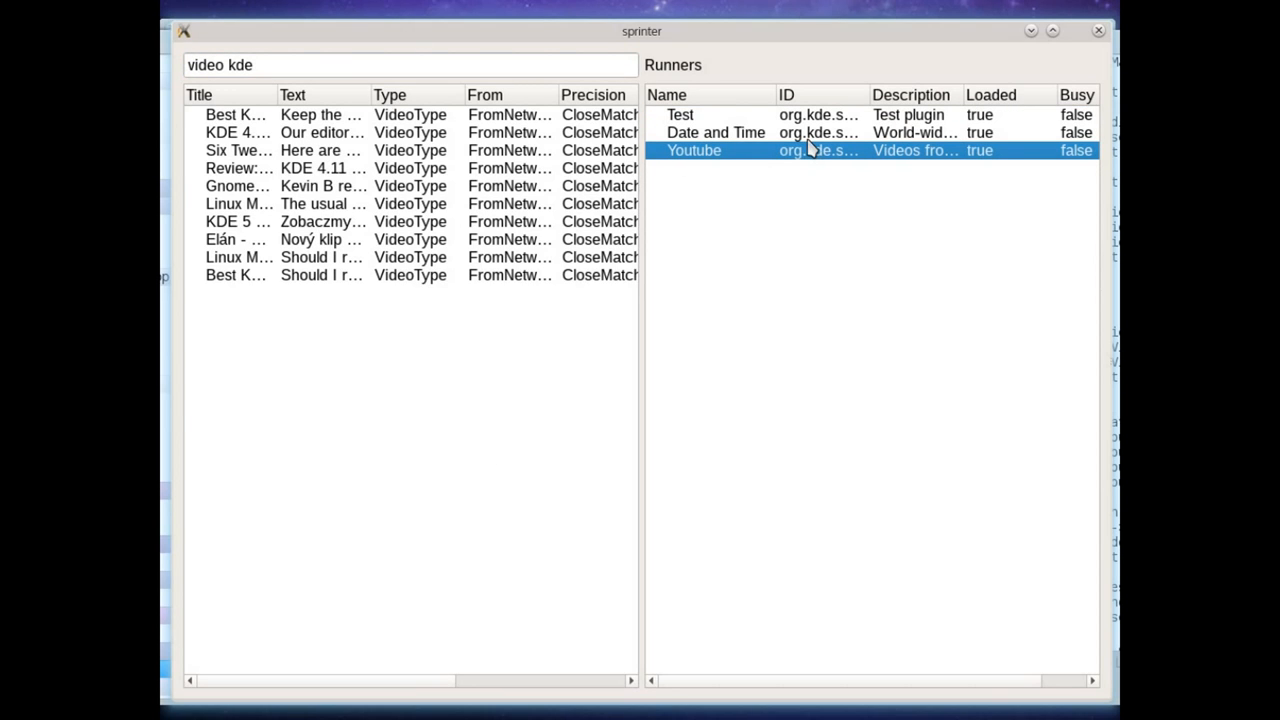
{"action": "mouse_move", "coordinate": [646, 128]}
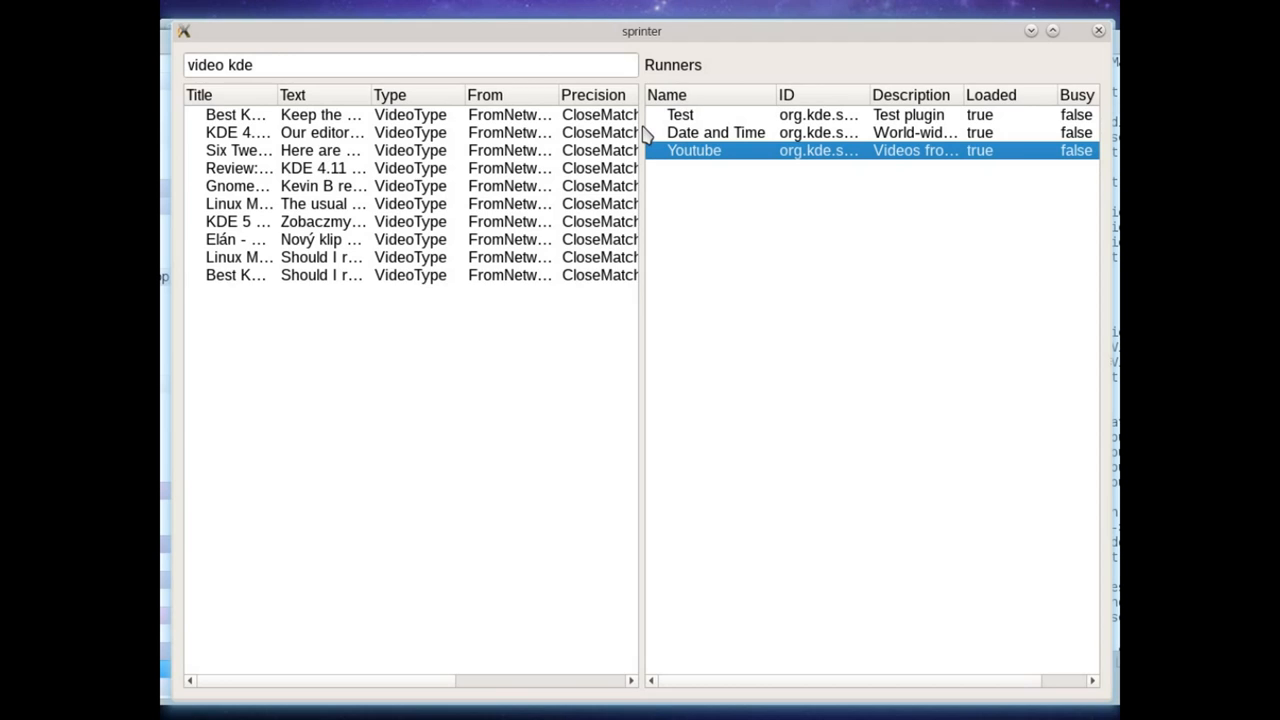
{"action": "mouse_move", "coordinate": [651, 133]}
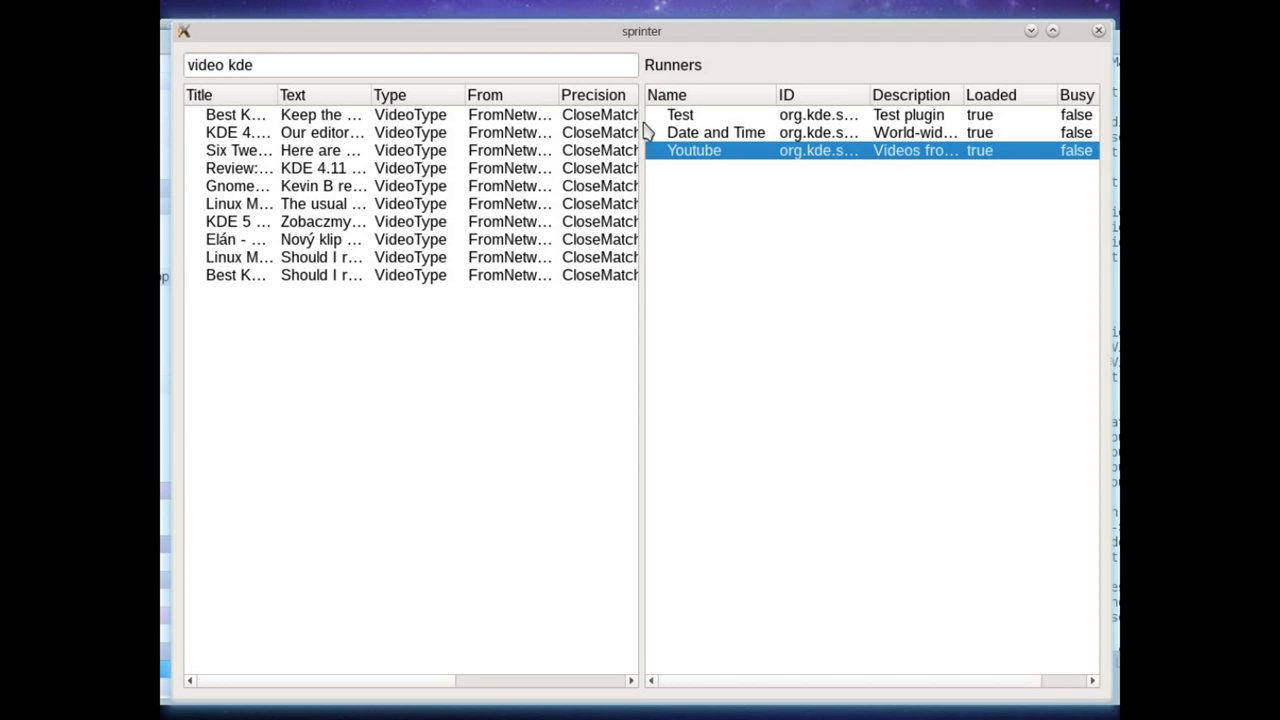
{"action": "mouse_move", "coordinate": [410, 207]}
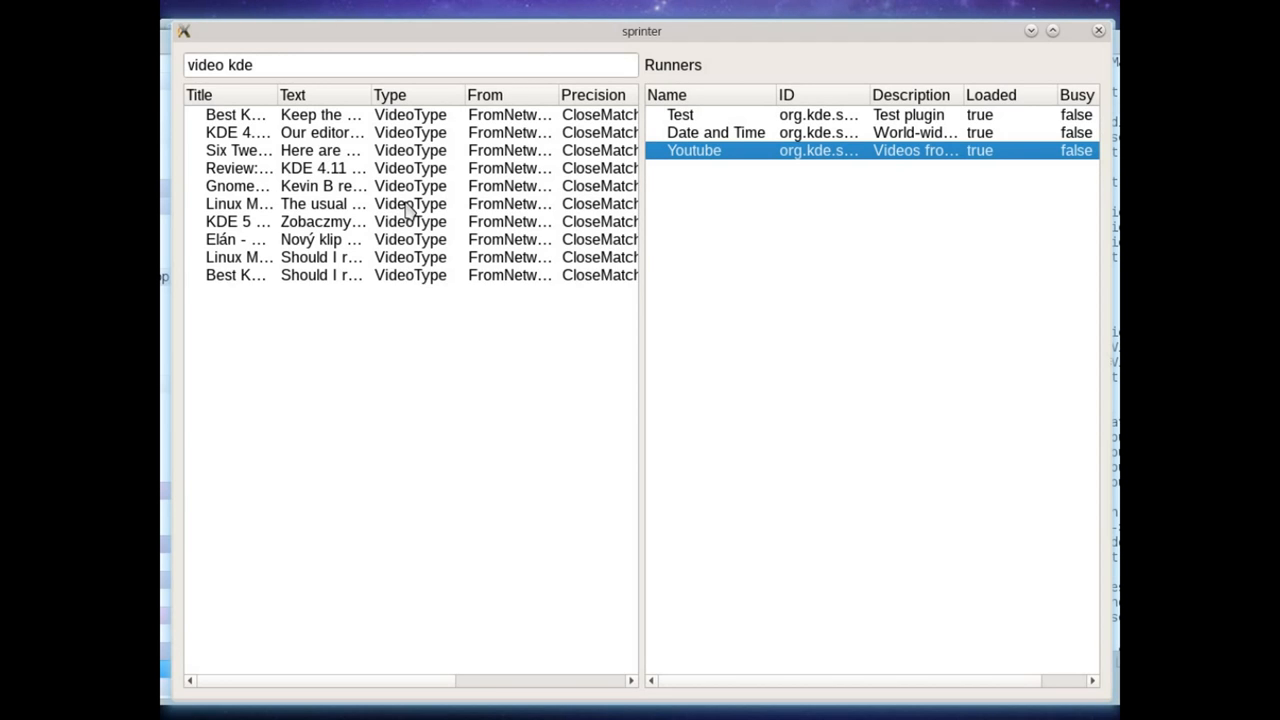
{"action": "mouse_move", "coordinate": [656, 102]}
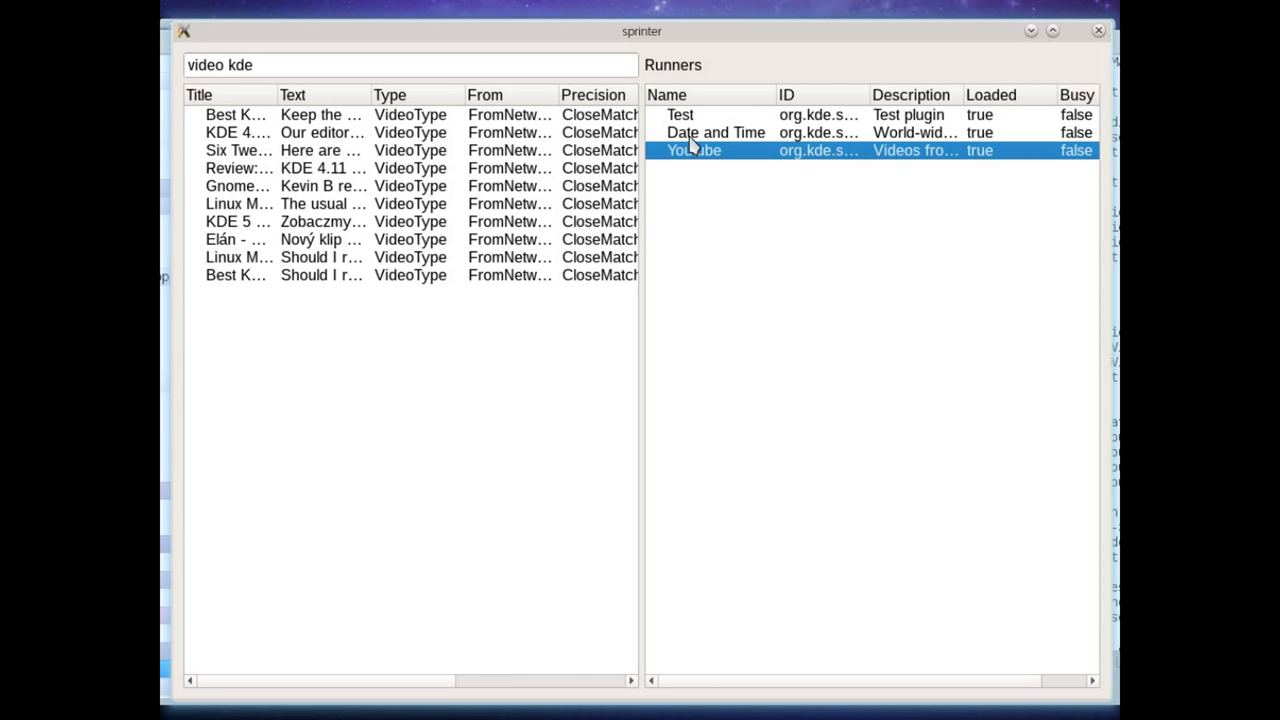
{"action": "mouse_move", "coordinate": [697, 165]}
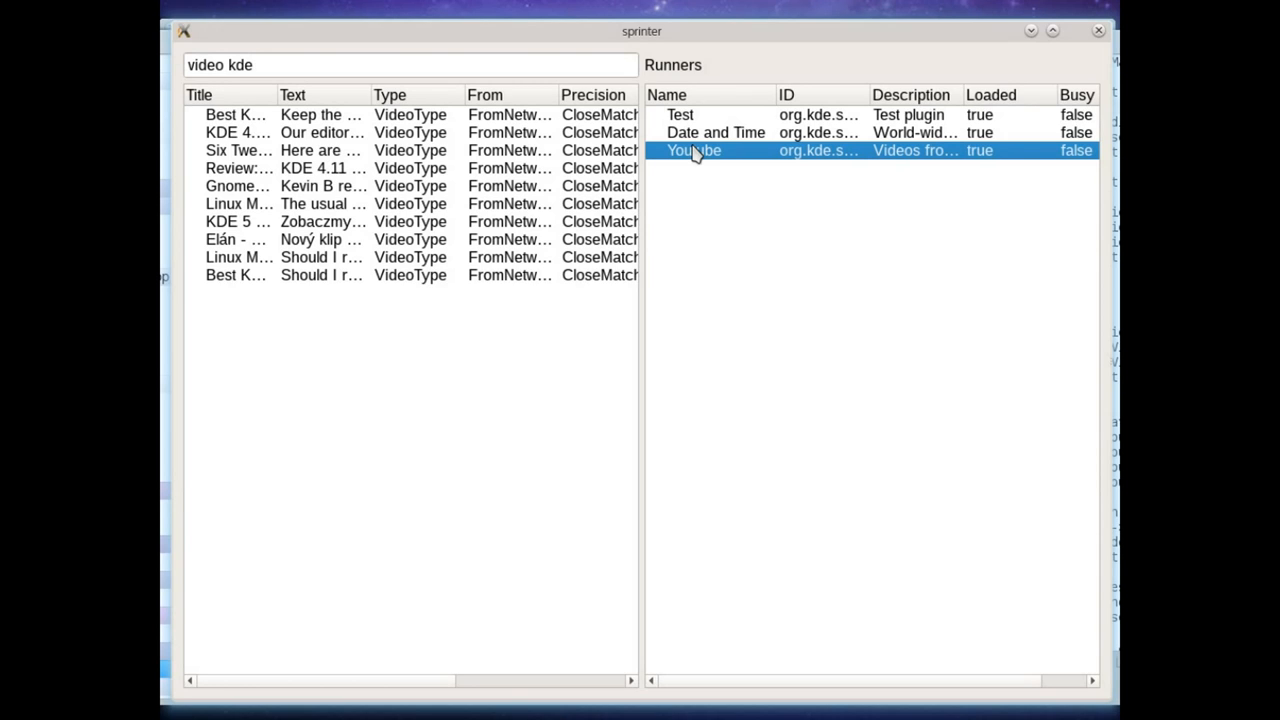
{"action": "mouse_move", "coordinate": [715, 163]}
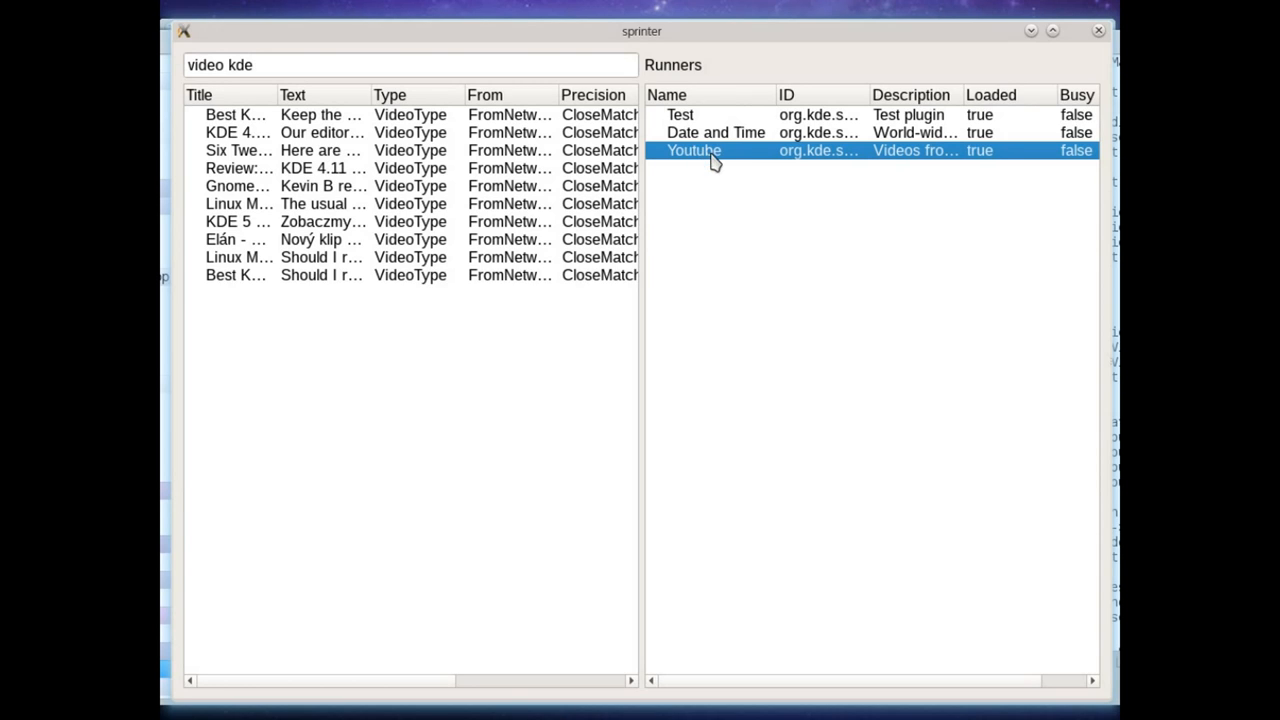
{"action": "mouse_move", "coordinate": [735, 148]}
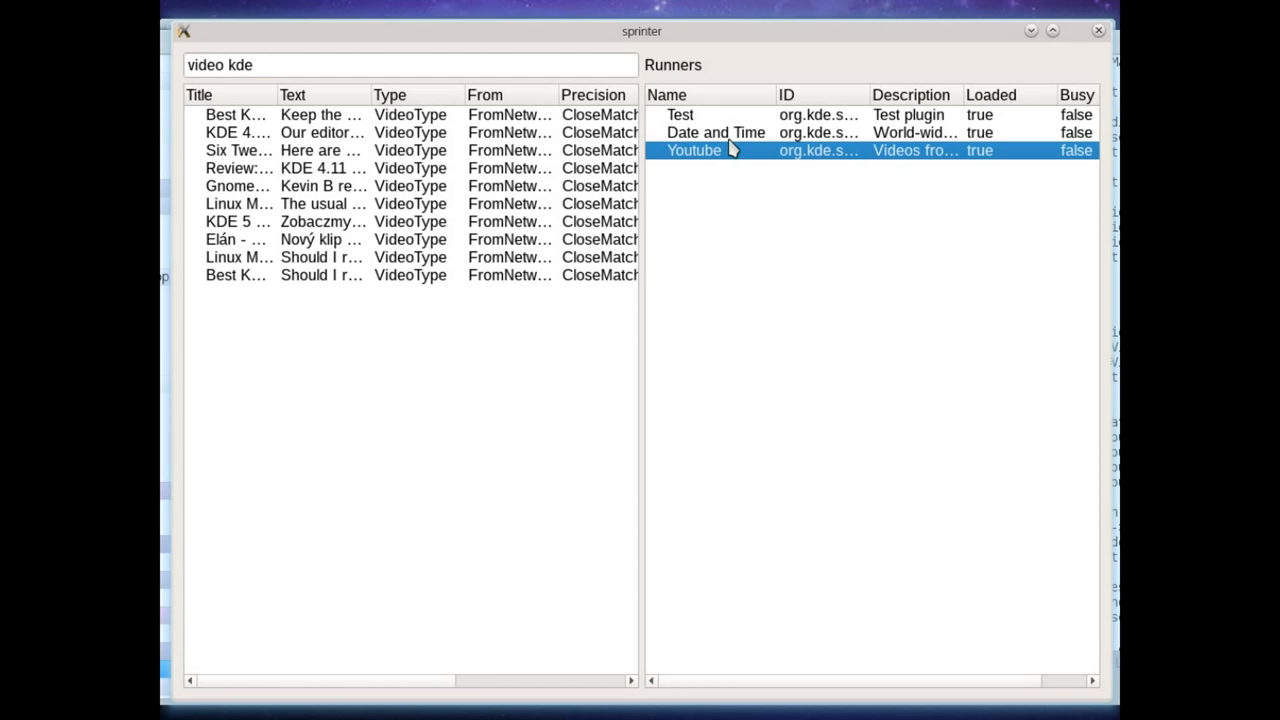
{"action": "mouse_move", "coordinate": [746, 162]}
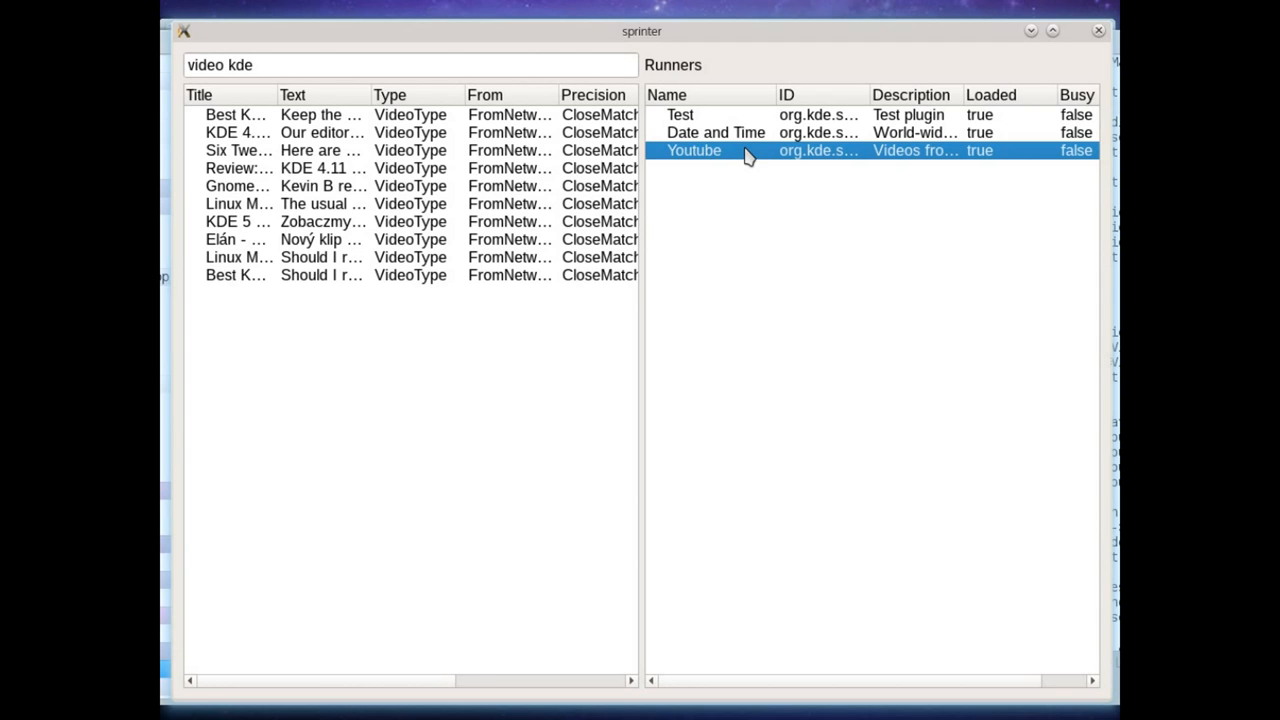
{"action": "mouse_move", "coordinate": [950, 115]}
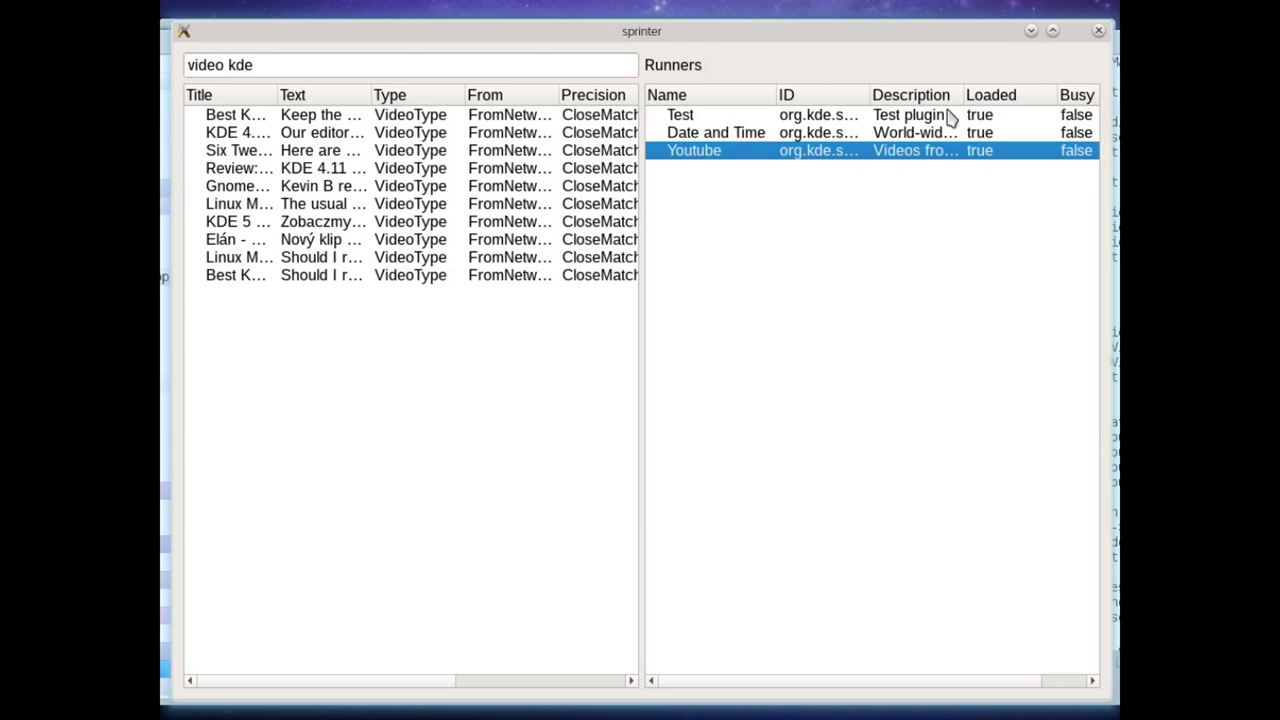
{"action": "mouse_move", "coordinate": [692, 160]}
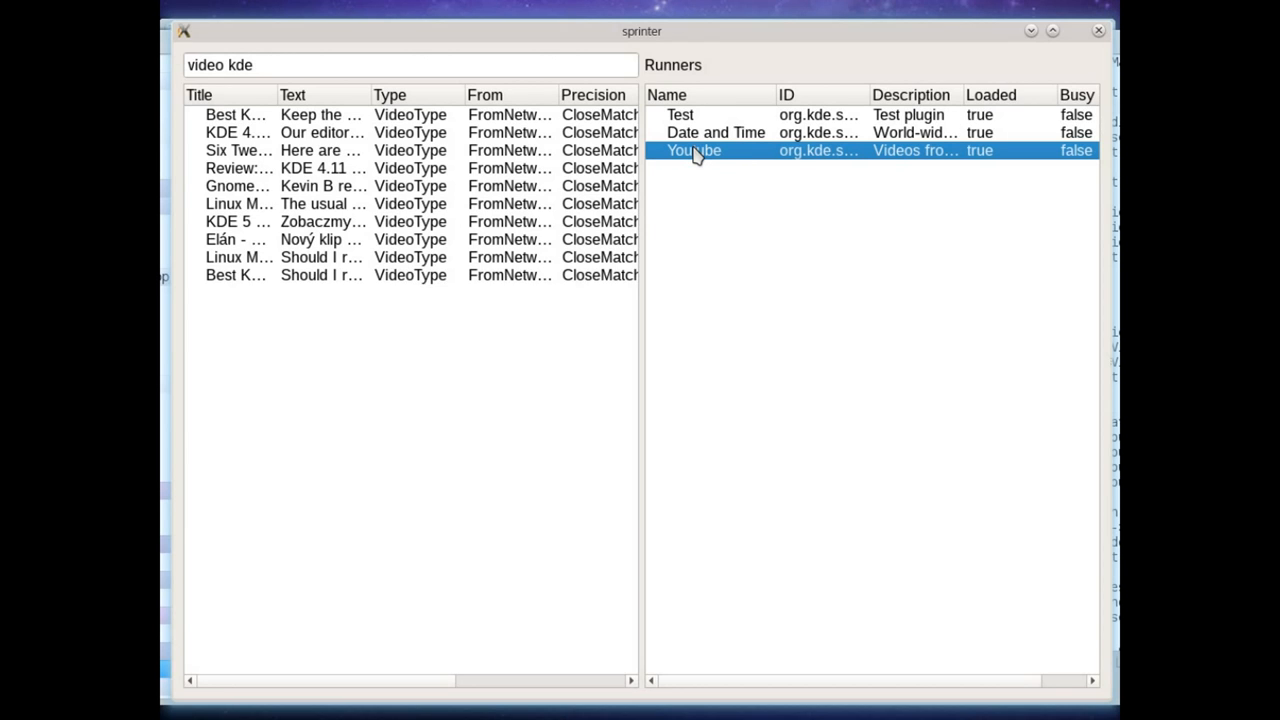
{"action": "mouse_move", "coordinate": [537, 331]}
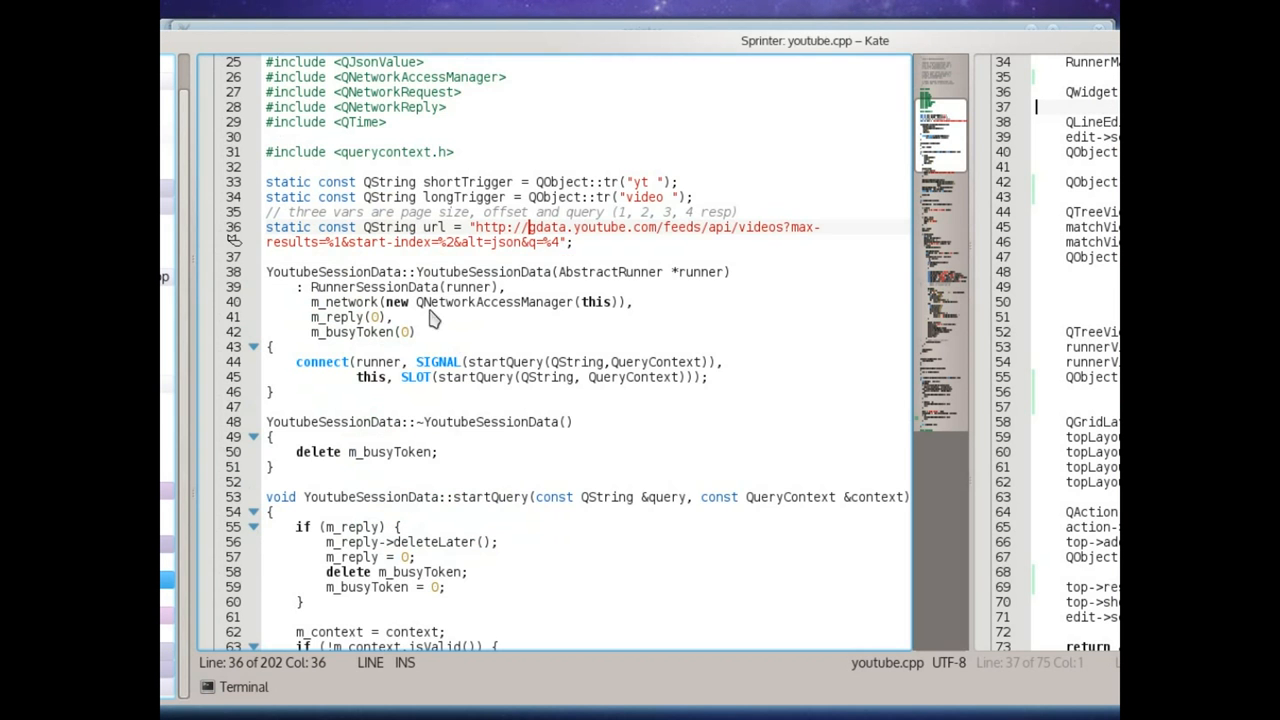
- Scroll youtube.cpp to YoutubeSessionData::startQuery and select its opening block
{"action": "scroll", "scroll_direction": "down", "scroll_amount": 3}
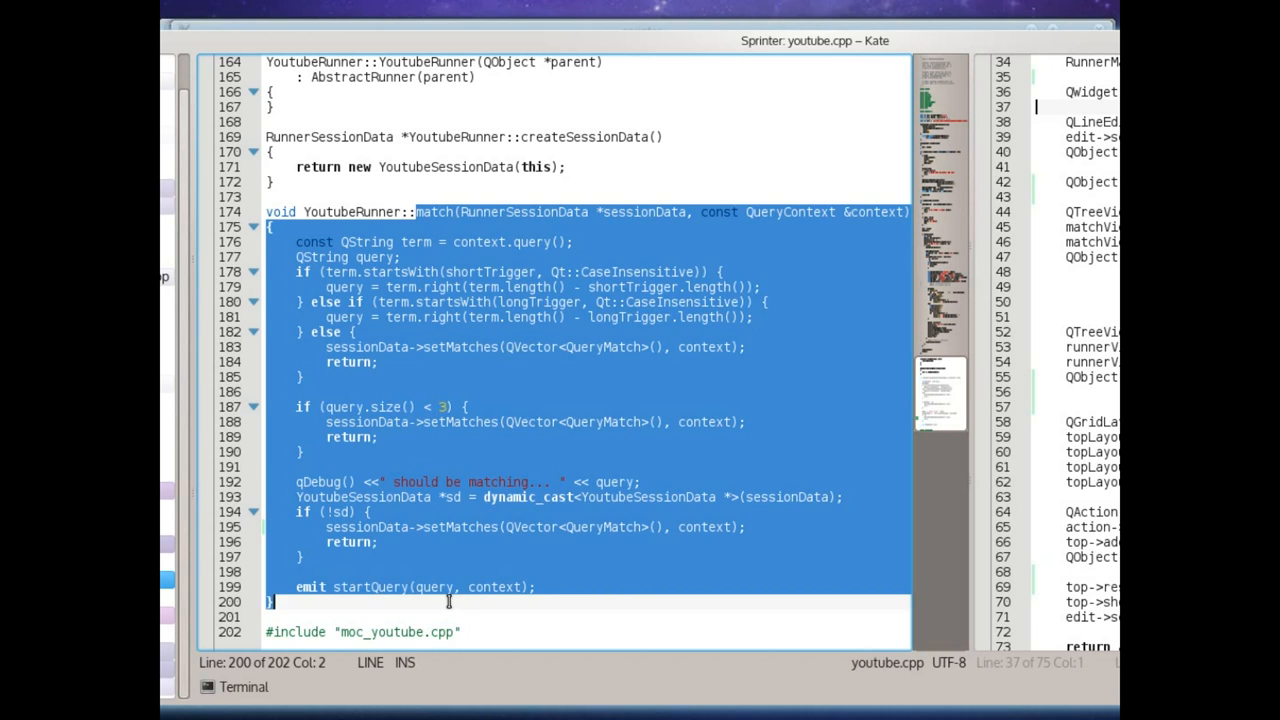
{"action": "left_click", "coordinate": [392, 211]}
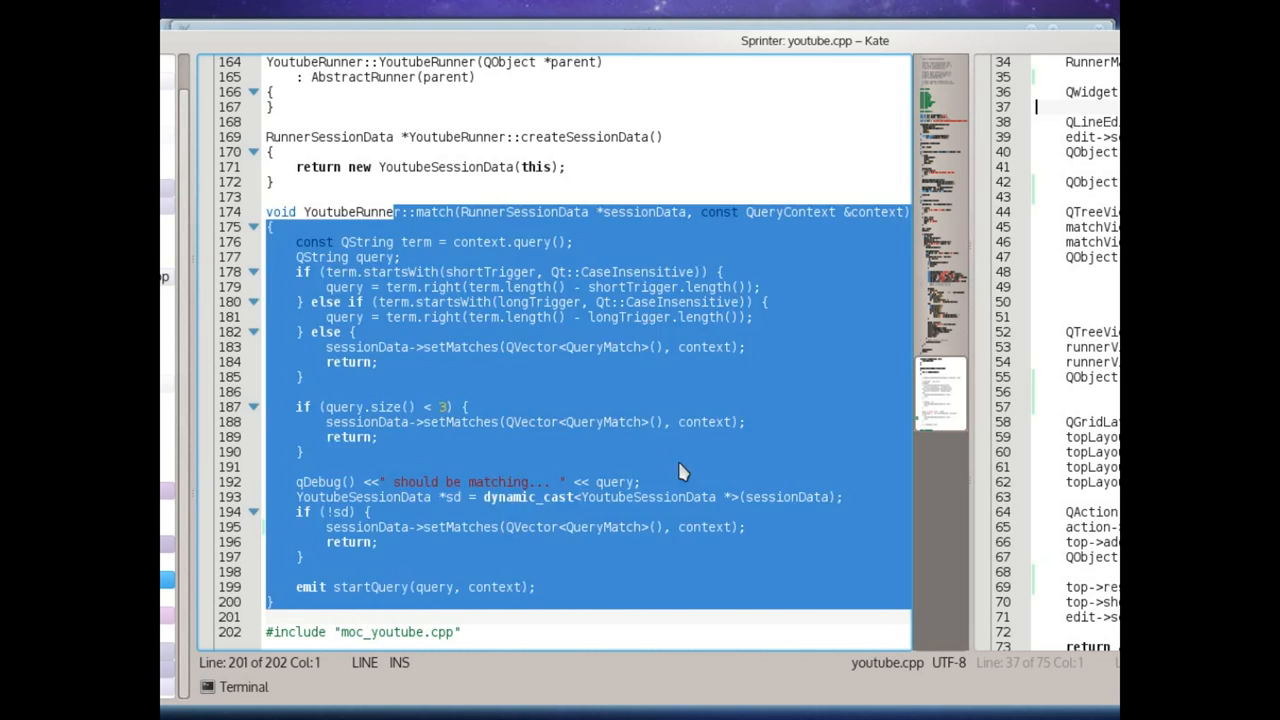
{"action": "left_click", "coordinate": [490, 542]}
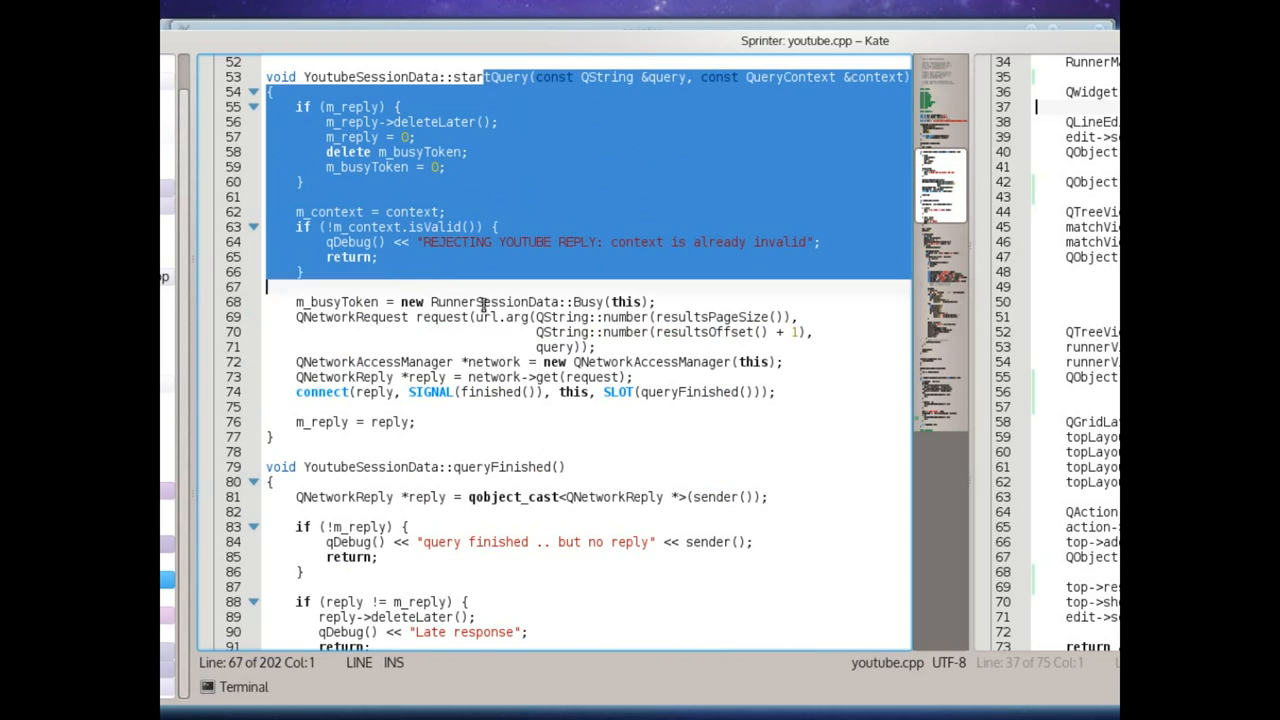
- Highlight every YoutubeSessionData occurrence in youtube.cpp, showing constructor, destructor and startQuery
{"action": "scroll", "scroll_direction": "down", "scroll_amount": 3}
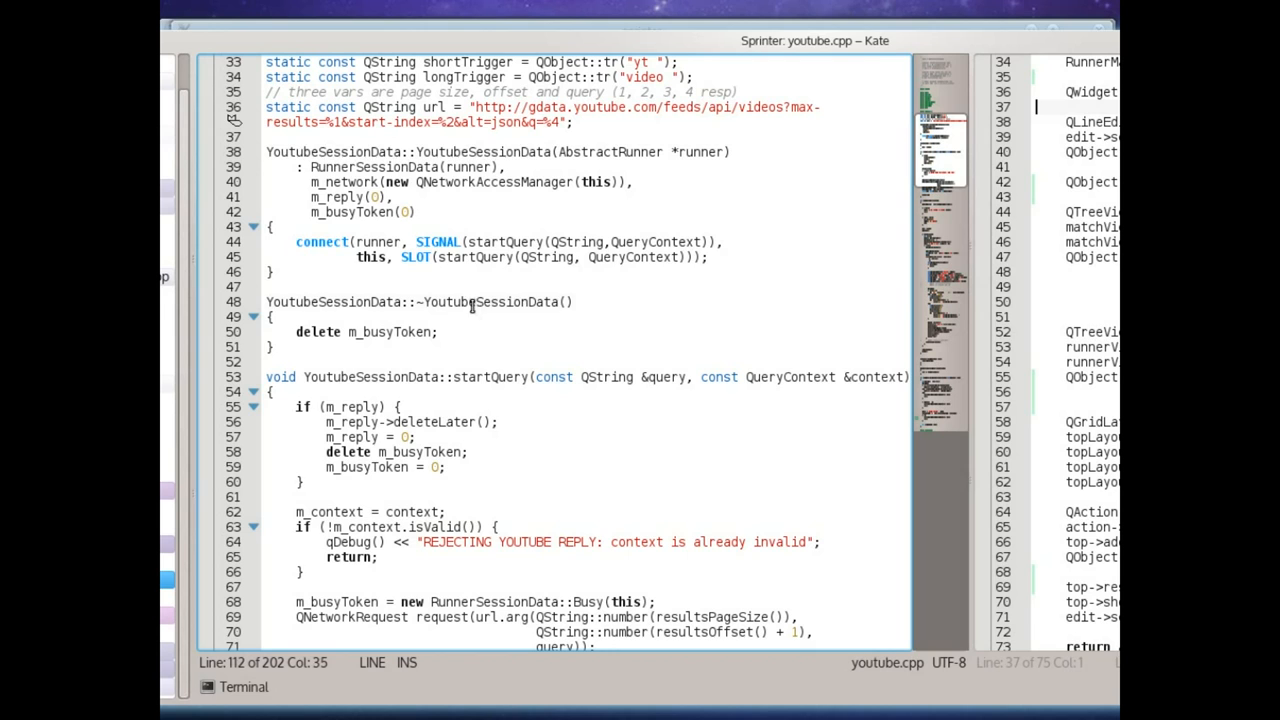
{"action": "double_click", "coordinate": [498, 302]}
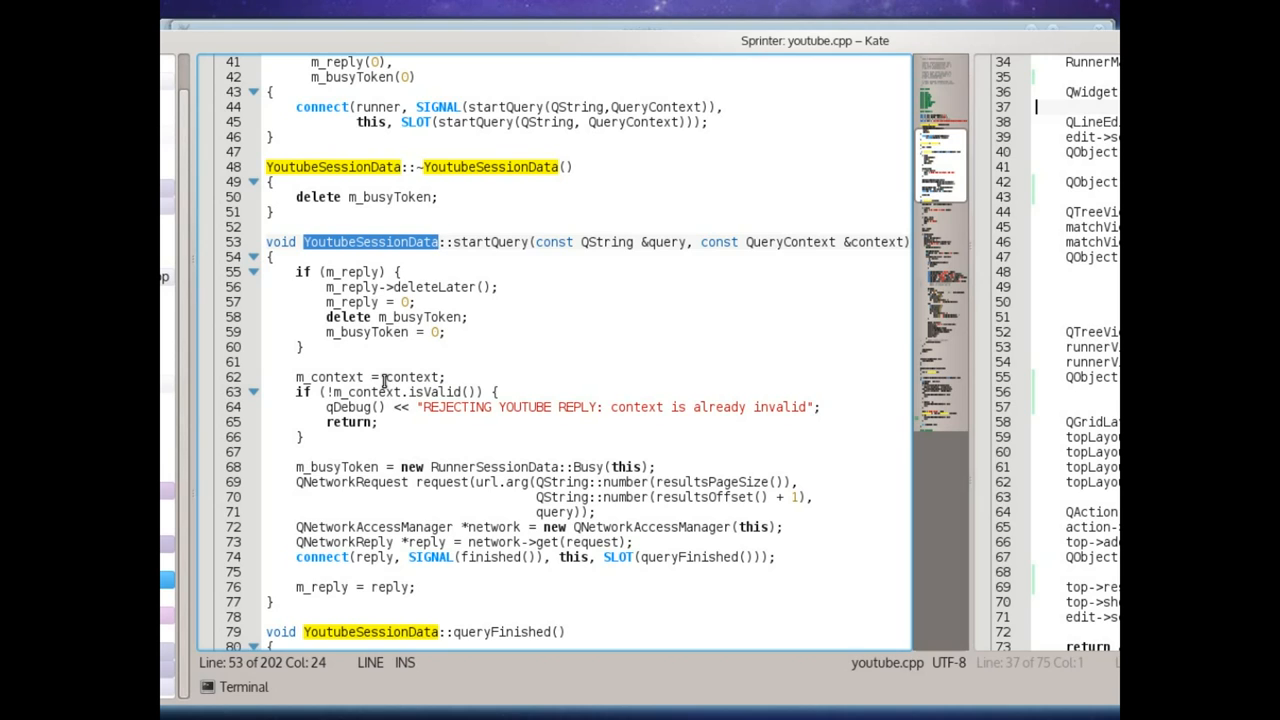
{"action": "mouse_move", "coordinate": [385, 377]}
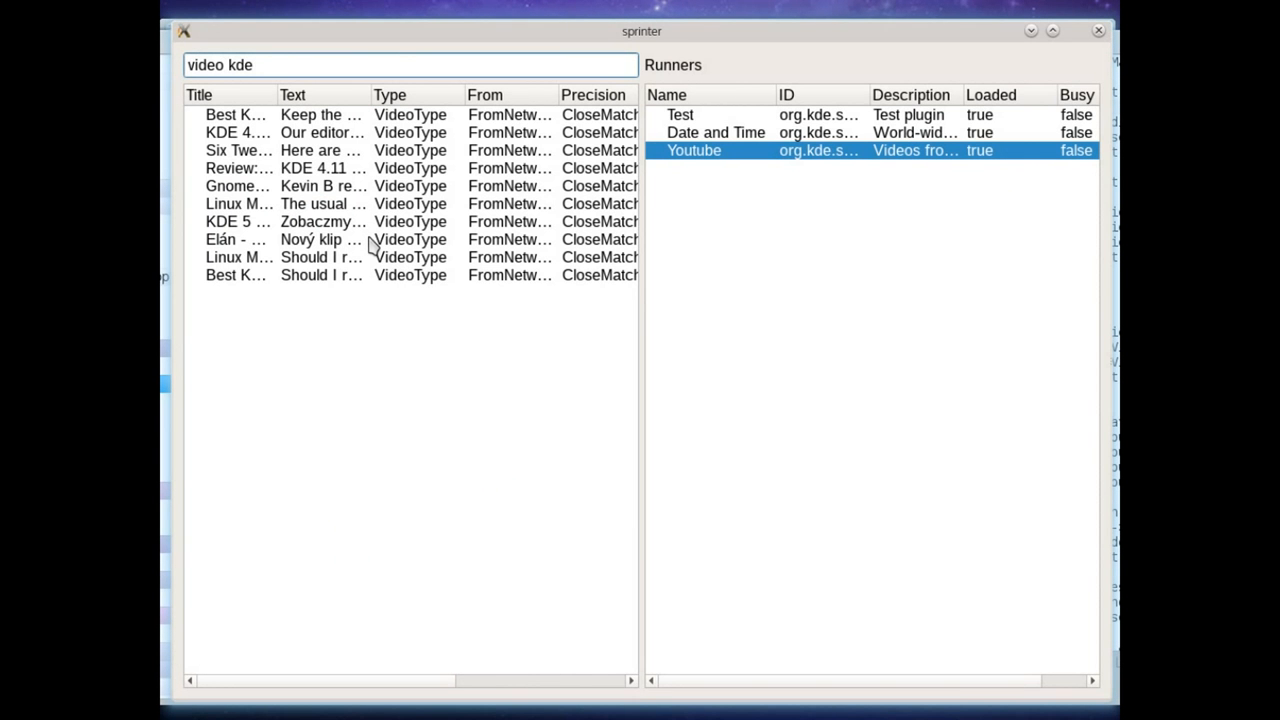
{"action": "mouse_move", "coordinate": [1008, 247]}
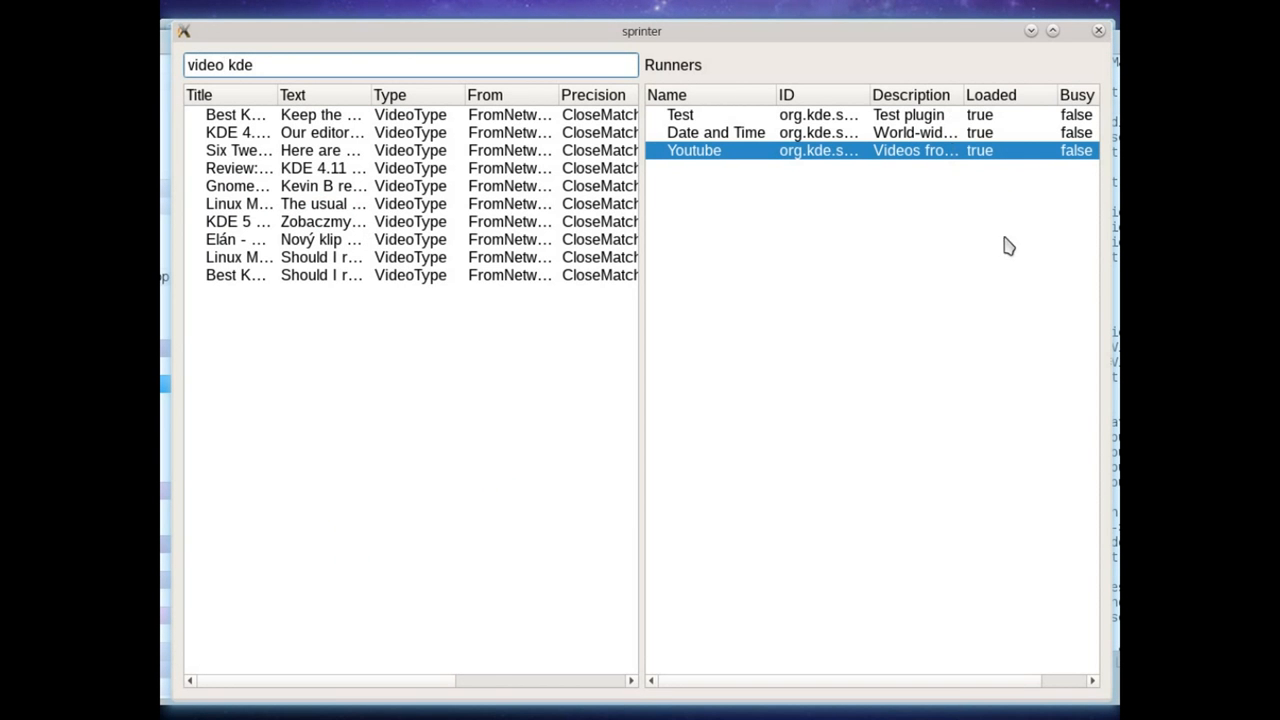
{"action": "mouse_move", "coordinate": [1070, 151]}
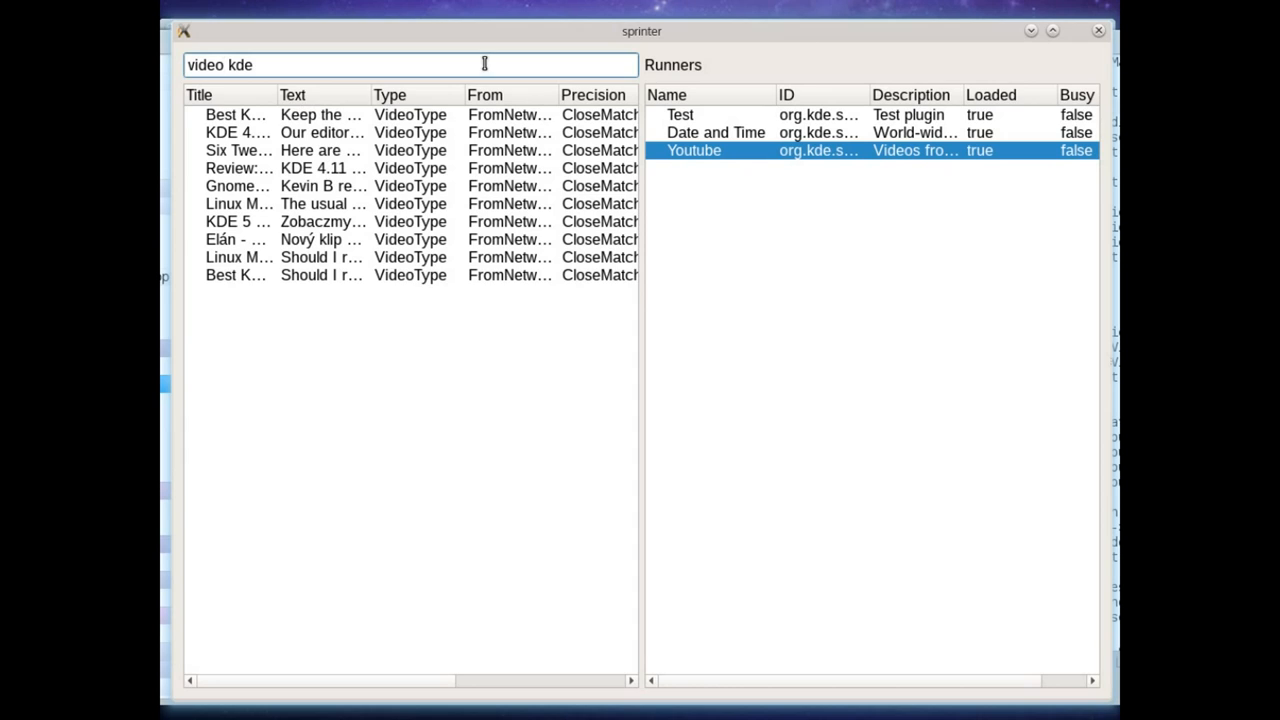
{"action": "mouse_move", "coordinate": [345, 694]}
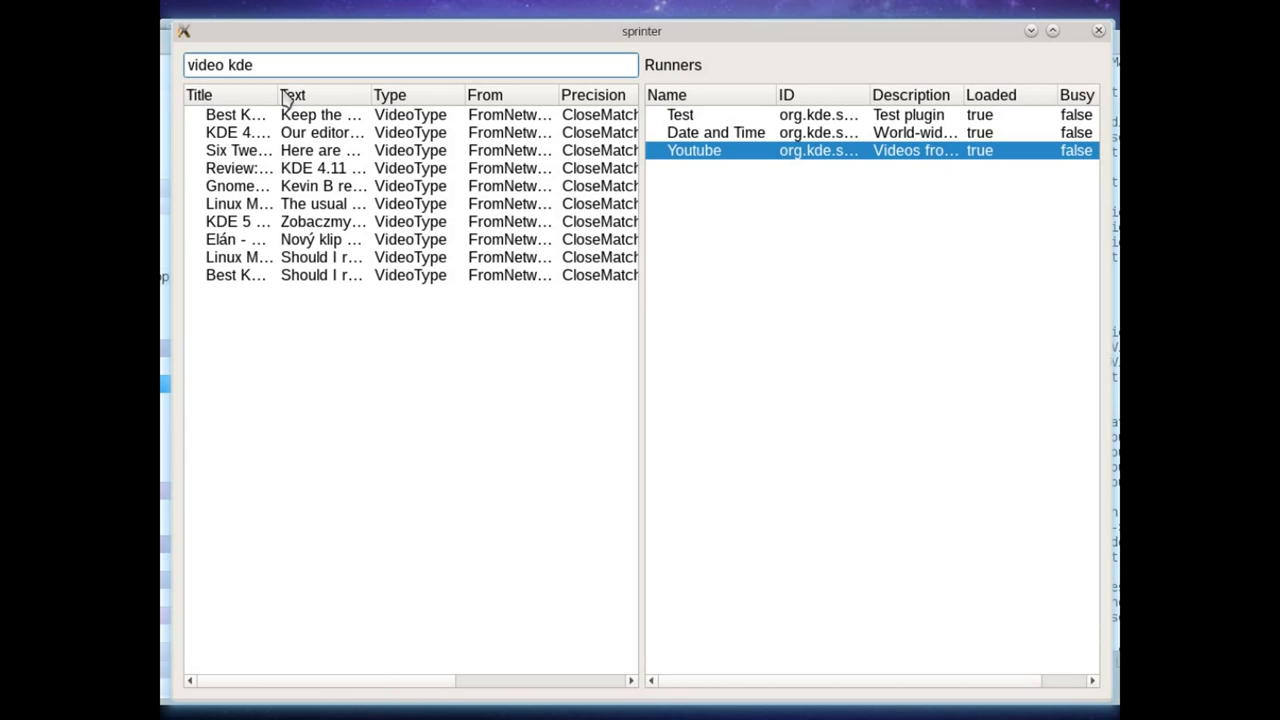
{"action": "mouse_move", "coordinate": [280, 113]}
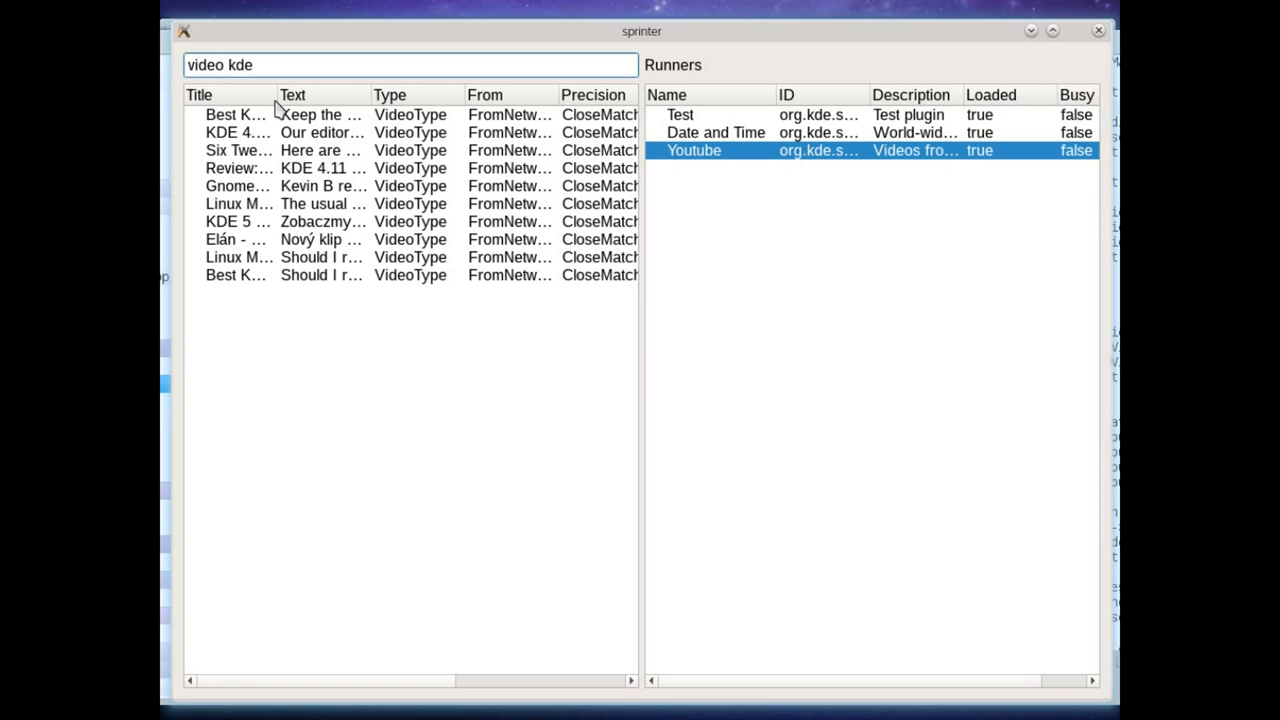
{"action": "mouse_move", "coordinate": [630, 150]}
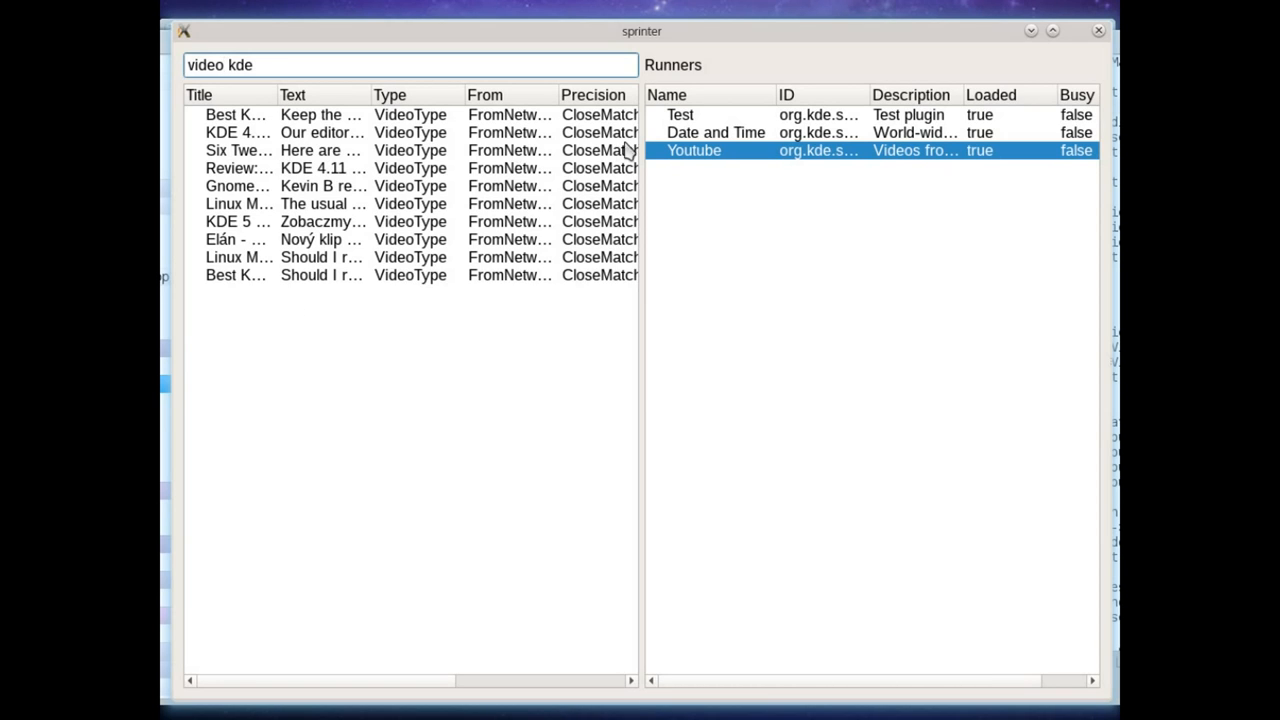
{"action": "mouse_move", "coordinate": [712, 168]}
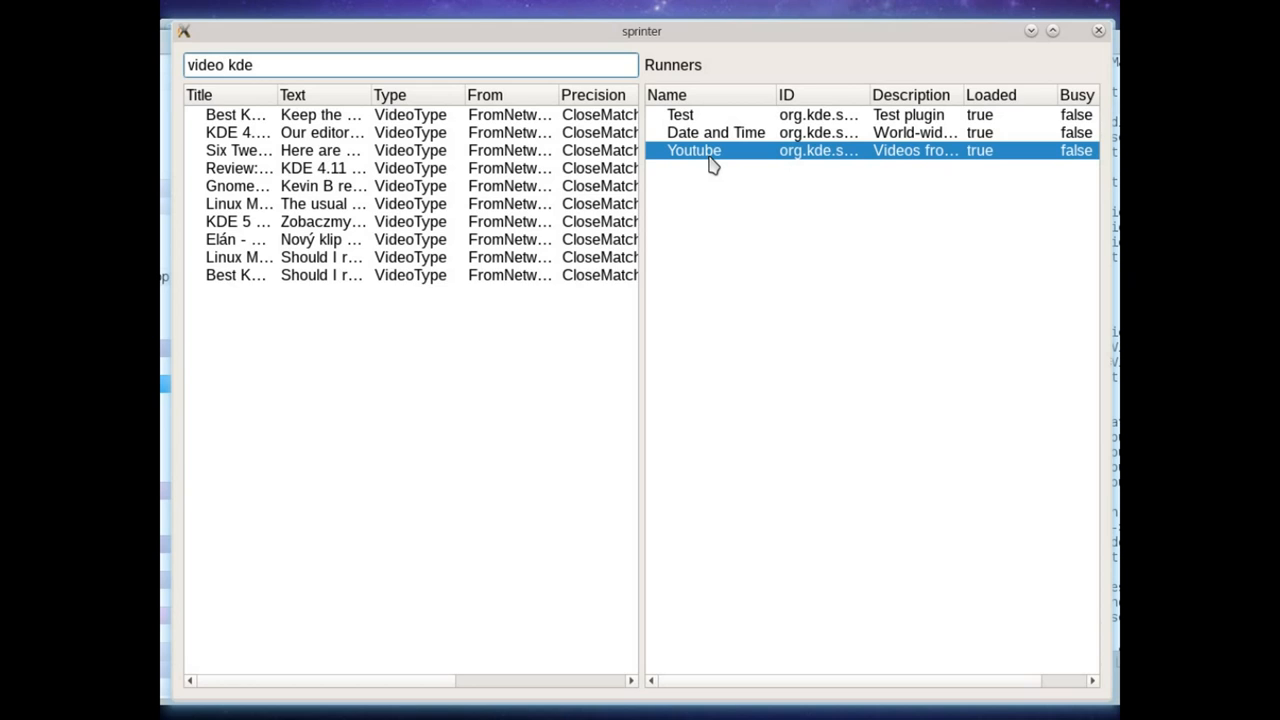
{"action": "mouse_move", "coordinate": [505, 245]}
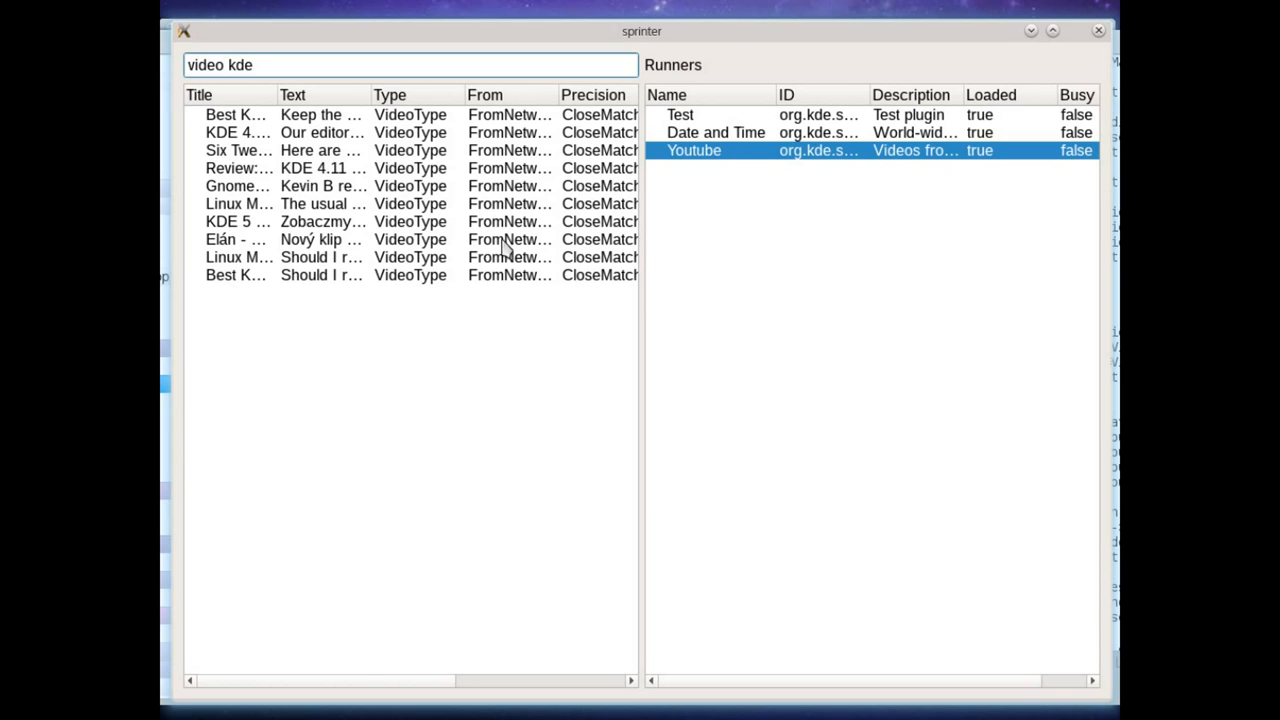
{"action": "mouse_move", "coordinate": [550, 414]}
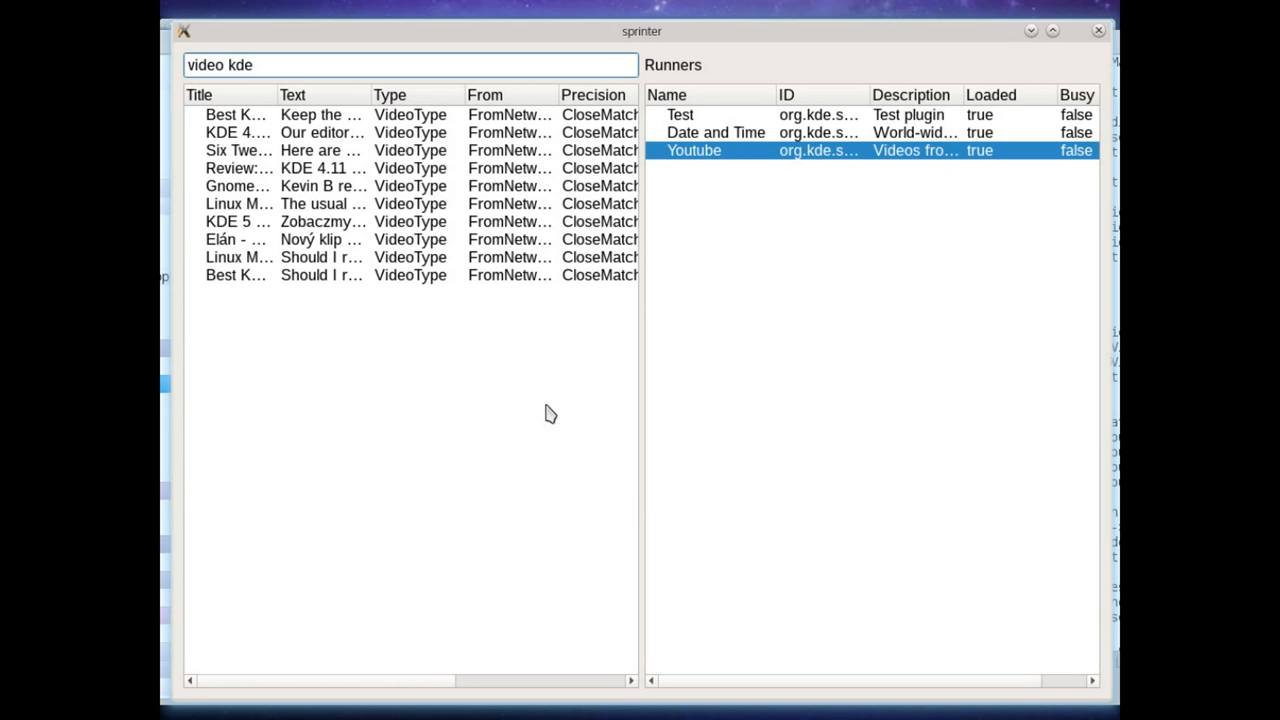
{"action": "mouse_move", "coordinate": [560, 140]}
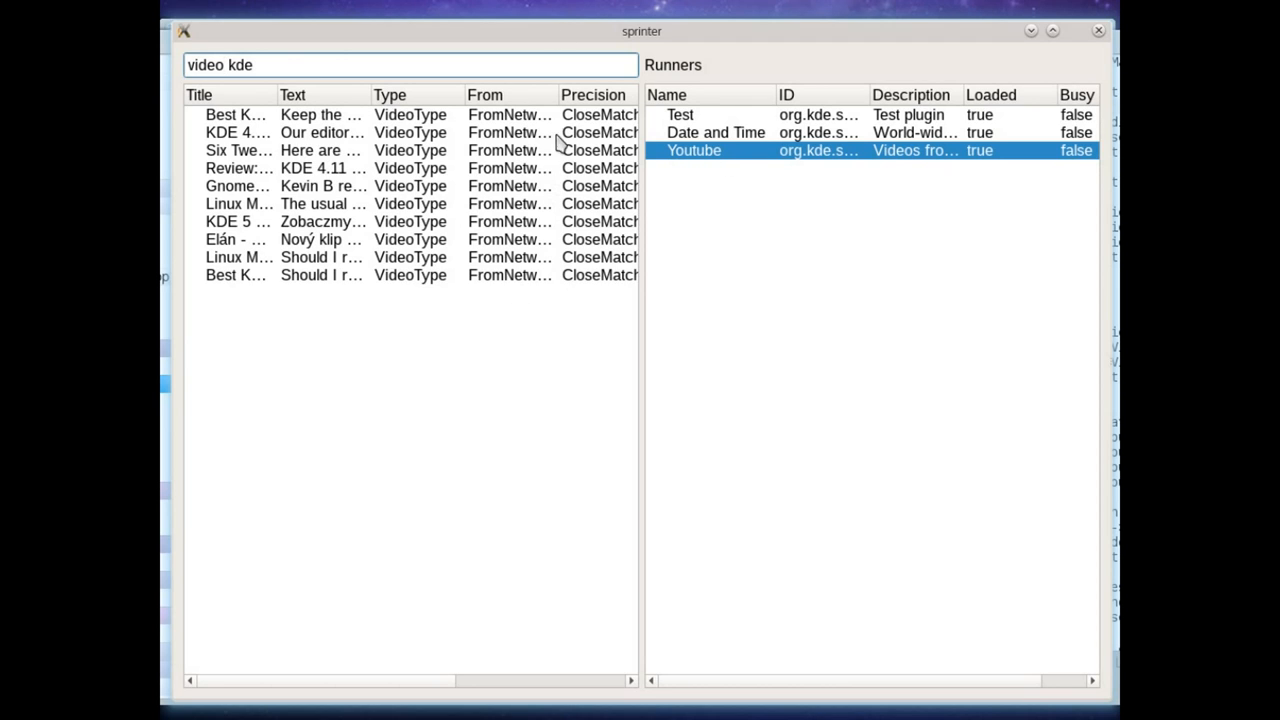
{"action": "mouse_move", "coordinate": [700, 159]}
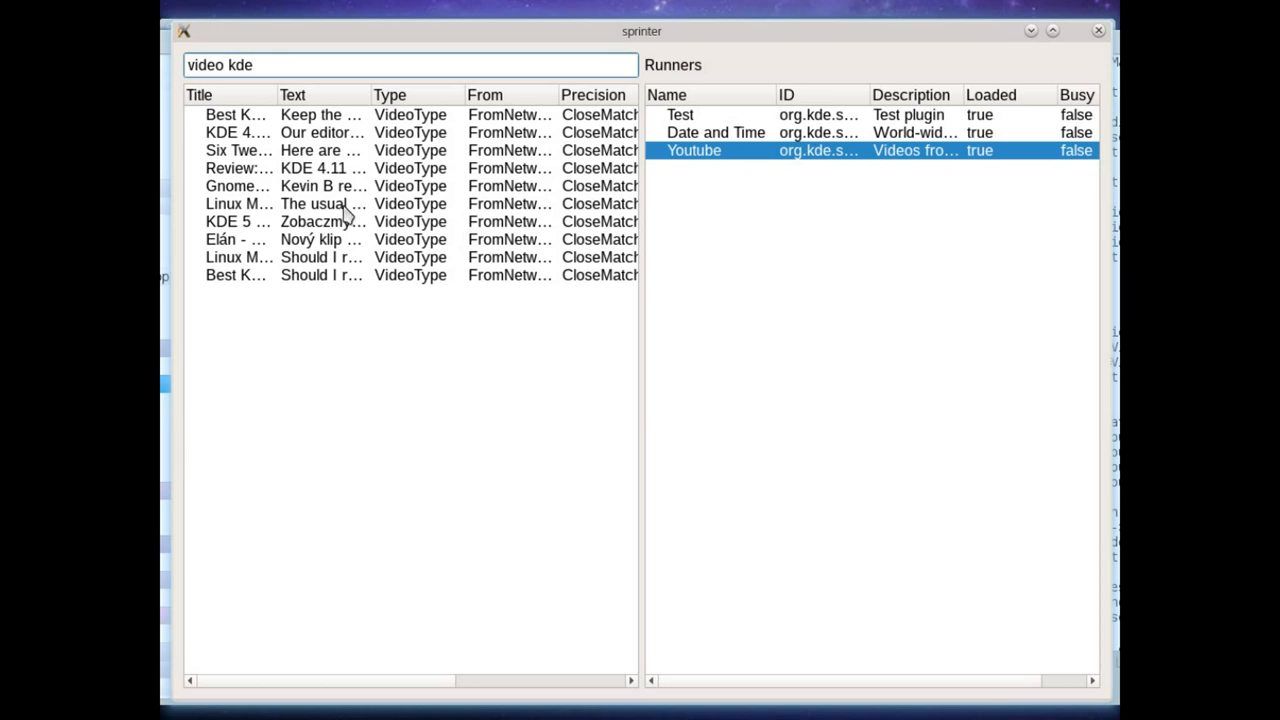
{"action": "mouse_move", "coordinate": [207, 533]}
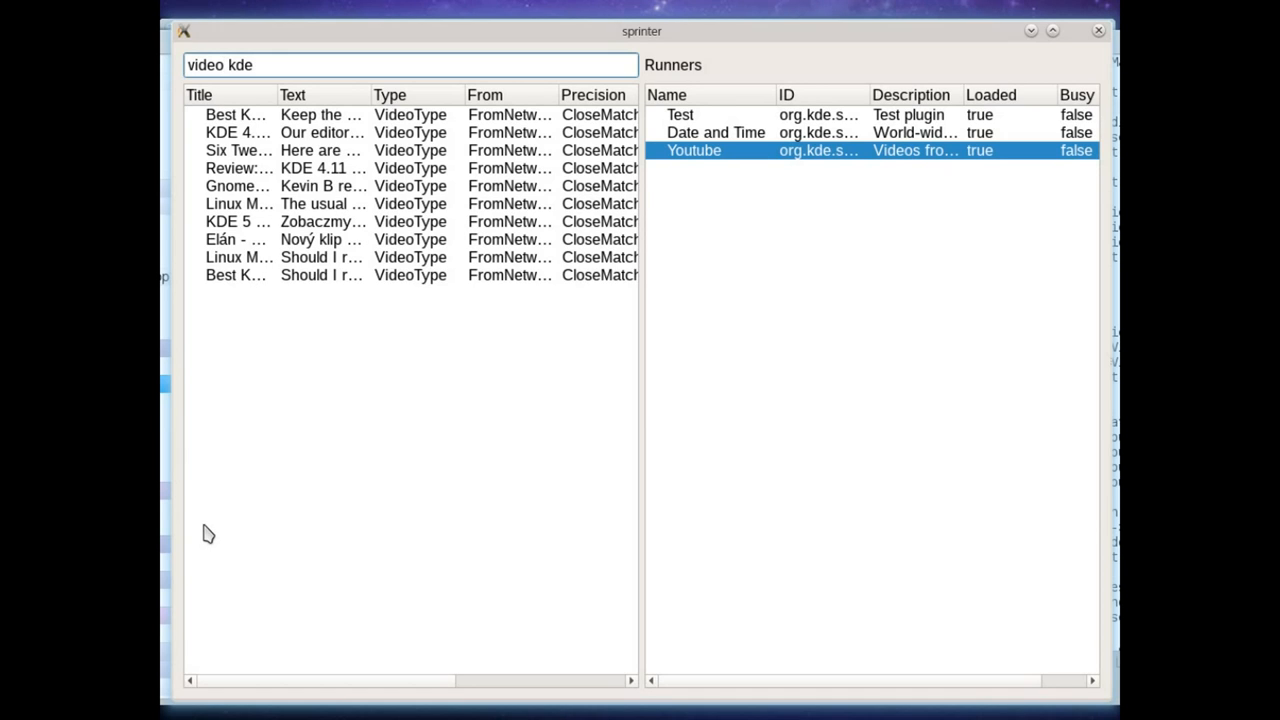
{"action": "mouse_move", "coordinate": [258, 230]}
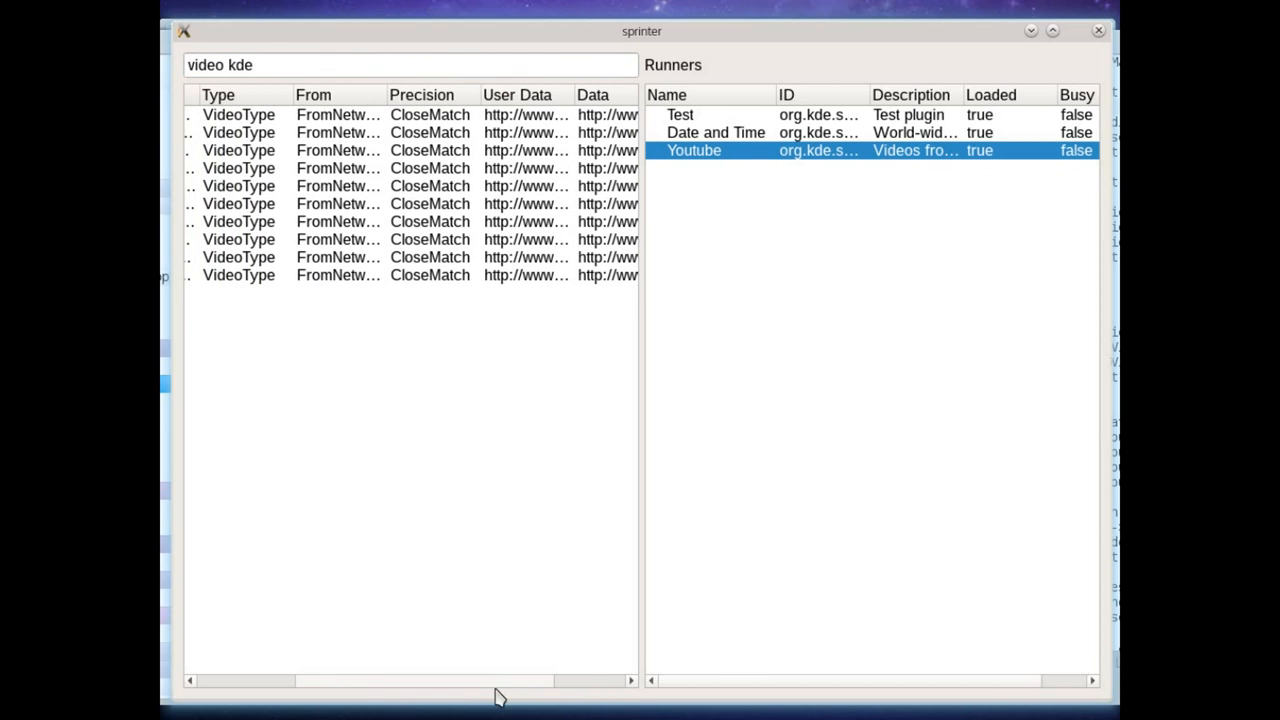
{"action": "mouse_move", "coordinate": [277, 112]}
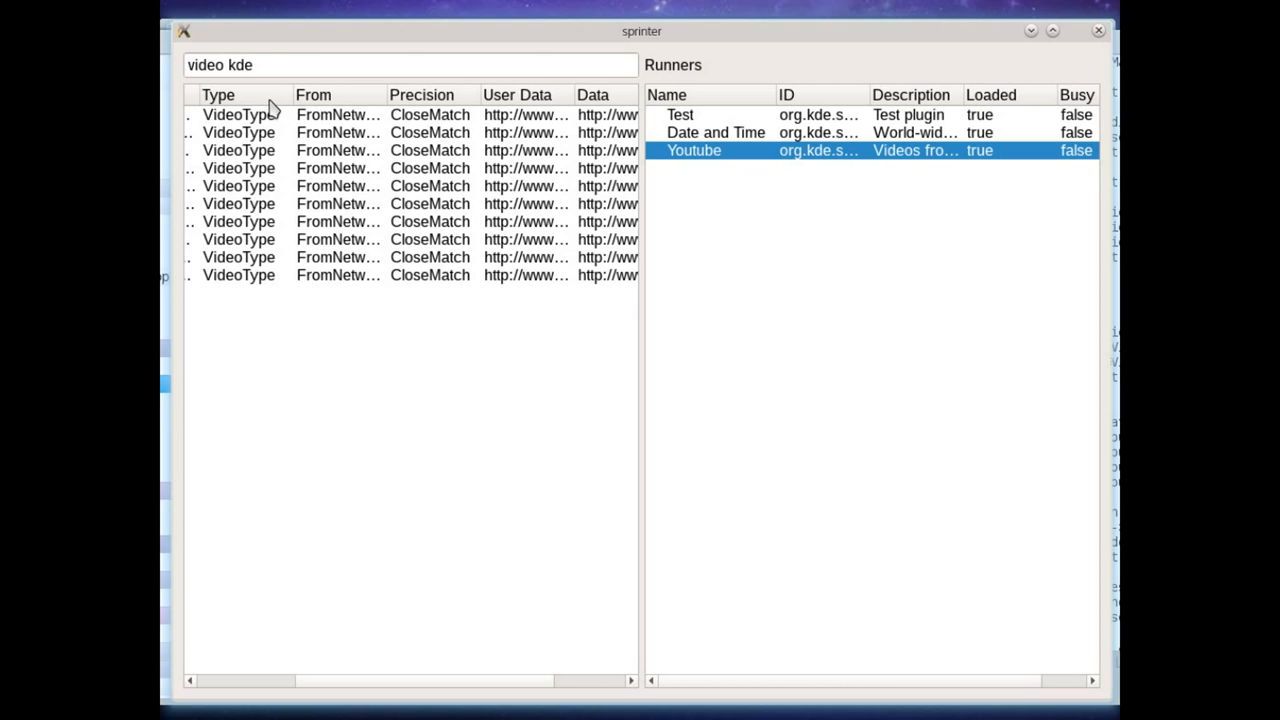
{"action": "mouse_move", "coordinate": [251, 302]}
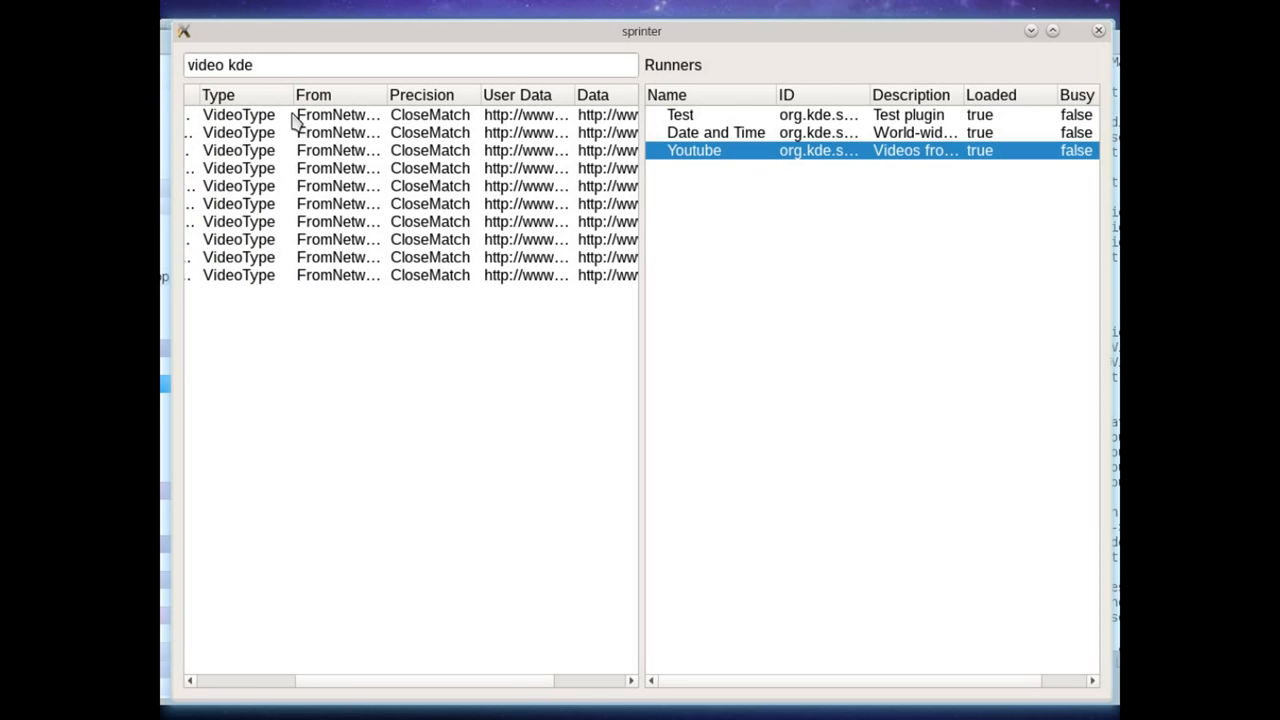
{"action": "mouse_move", "coordinate": [253, 275]}
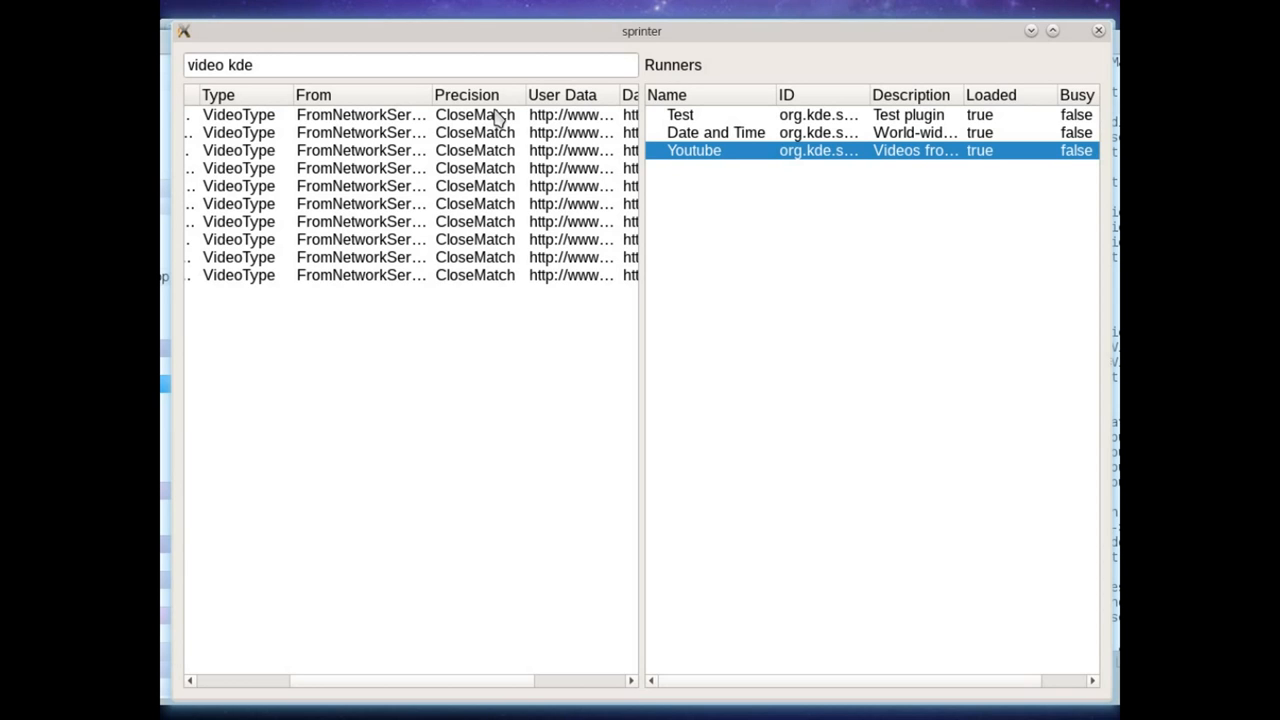
{"action": "mouse_move", "coordinate": [476, 283]}
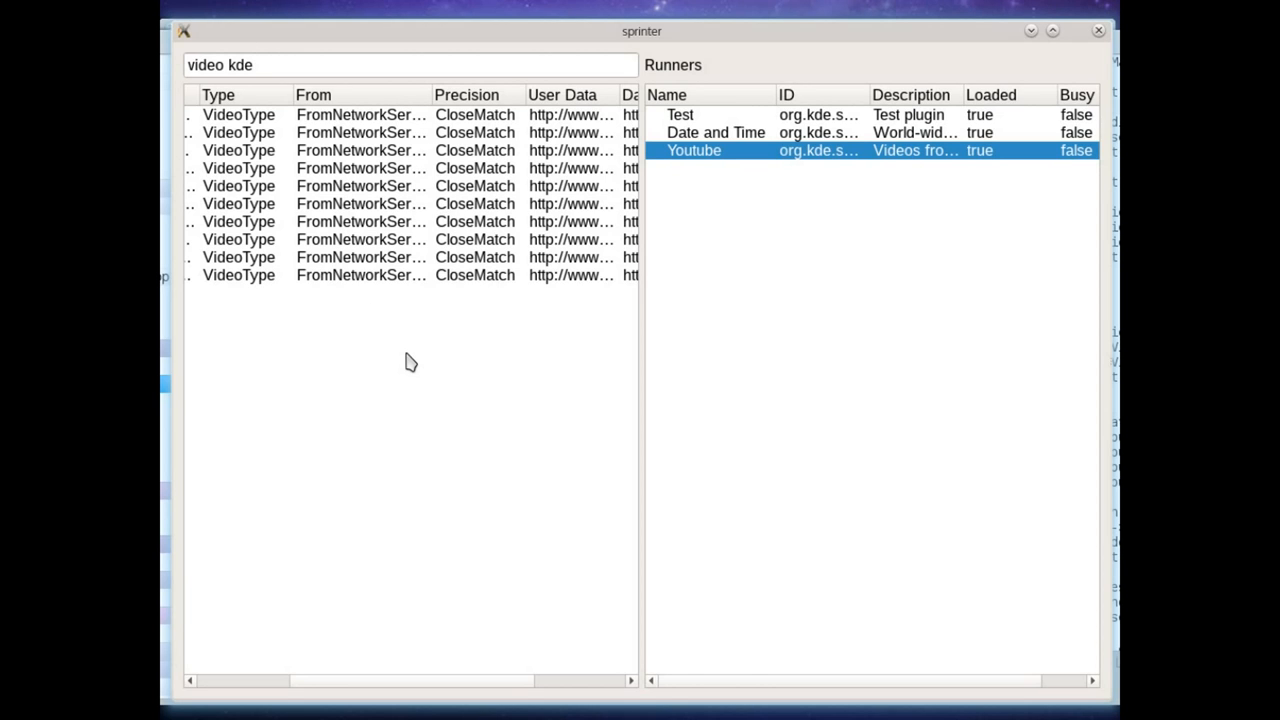
{"action": "mouse_move", "coordinate": [379, 375]}
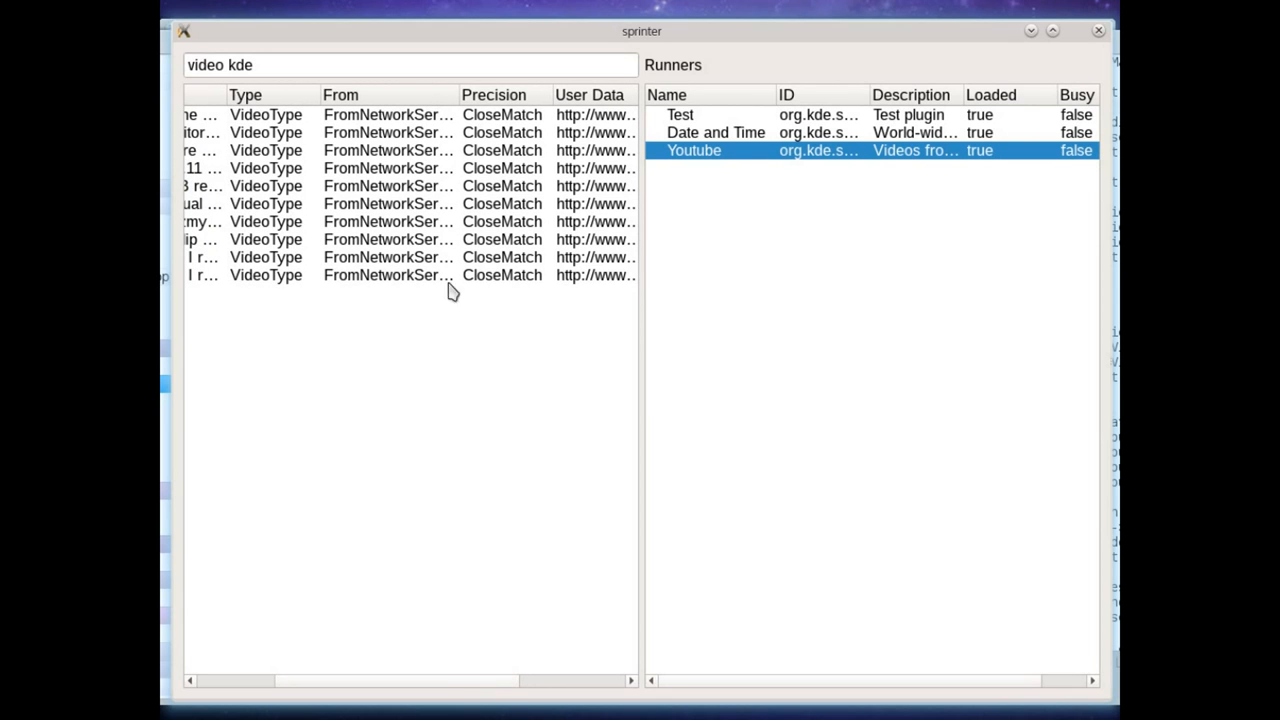
{"action": "mouse_move", "coordinate": [381, 549]}
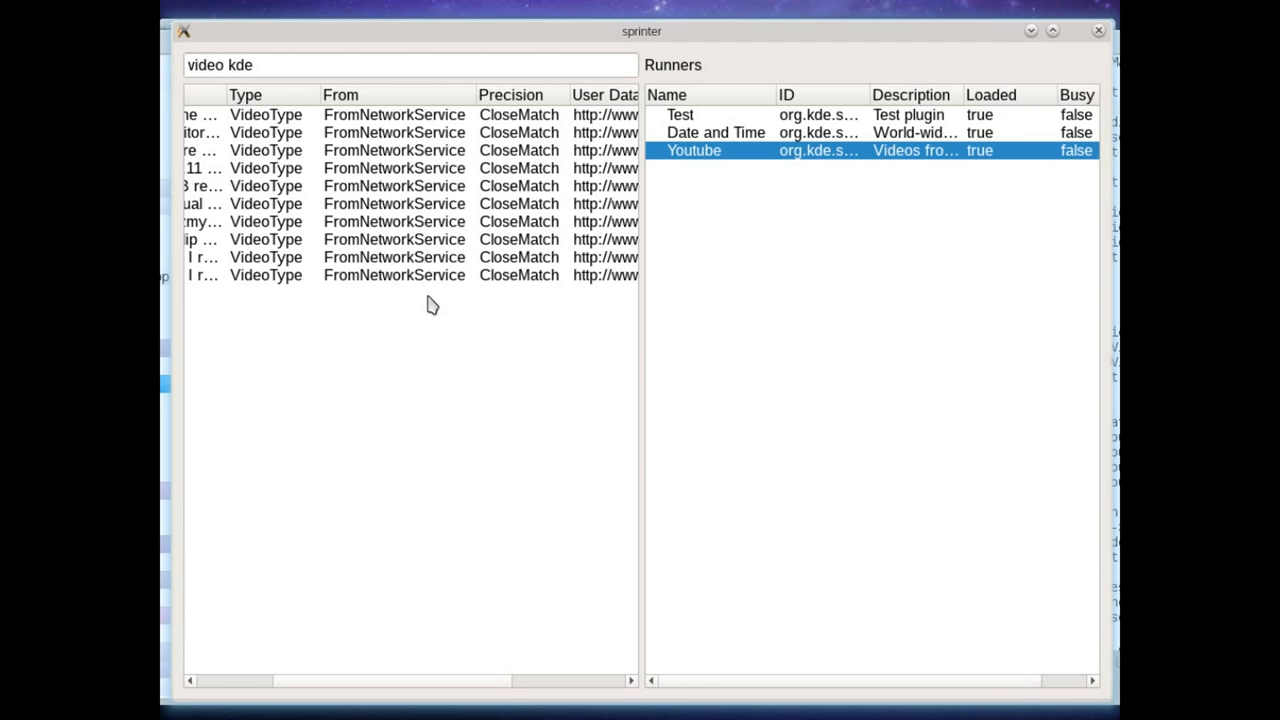
{"action": "mouse_move", "coordinate": [407, 247]}
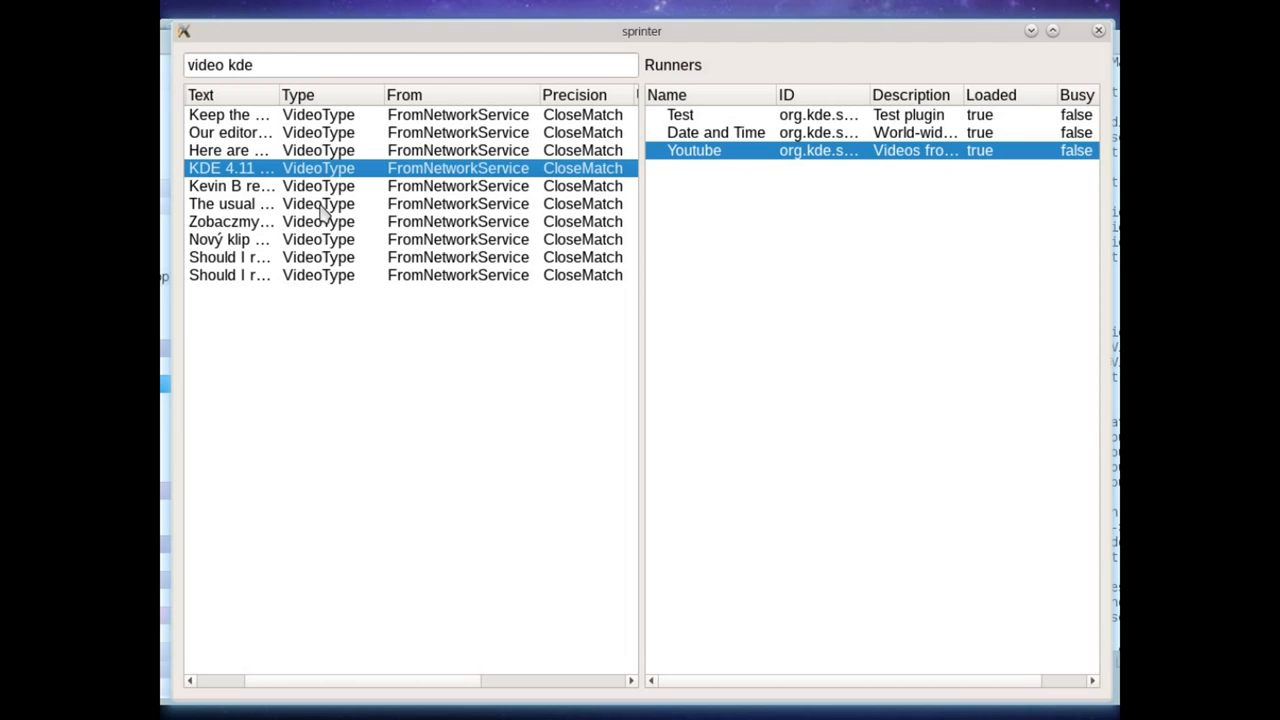
{"action": "mouse_move", "coordinate": [352, 147]}
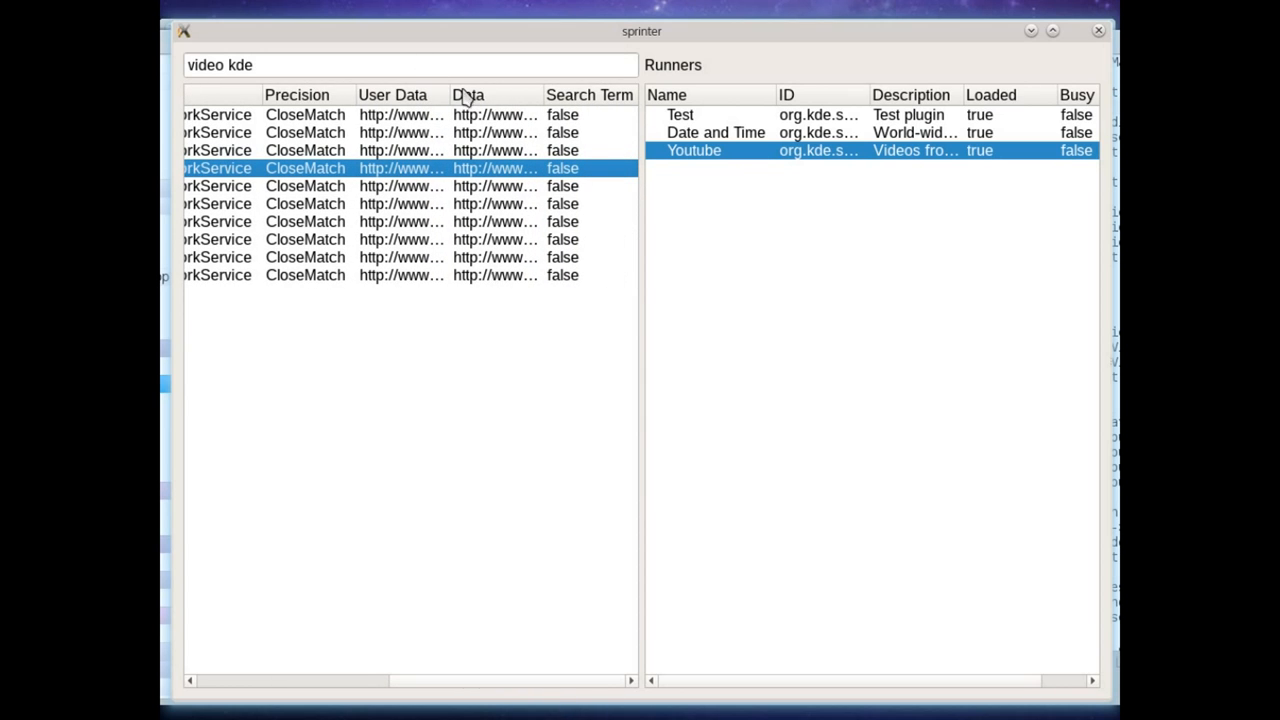
{"action": "mouse_move", "coordinate": [826, 208]}
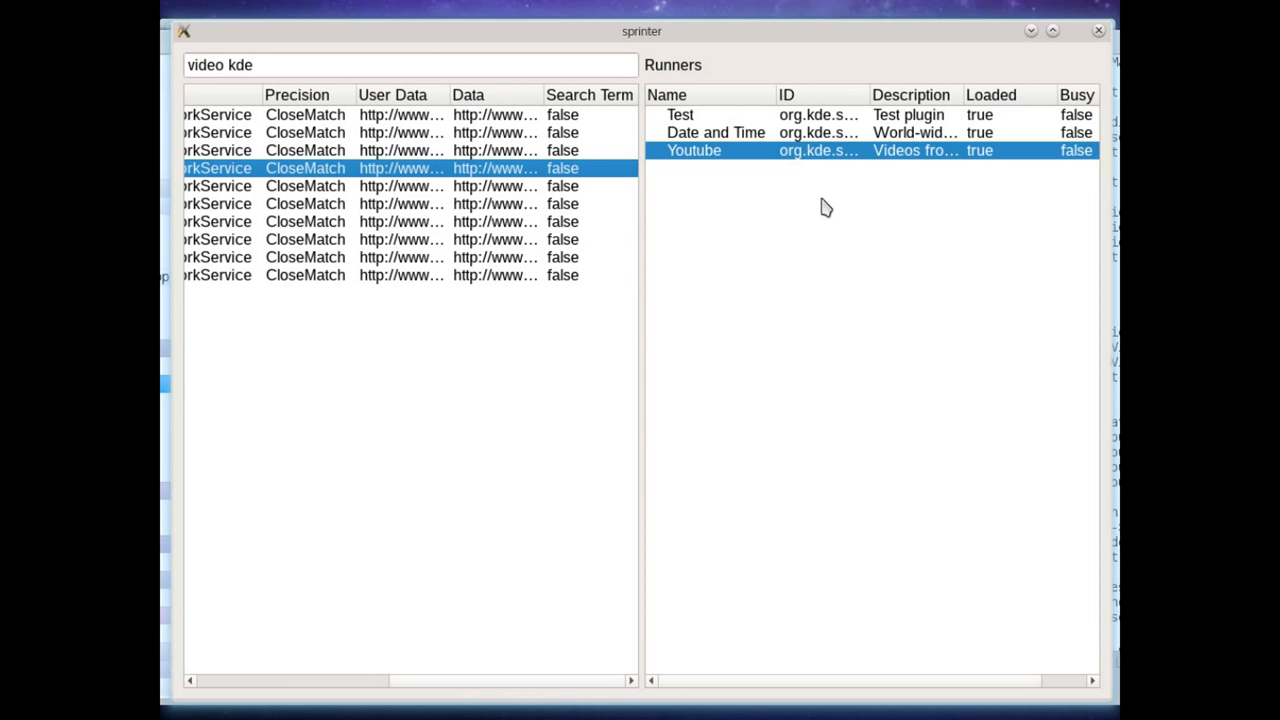
{"action": "mouse_move", "coordinate": [446, 95]}
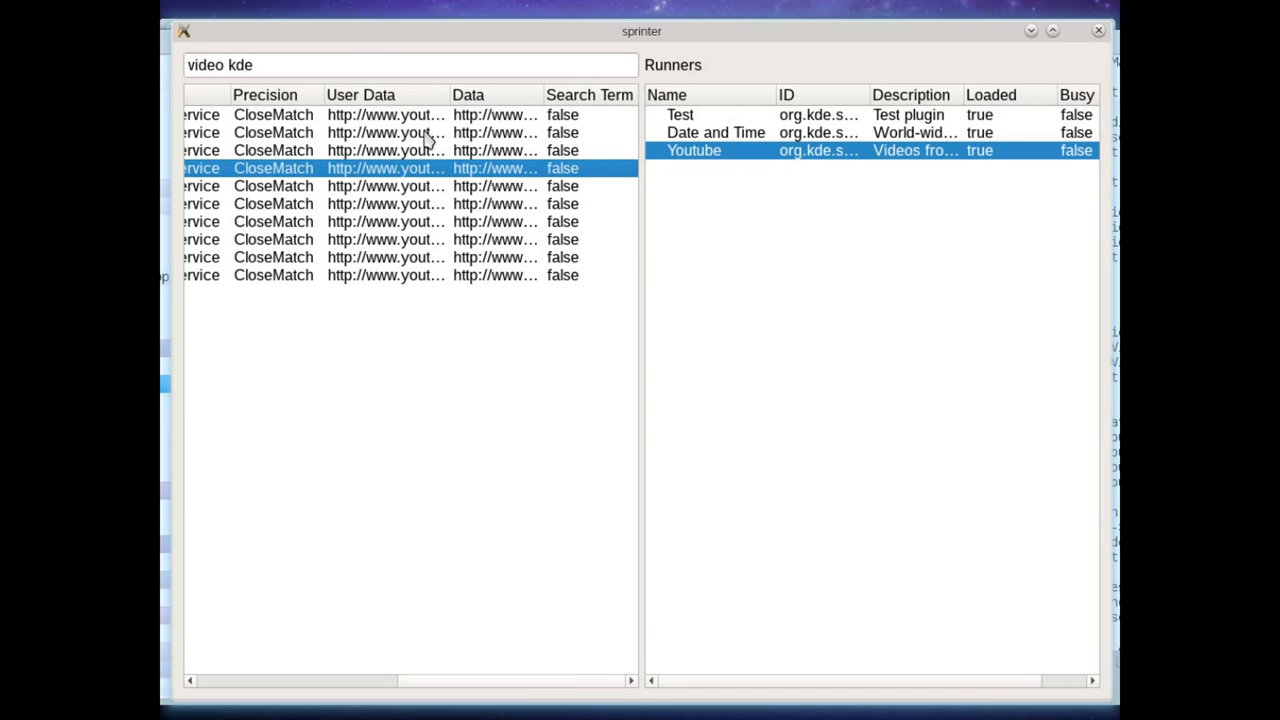
{"action": "mouse_move", "coordinate": [457, 168]}
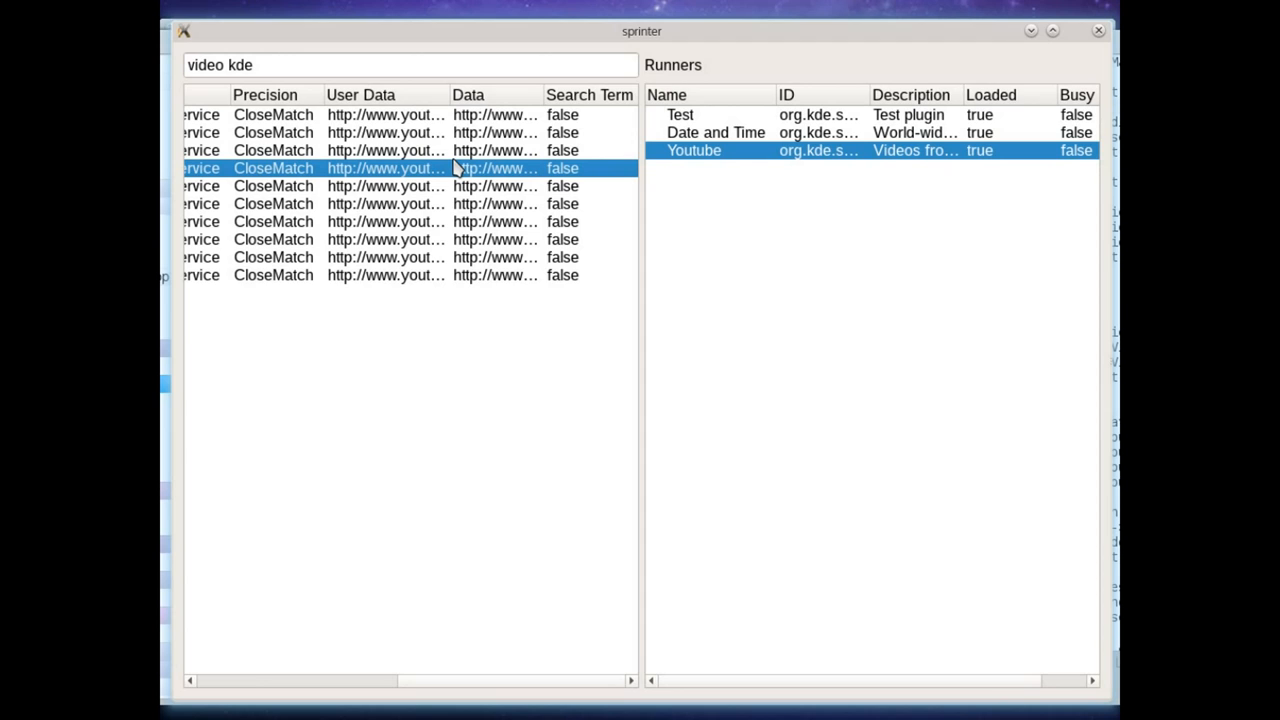
{"action": "mouse_move", "coordinate": [590, 94]}
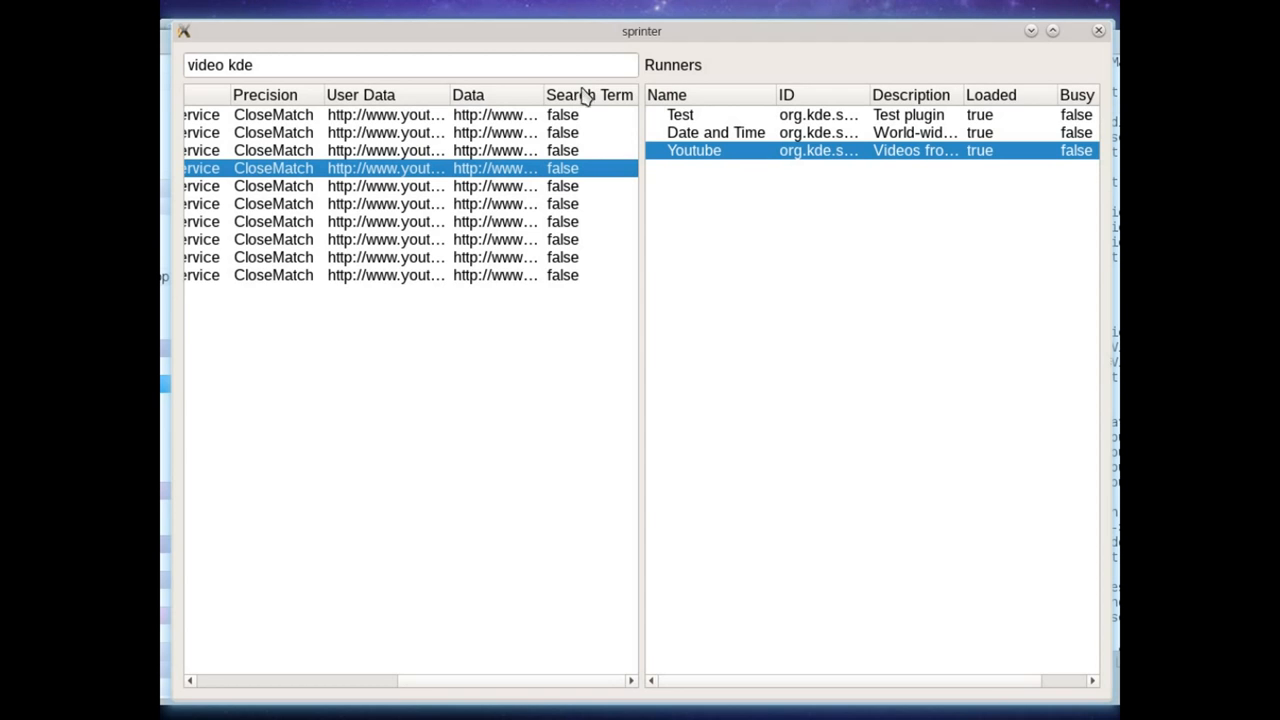
{"action": "mouse_move", "coordinate": [551, 384]}
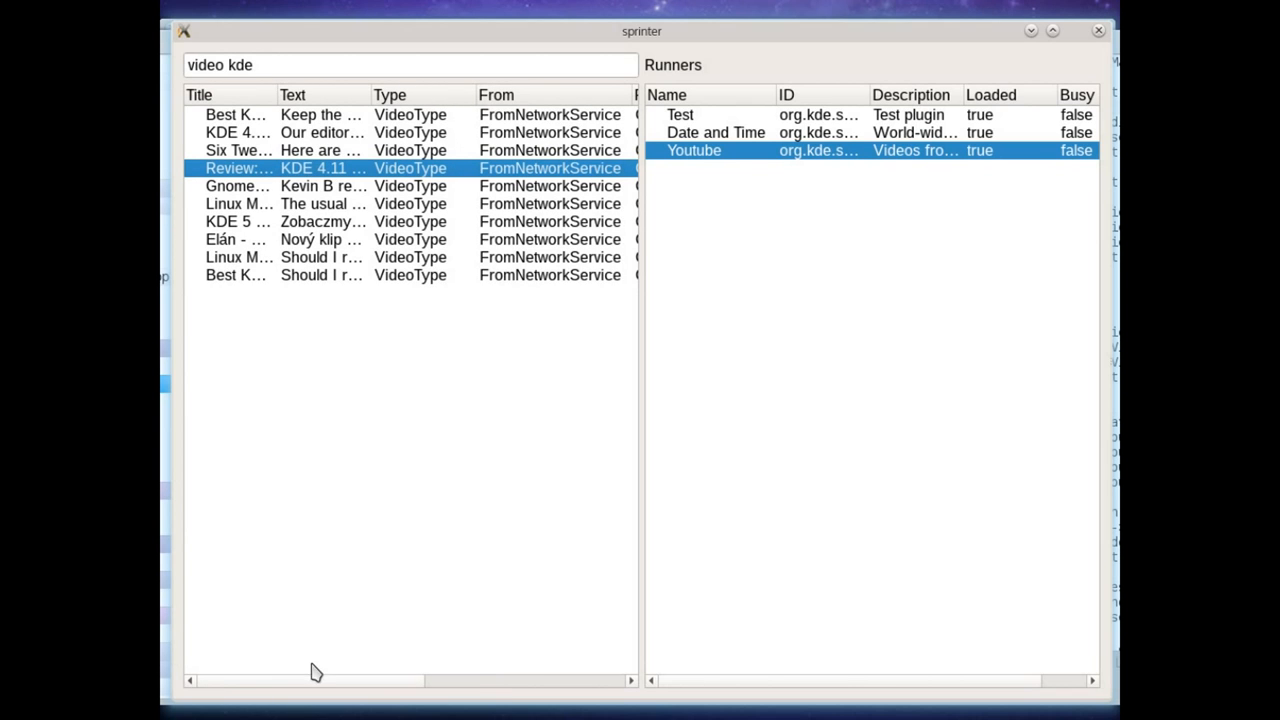
{"action": "mouse_move", "coordinate": [339, 557]}
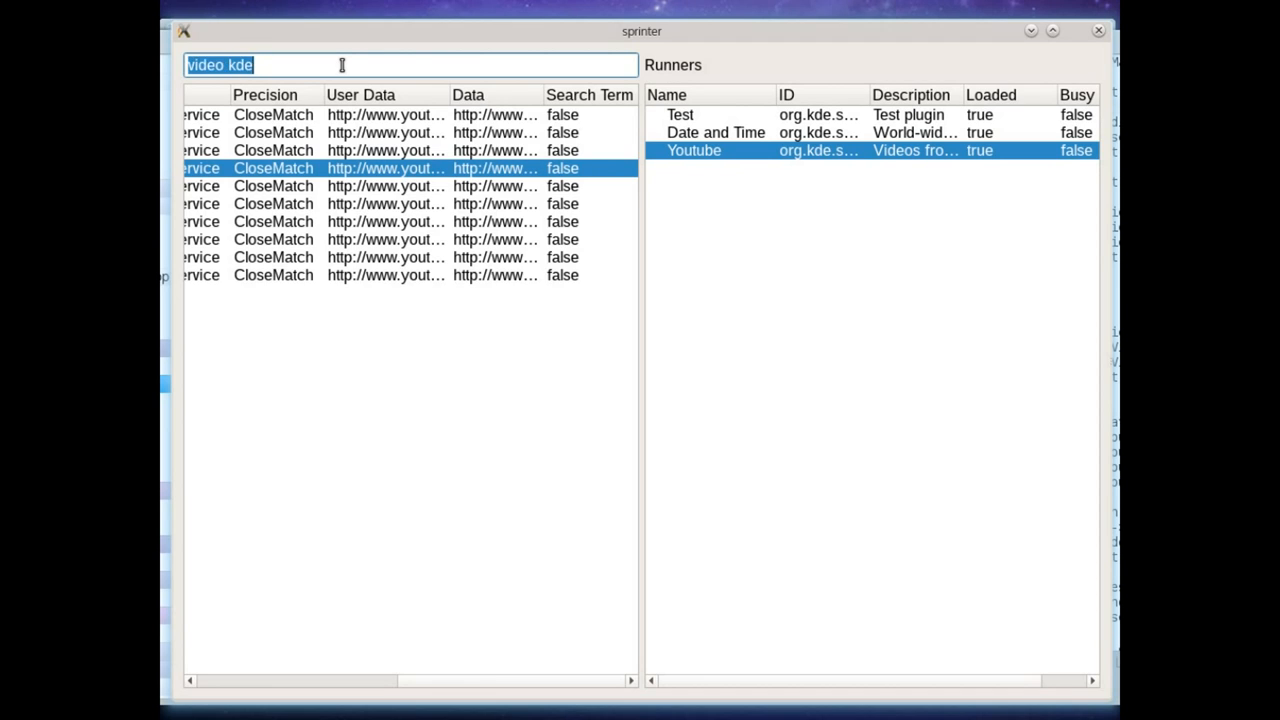
- Search 'plasma', then replace the term with 'time' for a single date-time match
{"action": "type", "text": "plasma"}
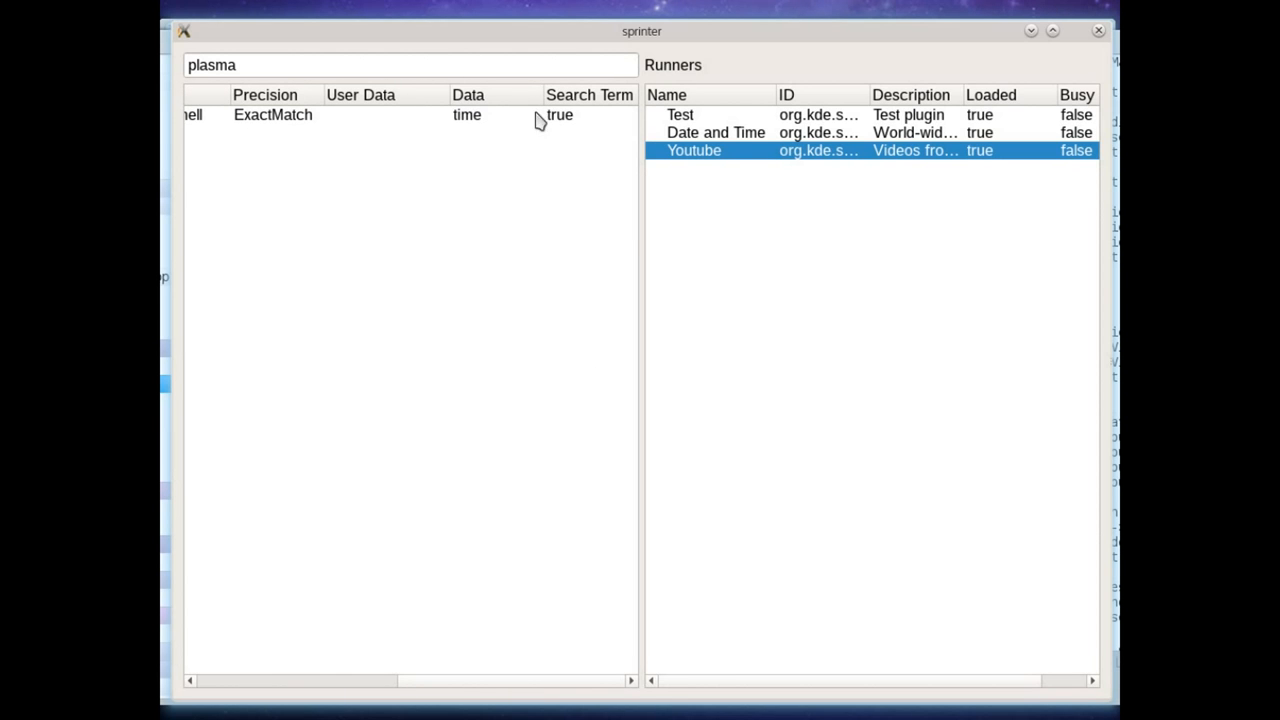
{"action": "mouse_move", "coordinate": [513, 128]}
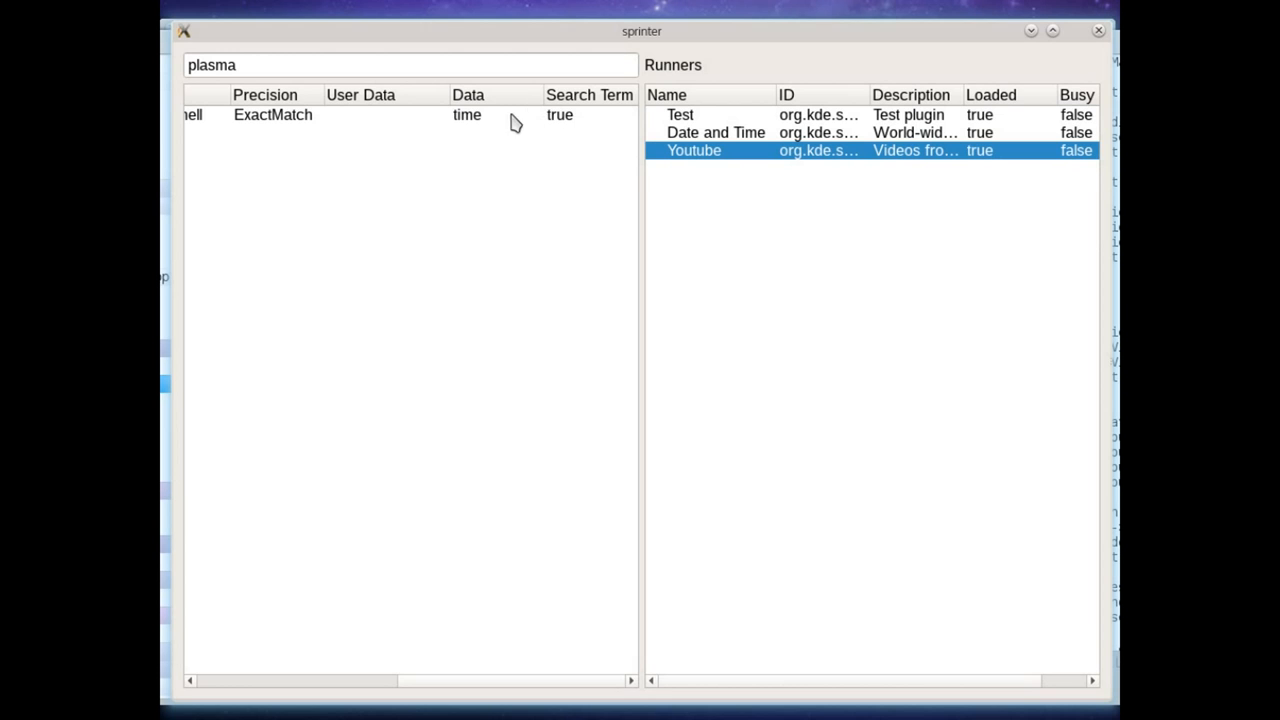
{"action": "mouse_move", "coordinate": [435, 690]}
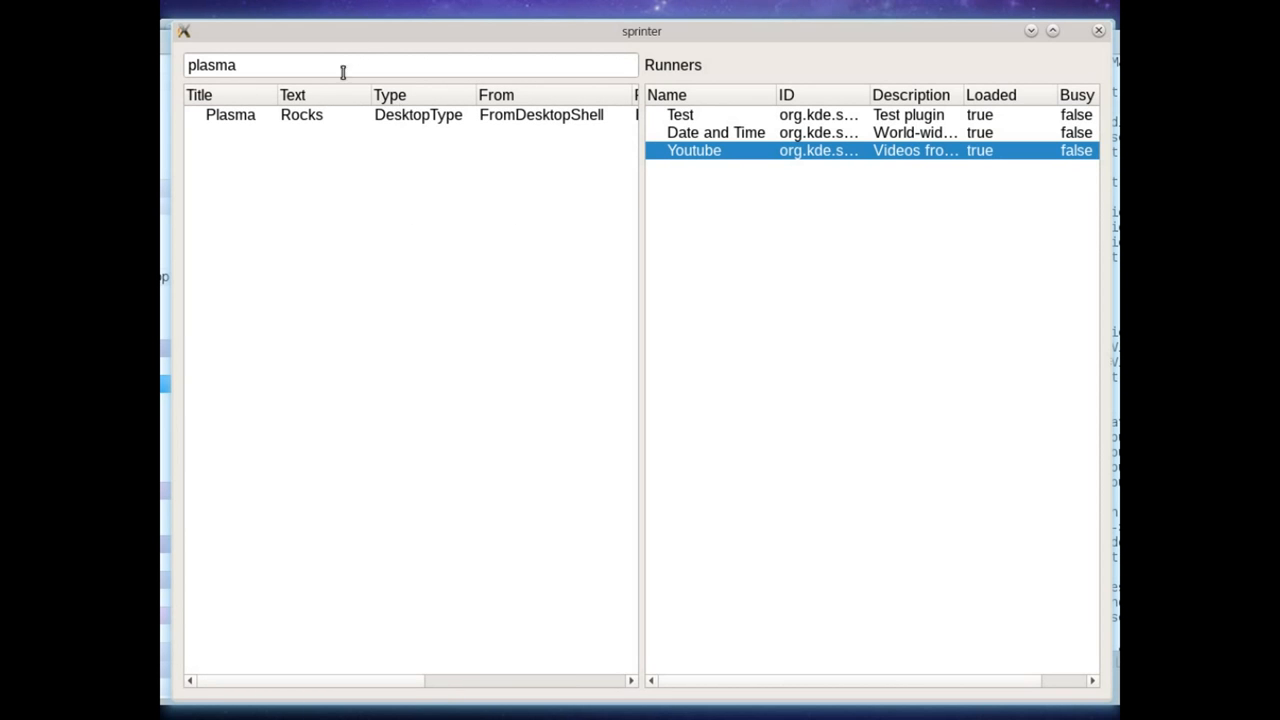
{"action": "mouse_move", "coordinate": [338, 132]}
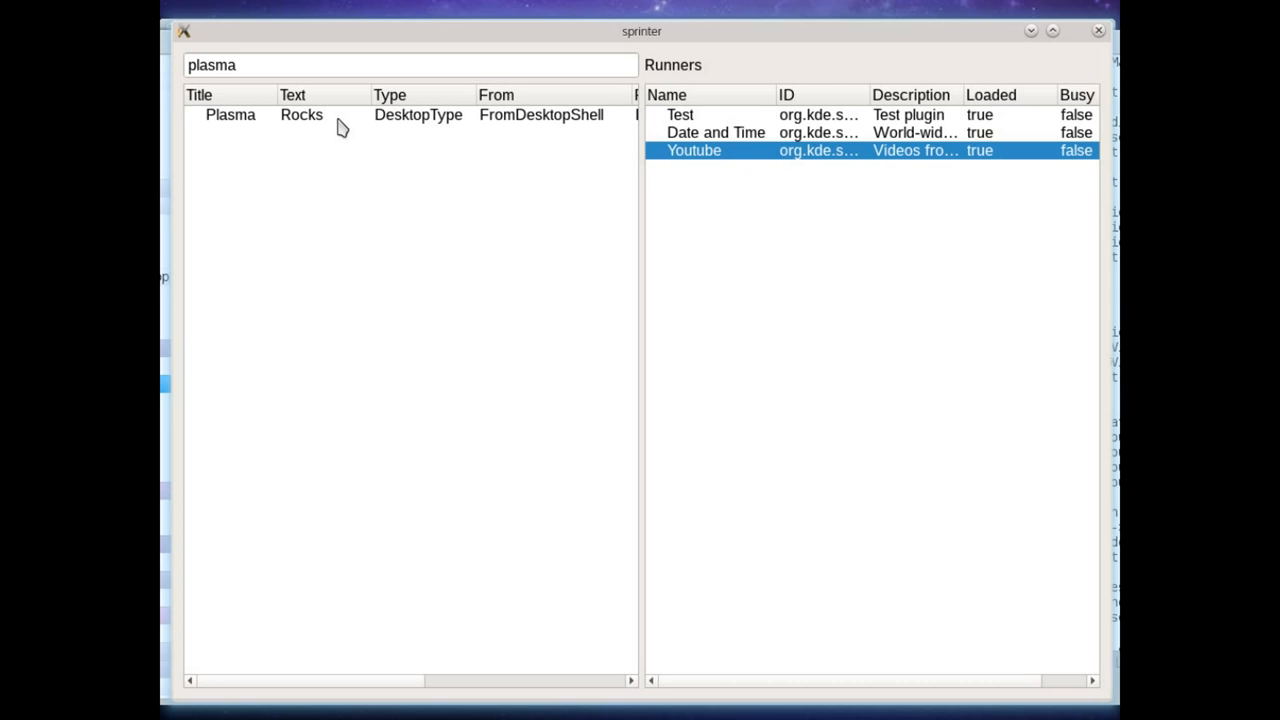
{"action": "mouse_move", "coordinate": [355, 122]}
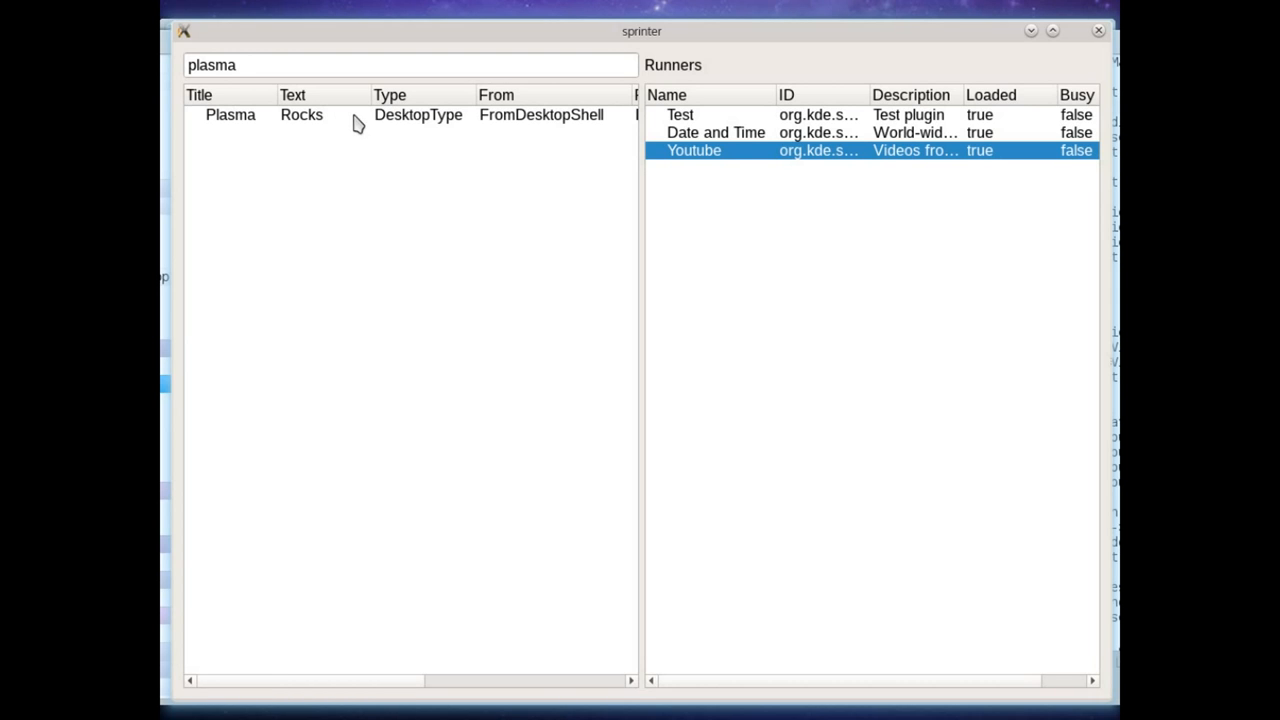
{"action": "type", "text": "time"}
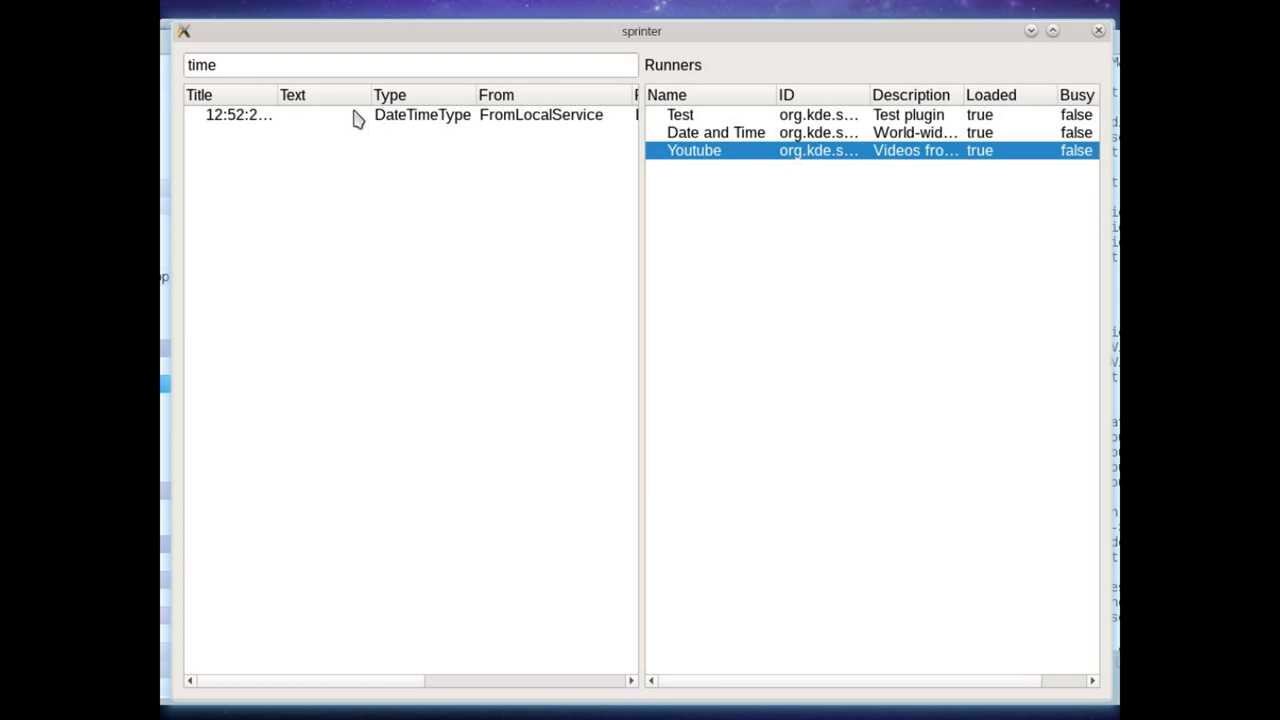
{"action": "mouse_move", "coordinate": [330, 119]}
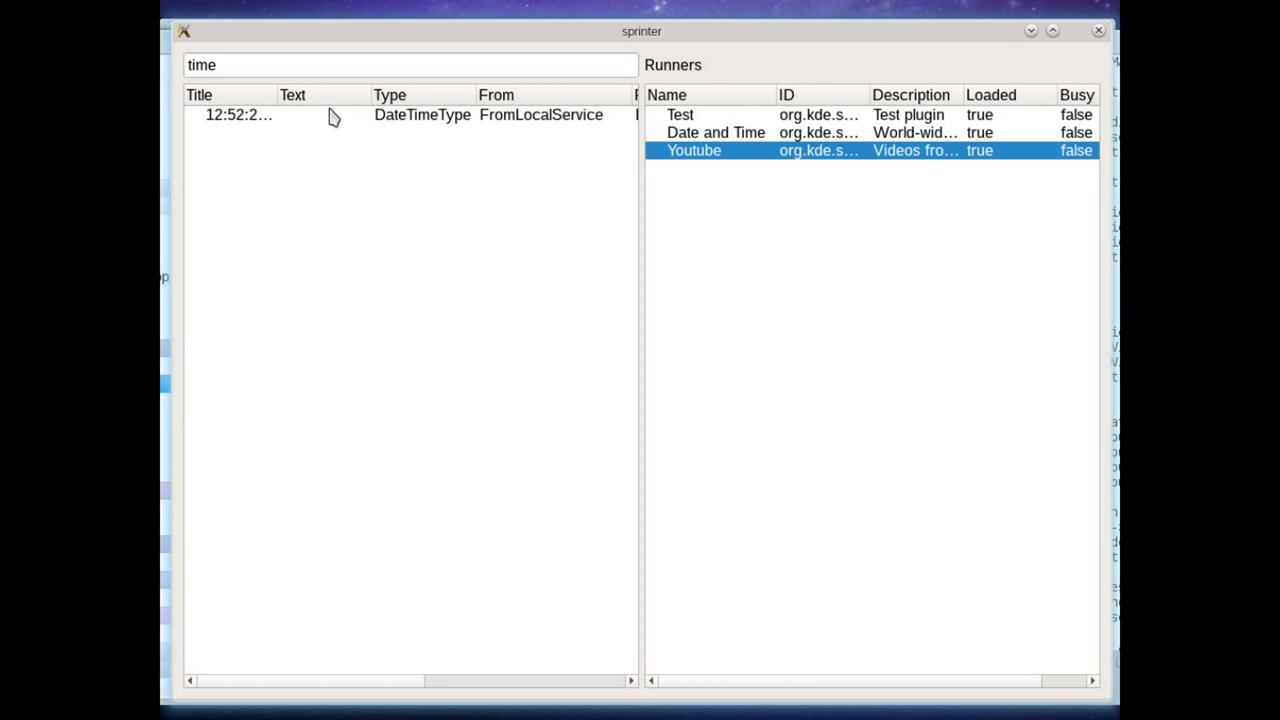
{"action": "mouse_move", "coordinate": [396, 115]}
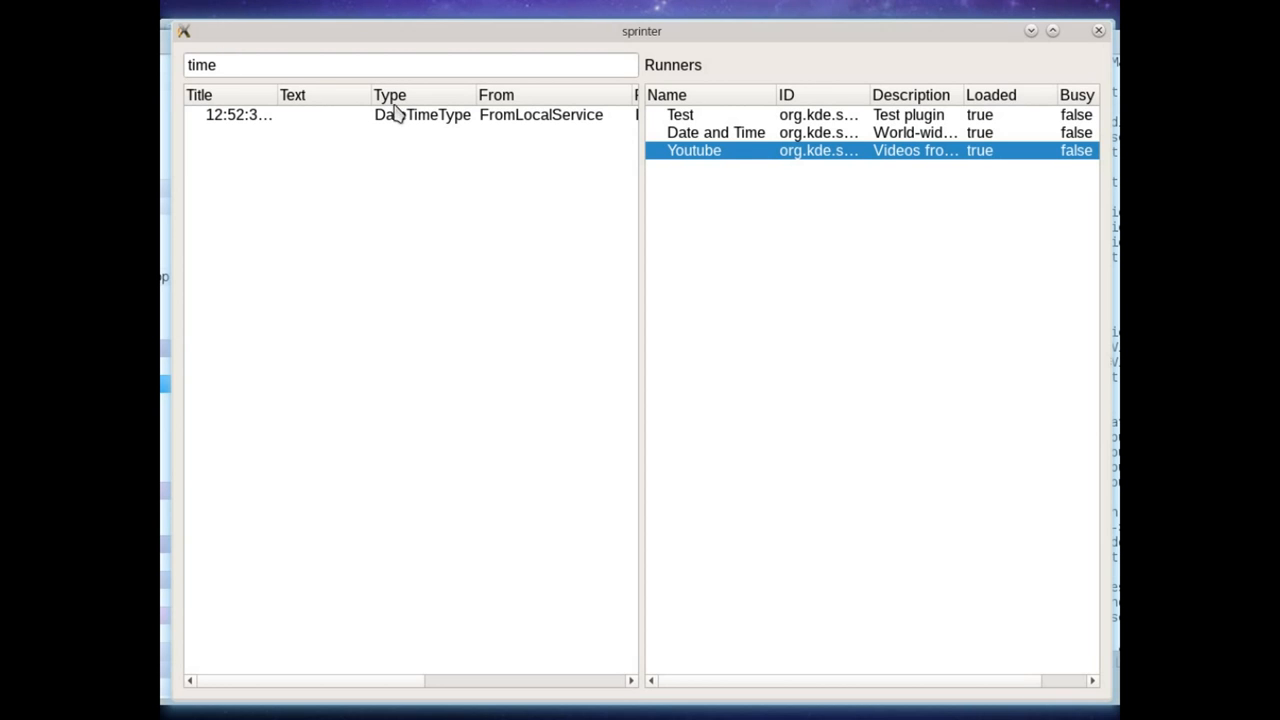
{"action": "mouse_move", "coordinate": [293, 118]}
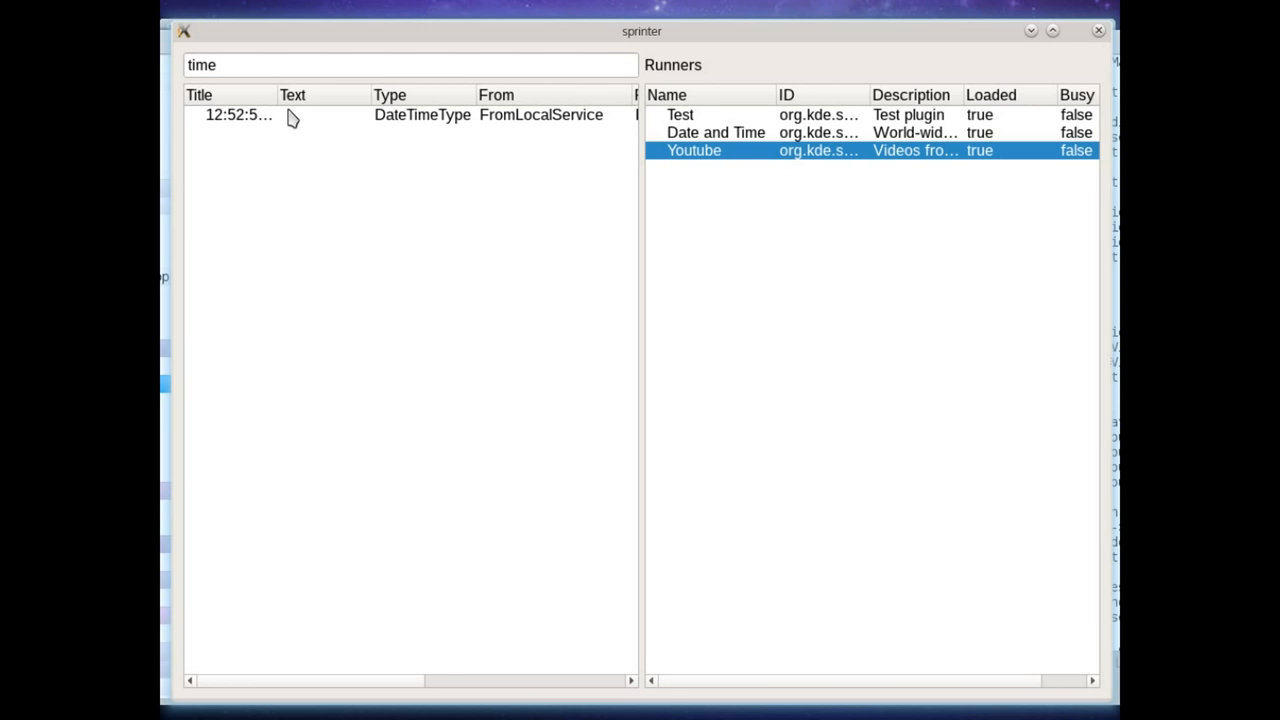
{"action": "mouse_move", "coordinate": [289, 115]}
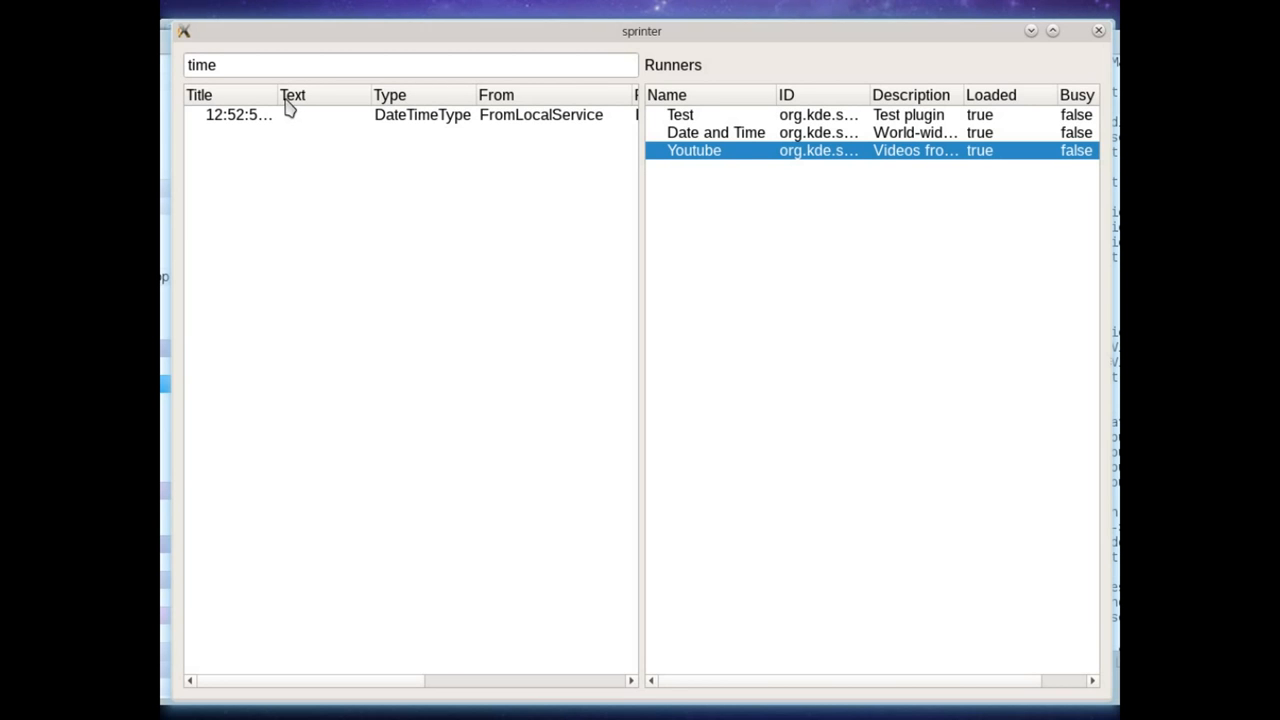
- Widen the Title column to reveal the full live time, such as 12:53:24 PM CET
{"action": "left_click", "coordinate": [715, 132]}
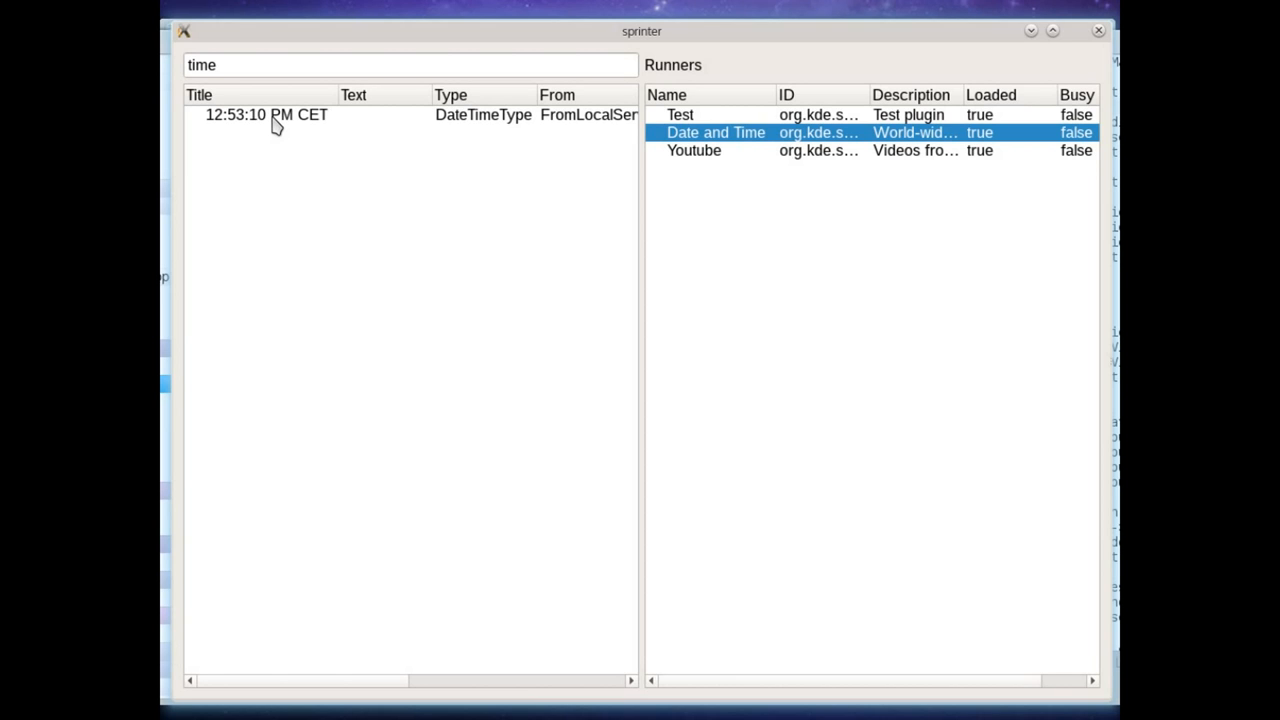
{"action": "mouse_move", "coordinate": [243, 135]}
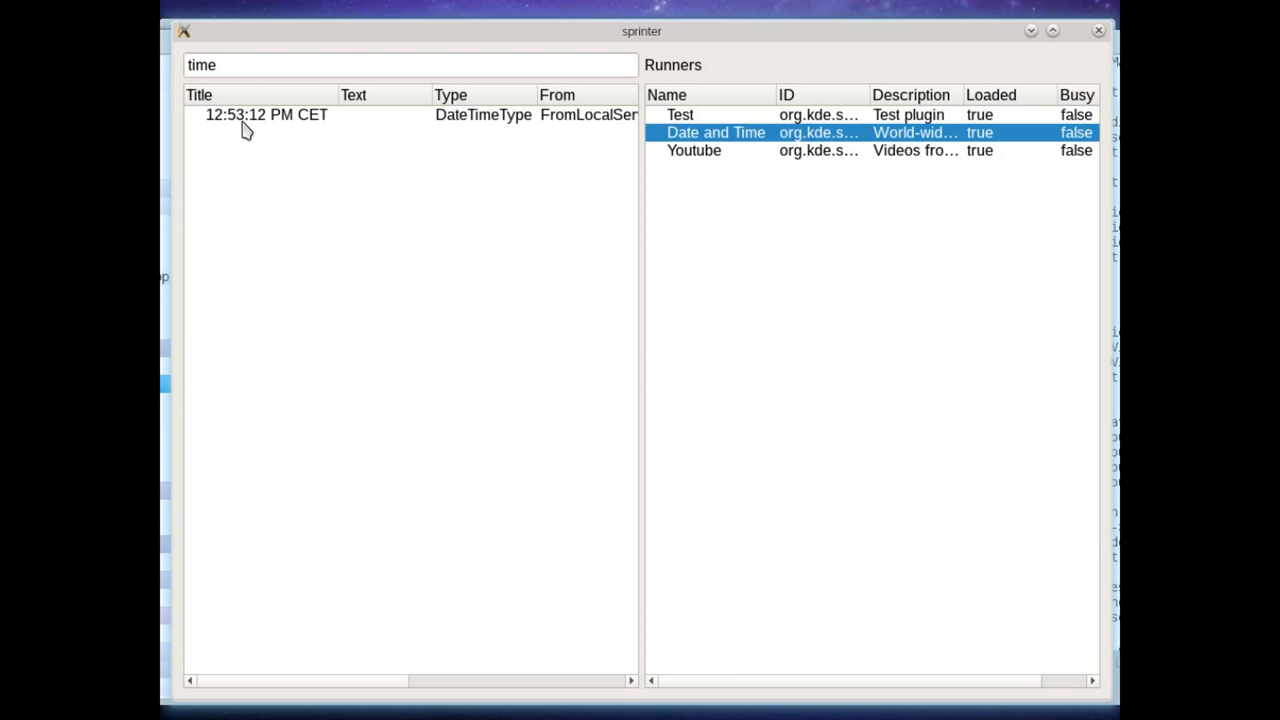
{"action": "mouse_move", "coordinate": [414, 146]}
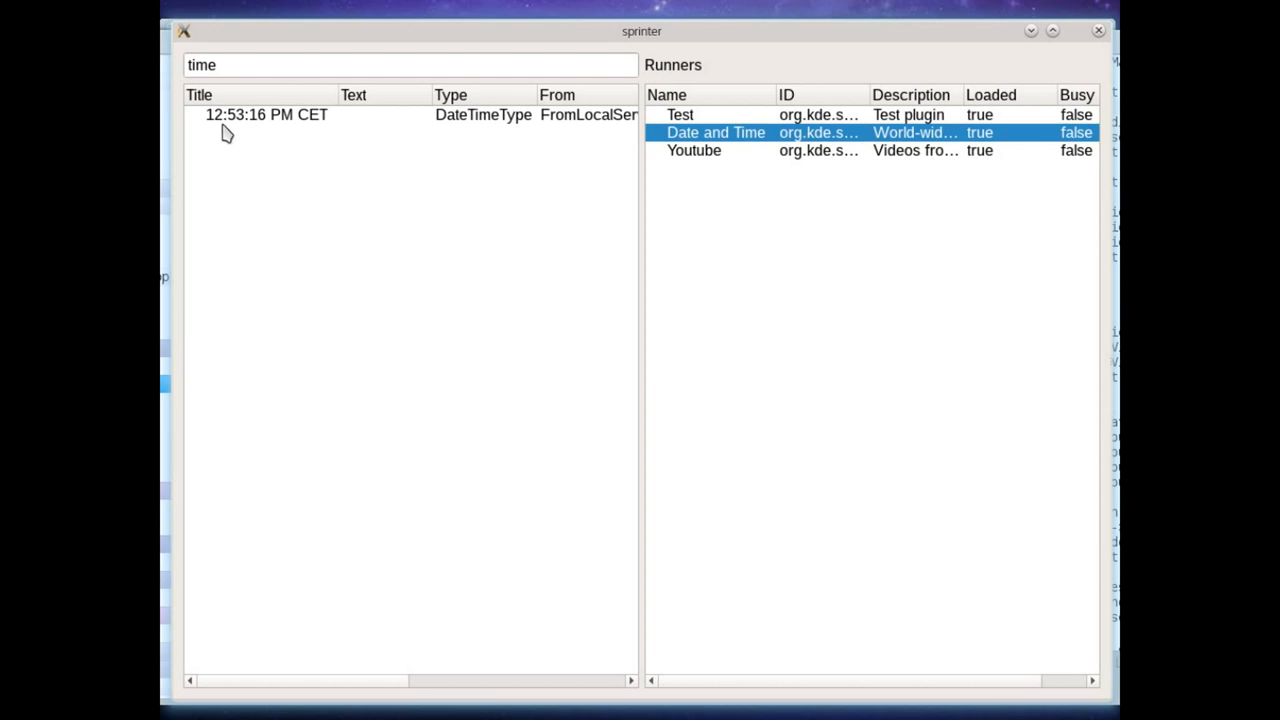
{"action": "mouse_move", "coordinate": [431, 141]}
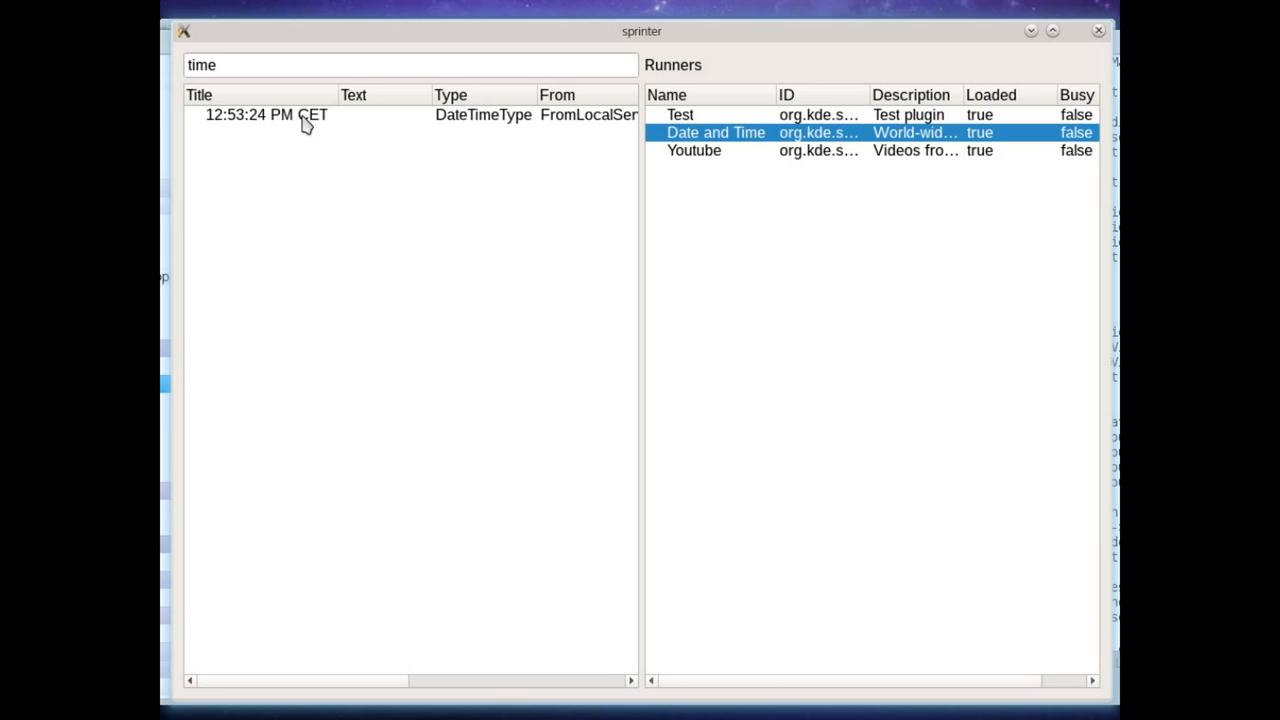
{"action": "mouse_move", "coordinate": [278, 110]}
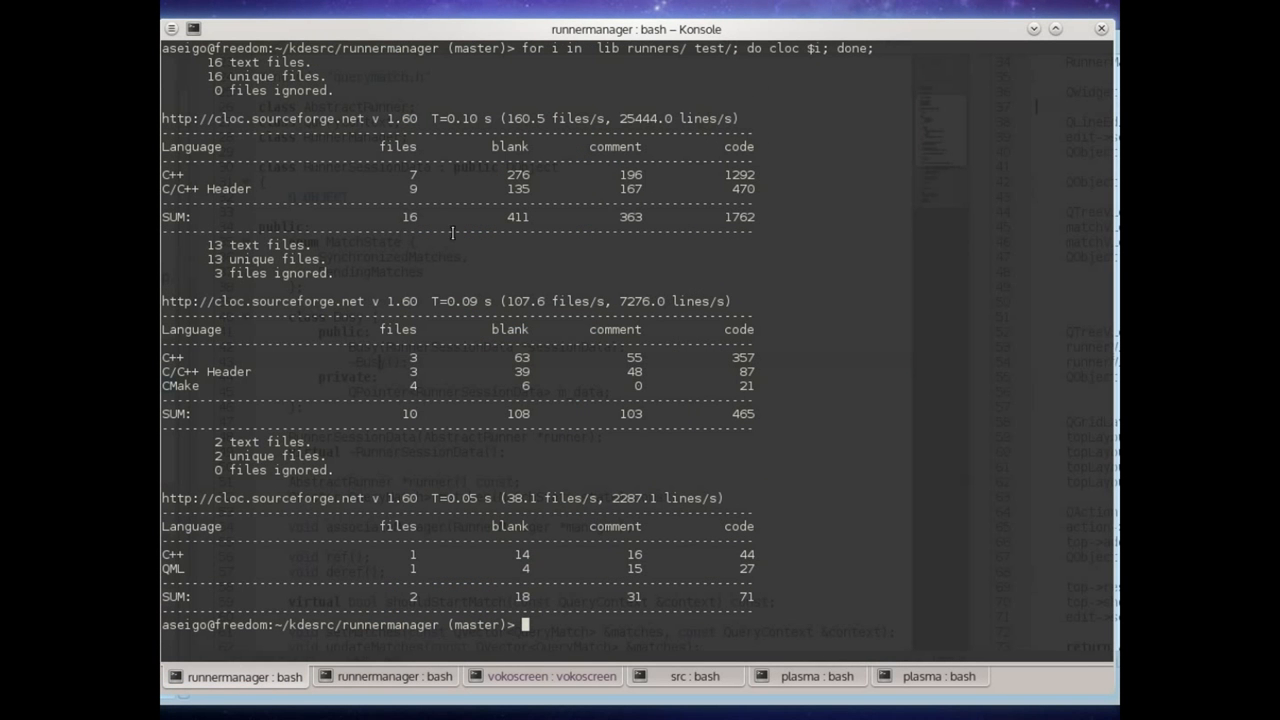
- Highlight the 465 runner code lines and the 27 QML lines in the cloc output
{"action": "double_click", "coordinate": [739, 216]}
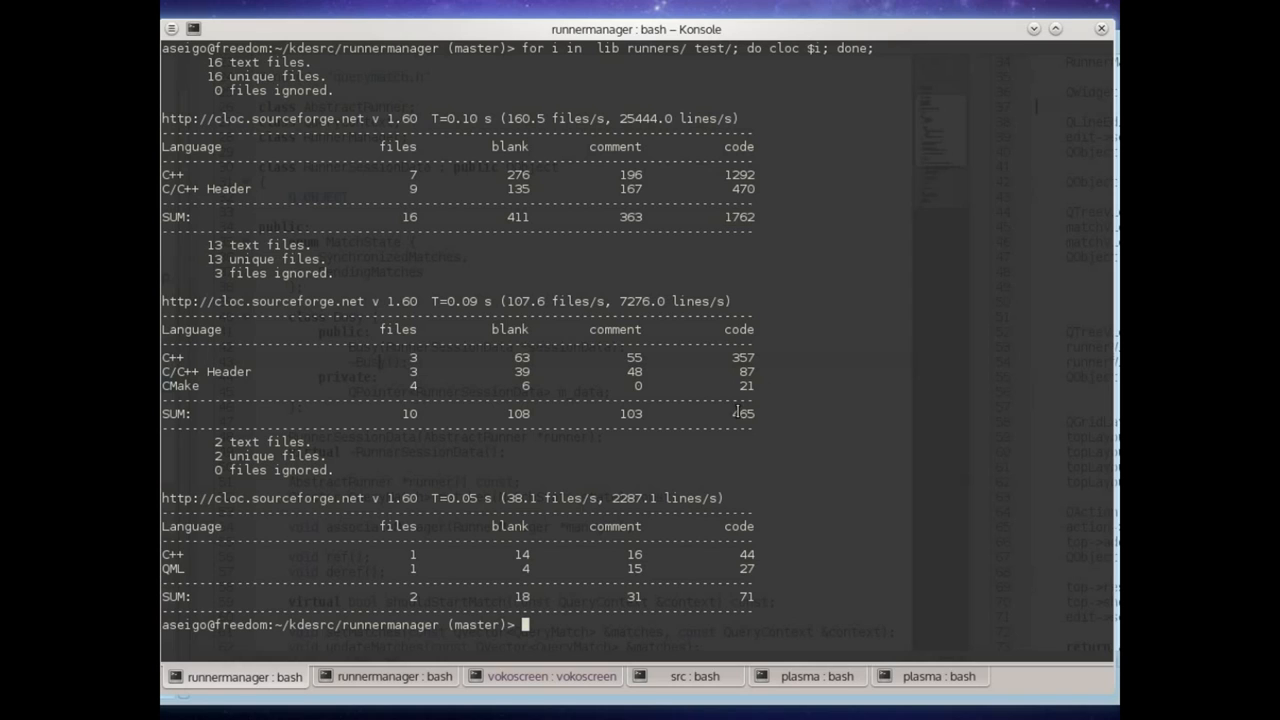
{"action": "double_click", "coordinate": [739, 413]}
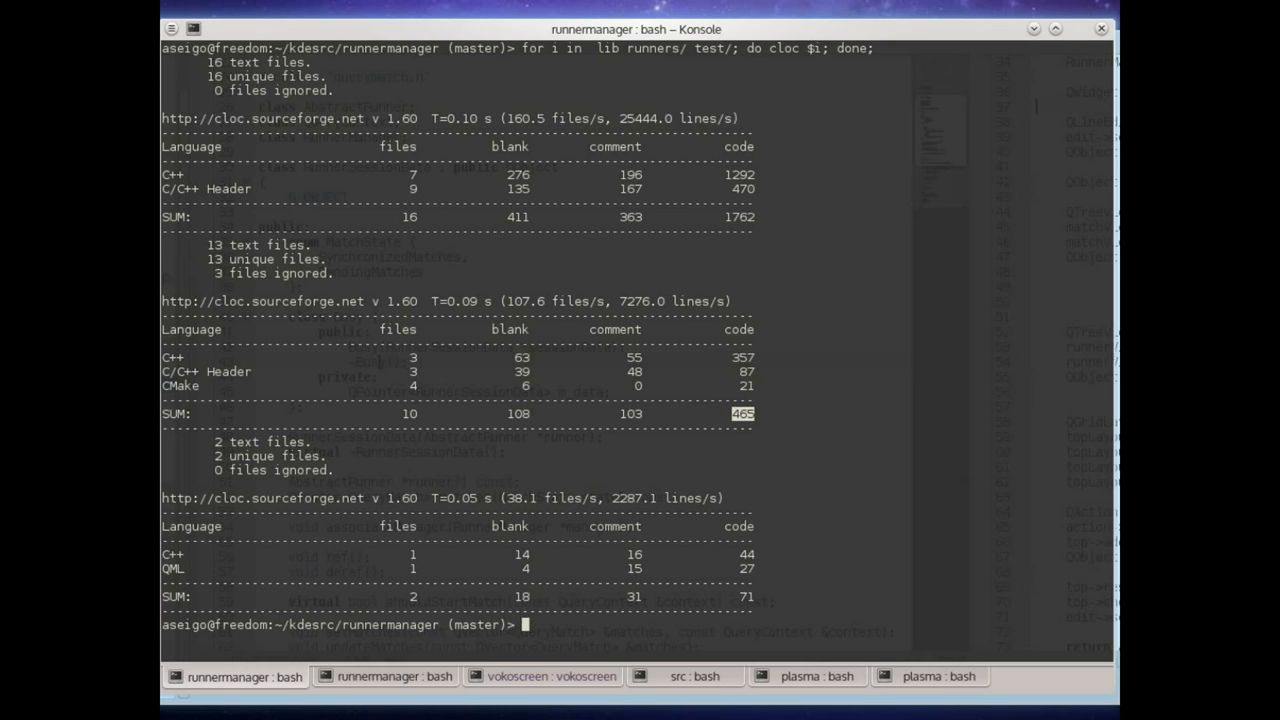
{"action": "mouse_move", "coordinate": [758, 602]}
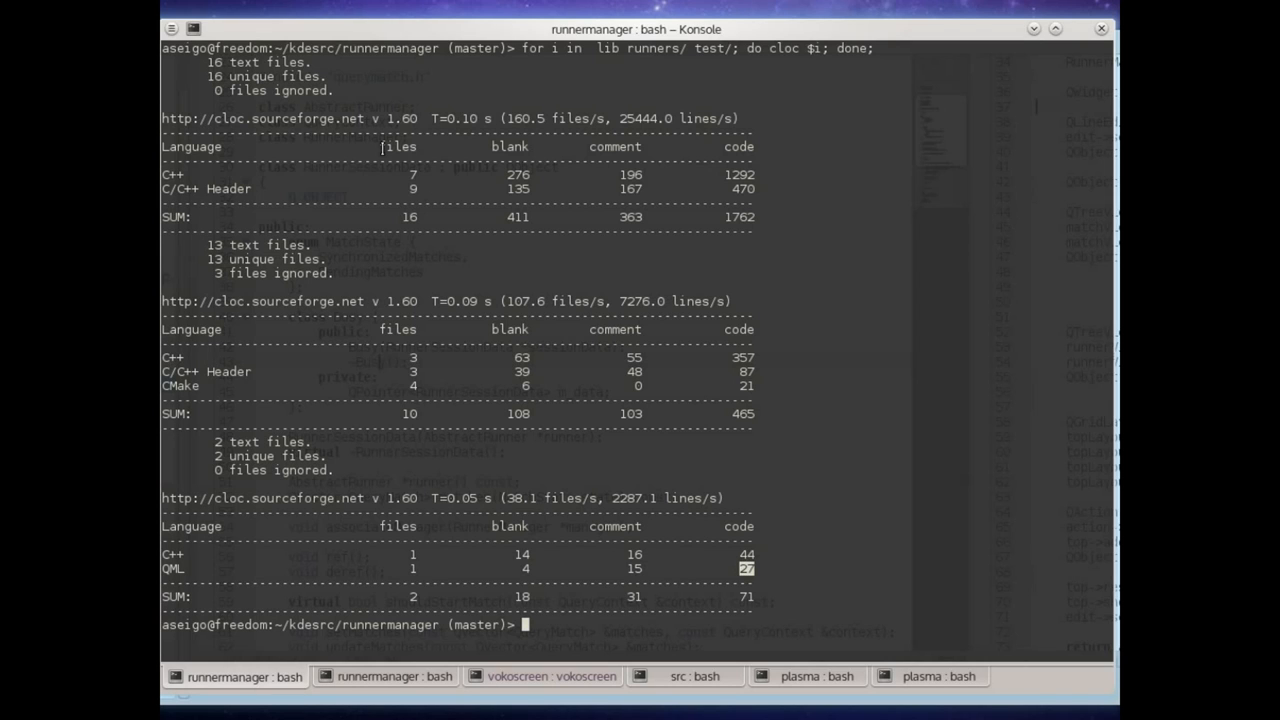
{"action": "mouse_move", "coordinate": [420, 680]}
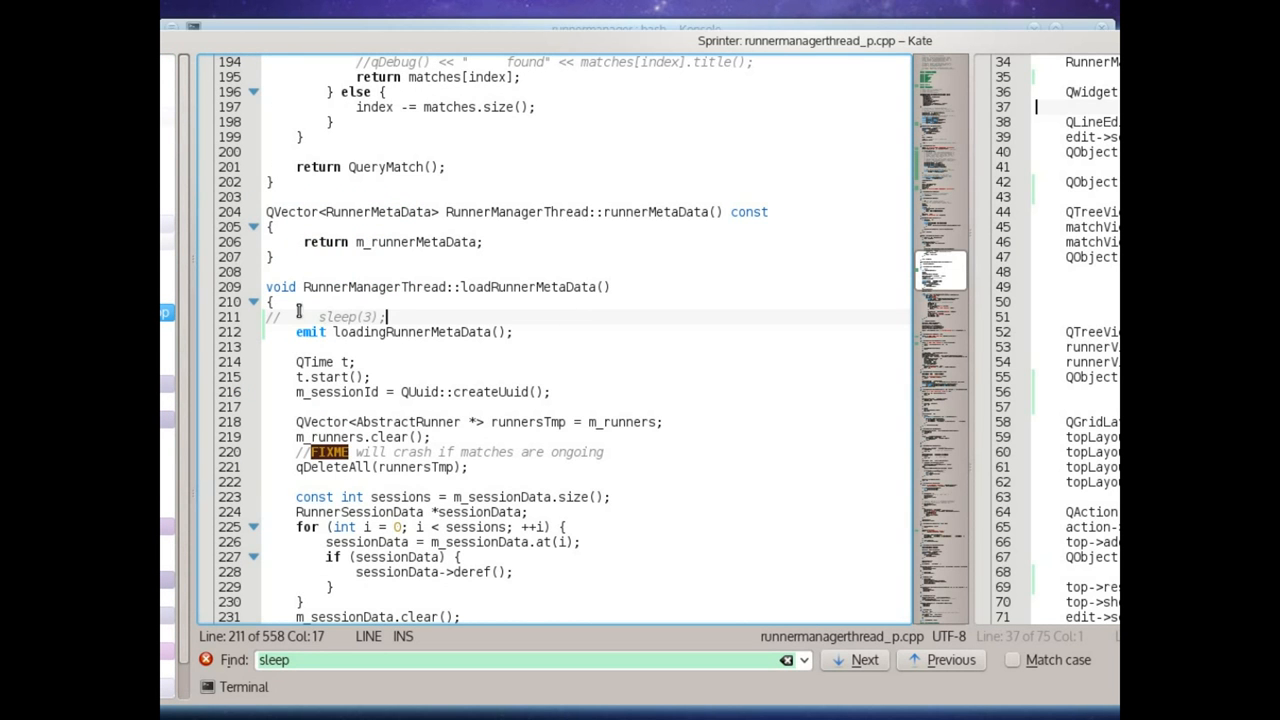
{"action": "mouse_move", "coordinate": [447, 311]}
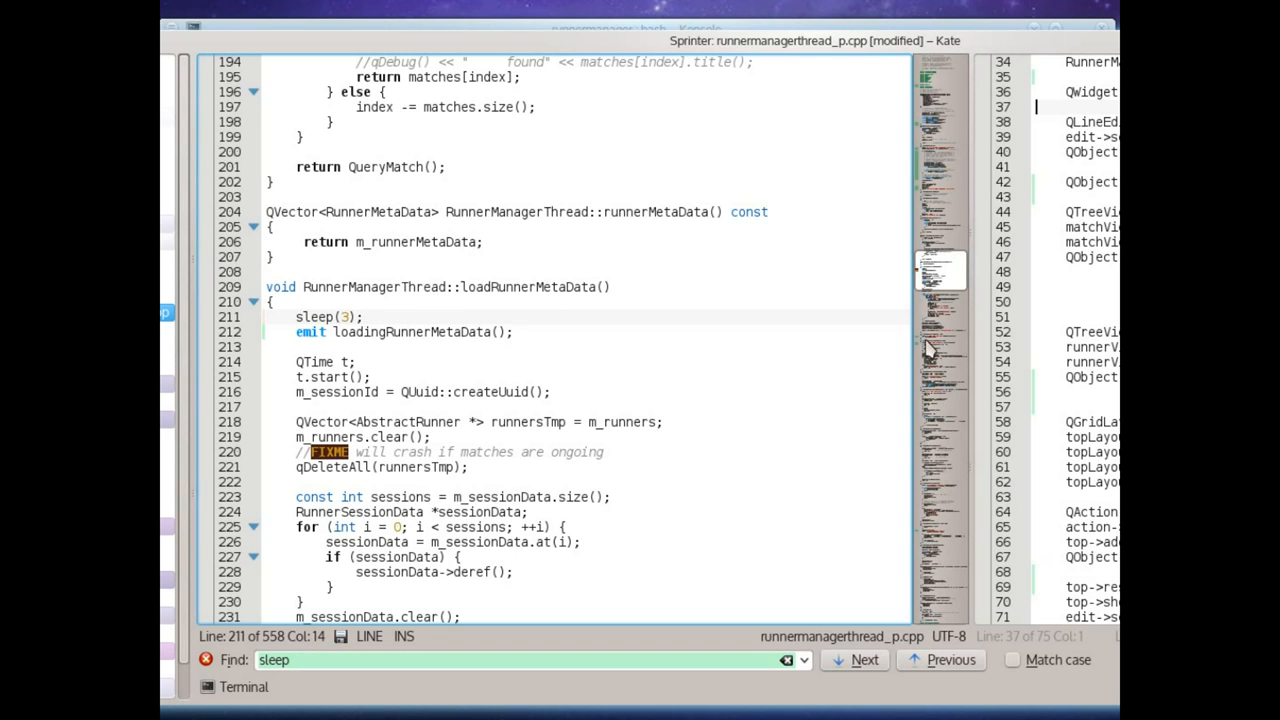
{"action": "mouse_move", "coordinate": [400, 662]}
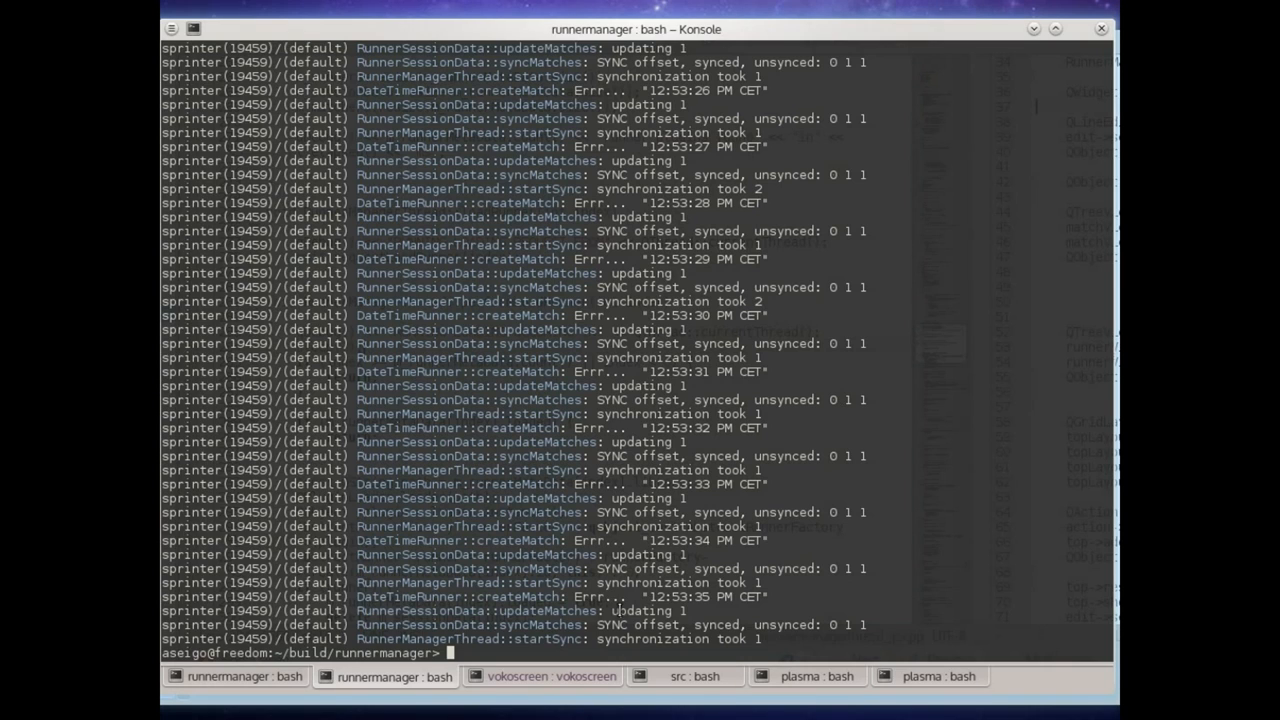
- Run 'make -j6 && sudo make install/fast && sprinter', then enter 'a' at the prompt
{"action": "type", "text": "make -j6  && sudo make install/fast && sprinter"}
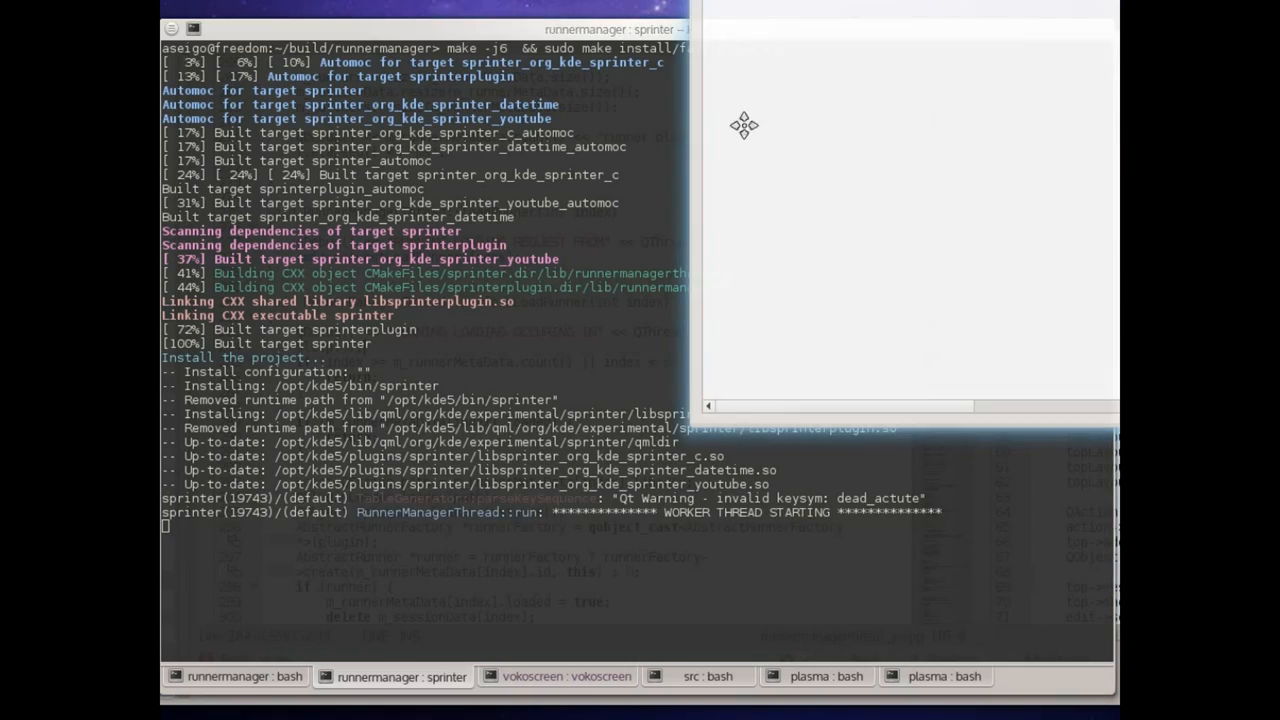
{"action": "type", "text": "a"}
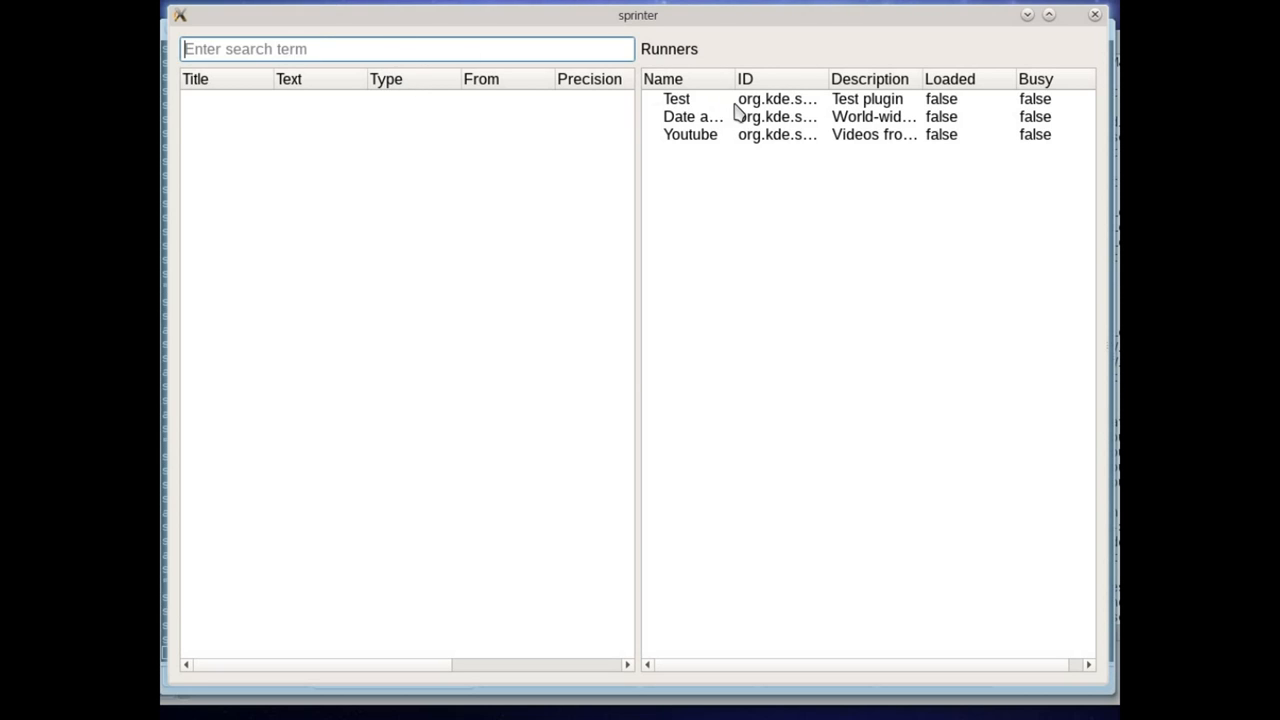
- Select the unloaded Test runner and search 'plasma' to get the Plasma Rocks match
{"action": "left_click", "coordinate": [675, 98]}
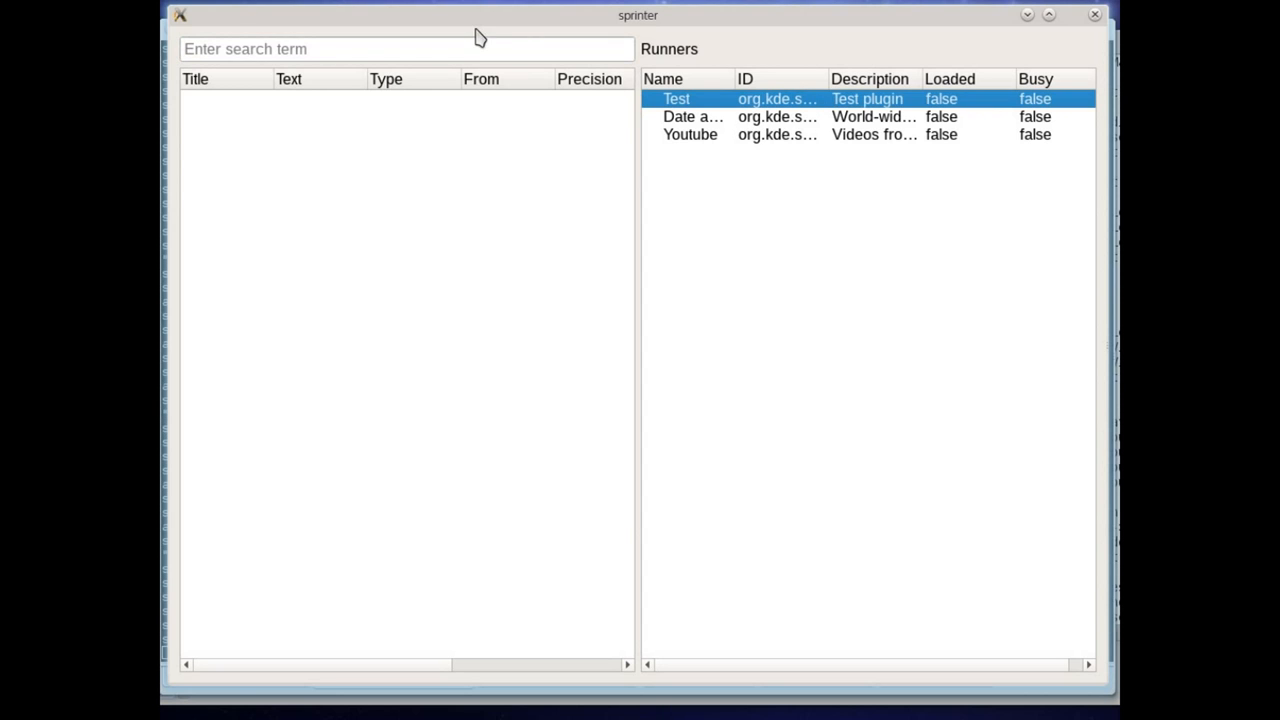
{"action": "type", "text": "plasma"}
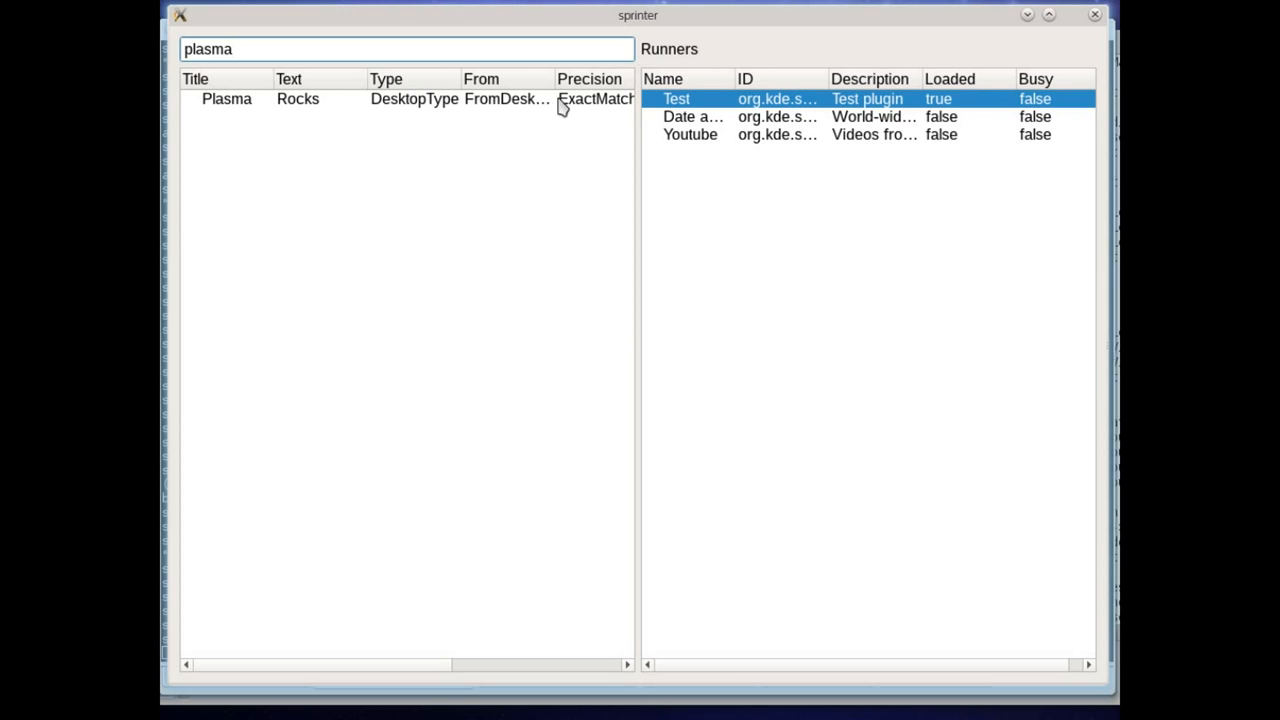
{"action": "mouse_move", "coordinate": [680, 104]}
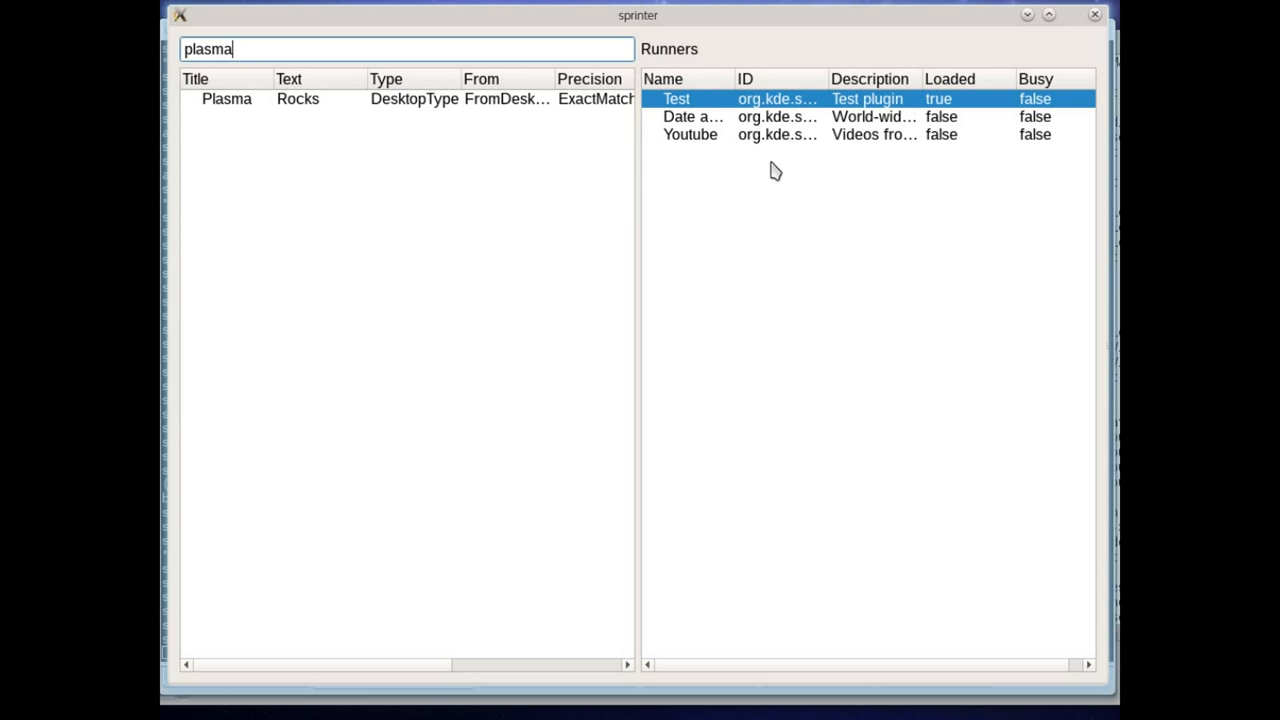
{"action": "mouse_move", "coordinate": [343, 78]}
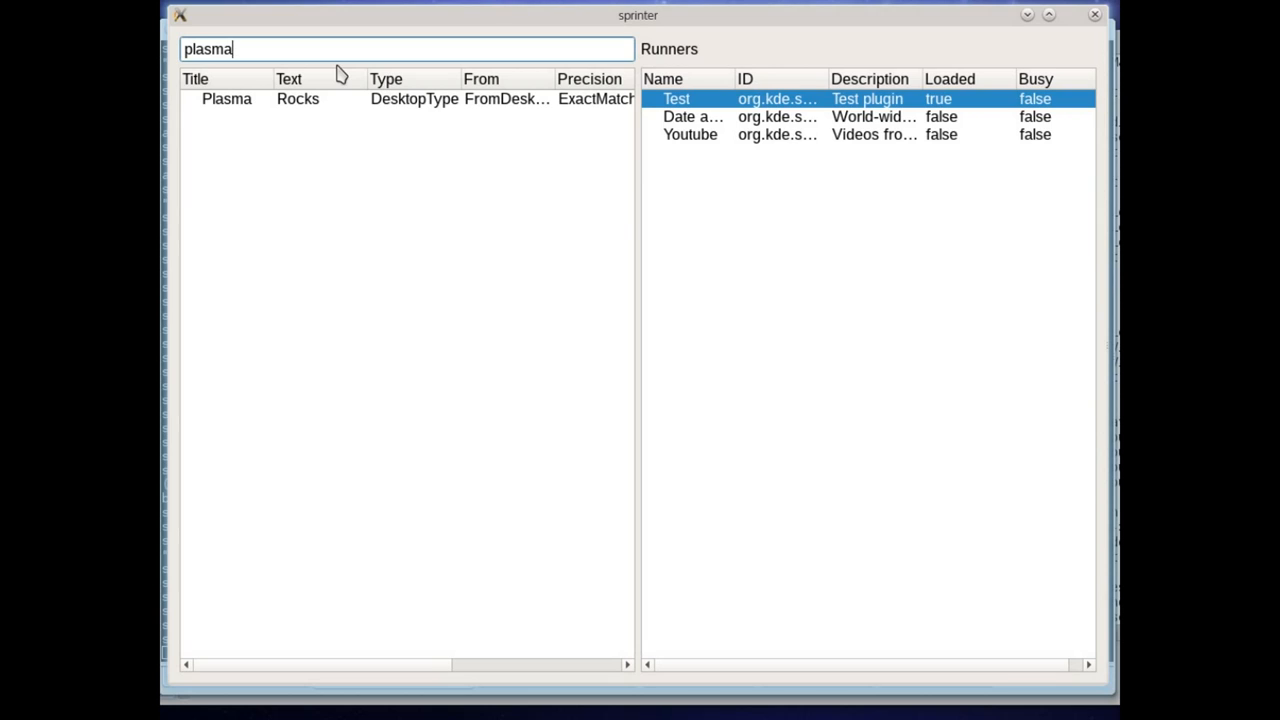